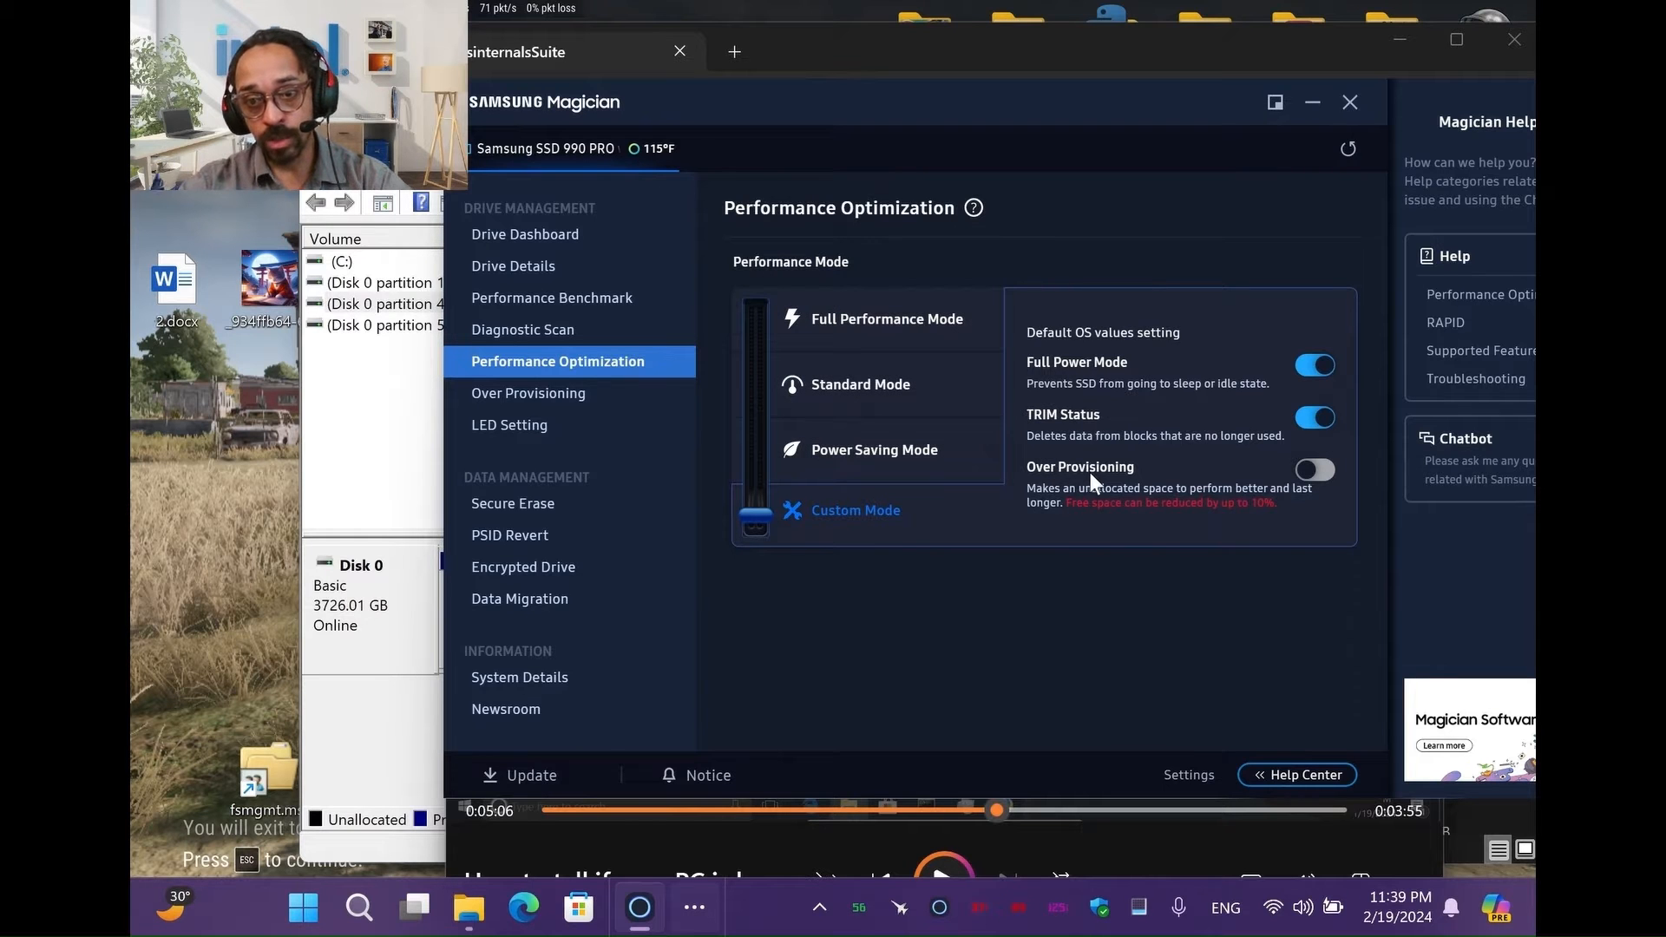
pyautogui.moveTo(977, 109)
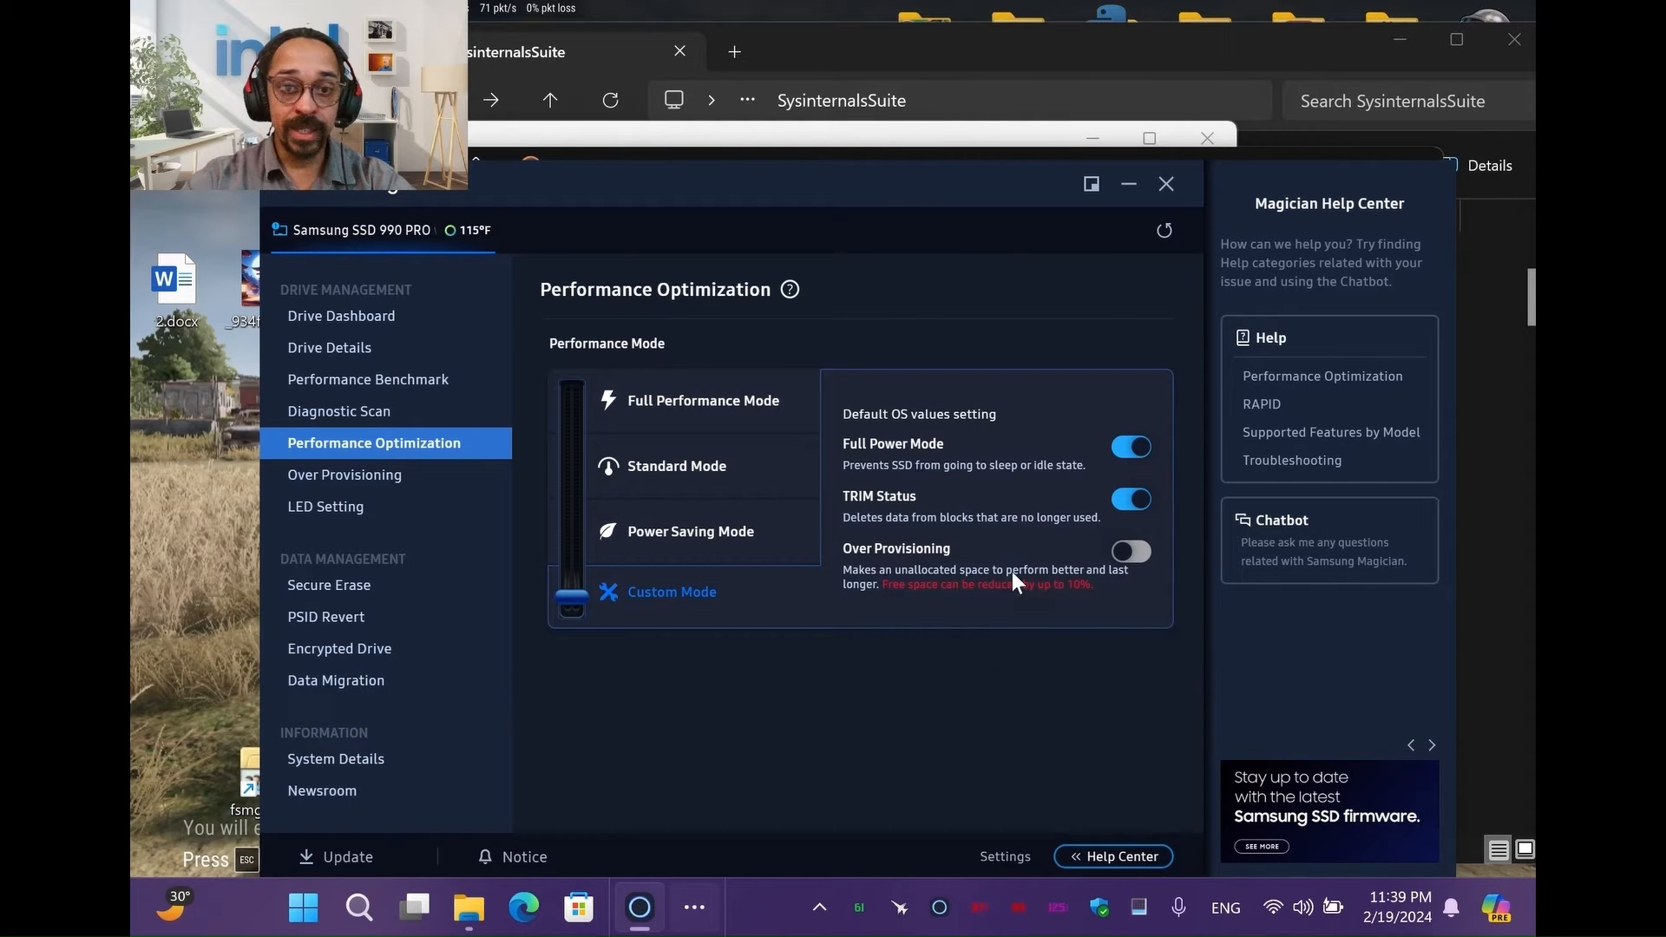
pyautogui.moveTo(1114, 558)
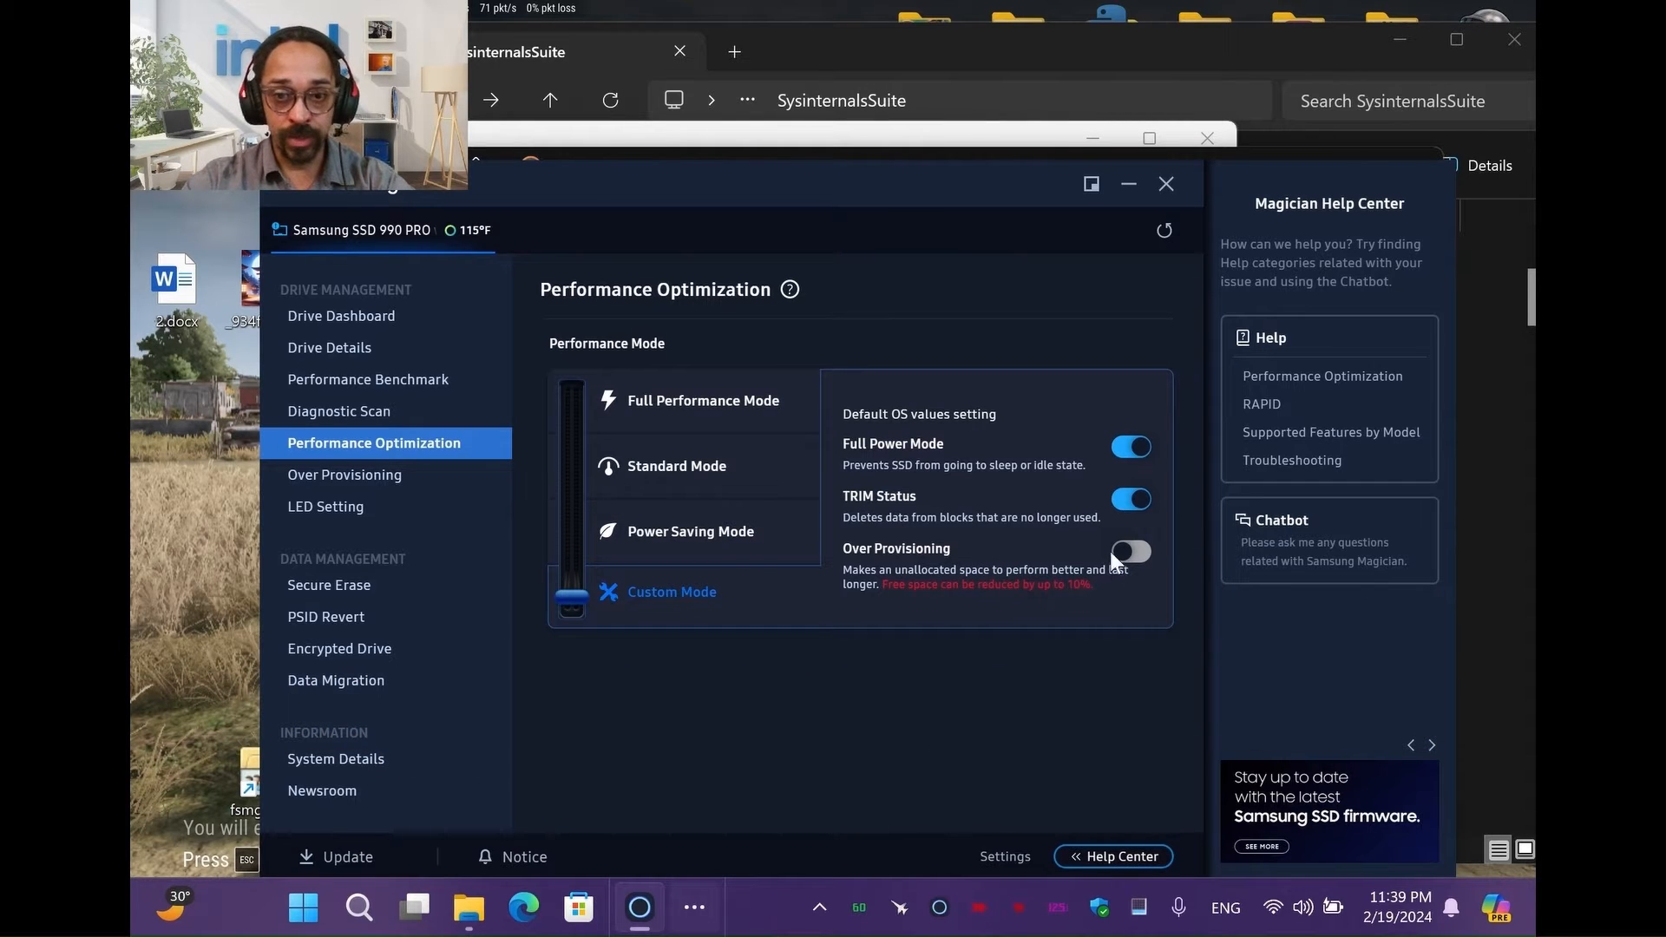
# Switch to Disk Management to view Disk 0's C:, 372.60 GB unallocated and recovery partitions.
pyautogui.press('alt+tab')
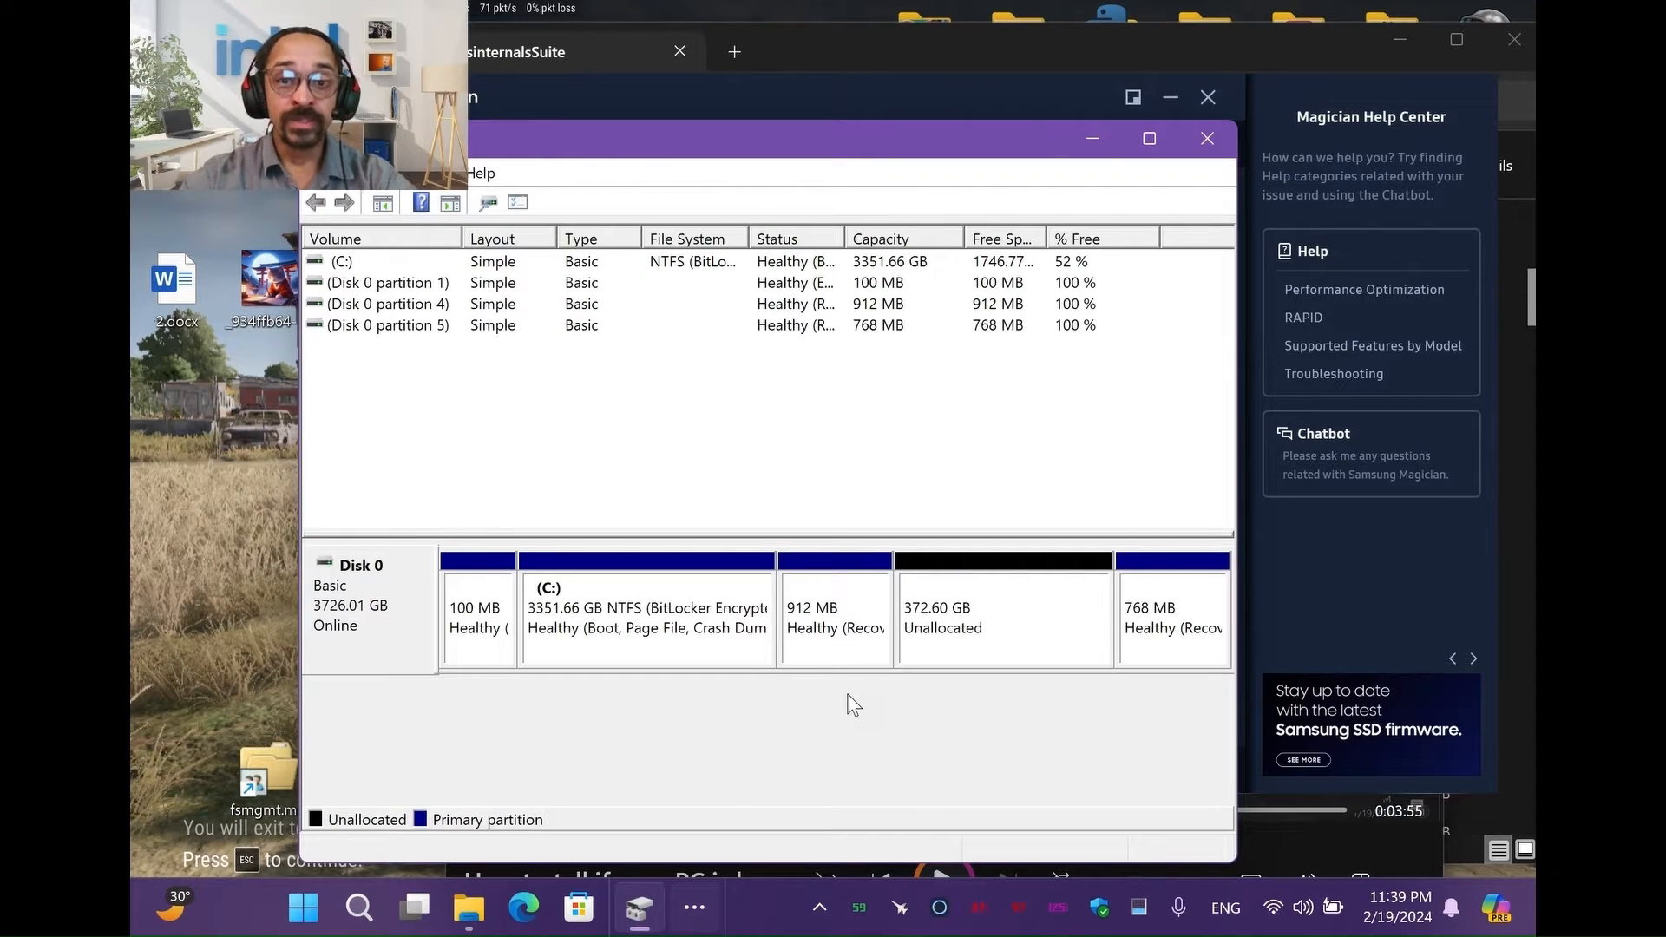
pyautogui.moveTo(808, 745)
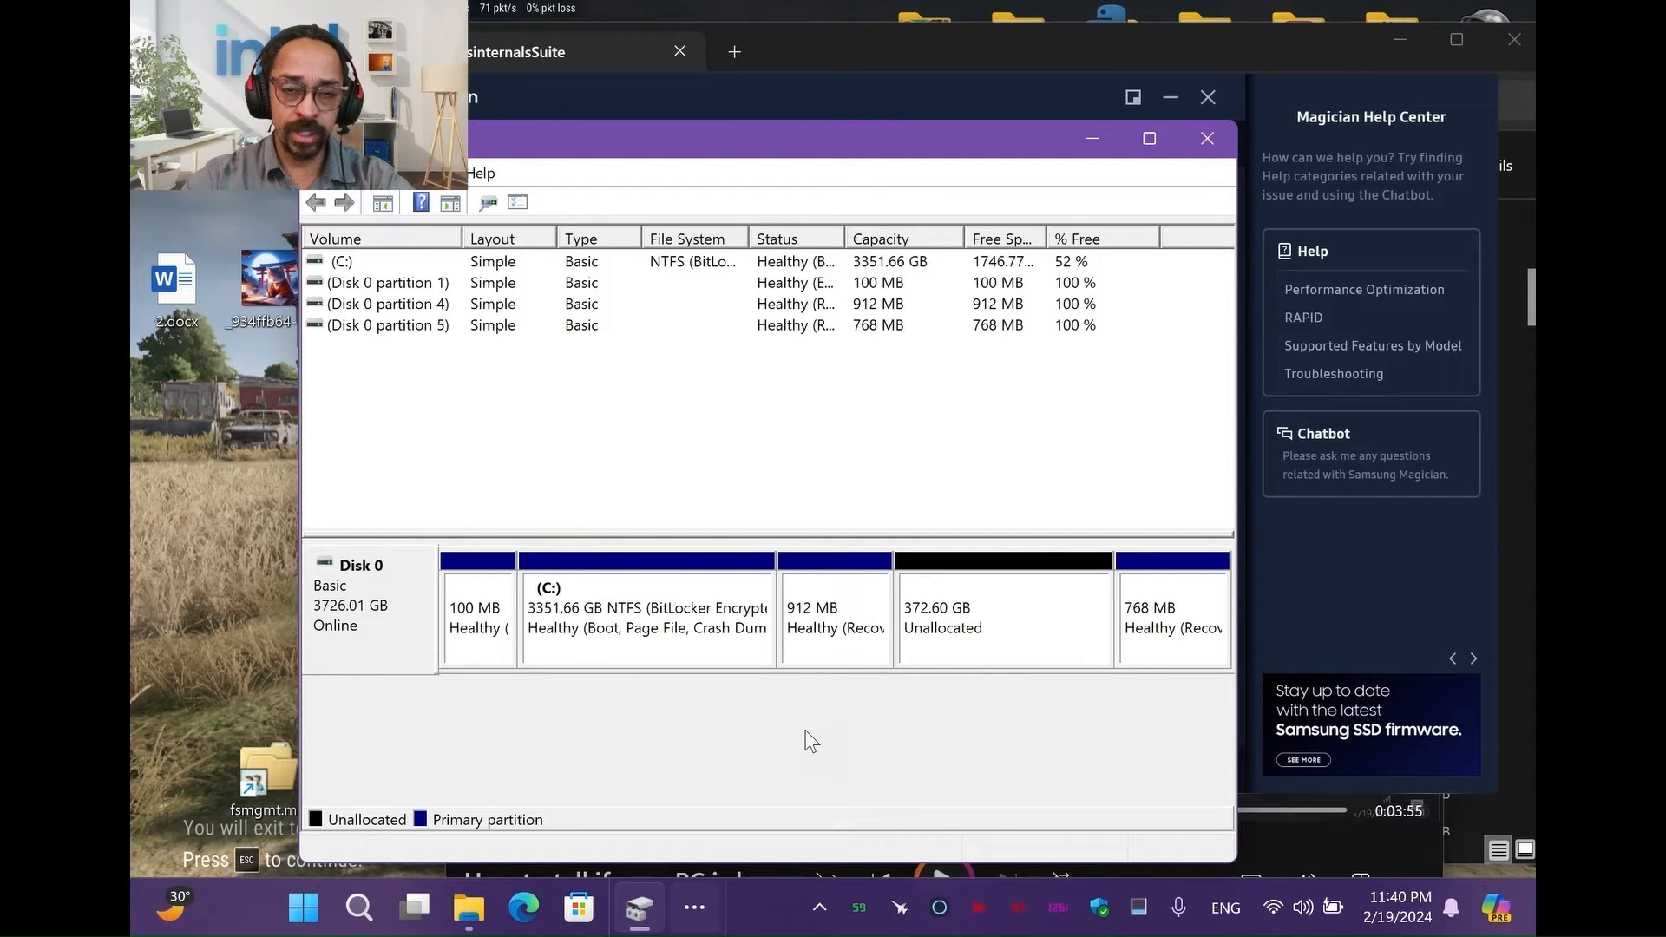
pyautogui.moveTo(841, 628)
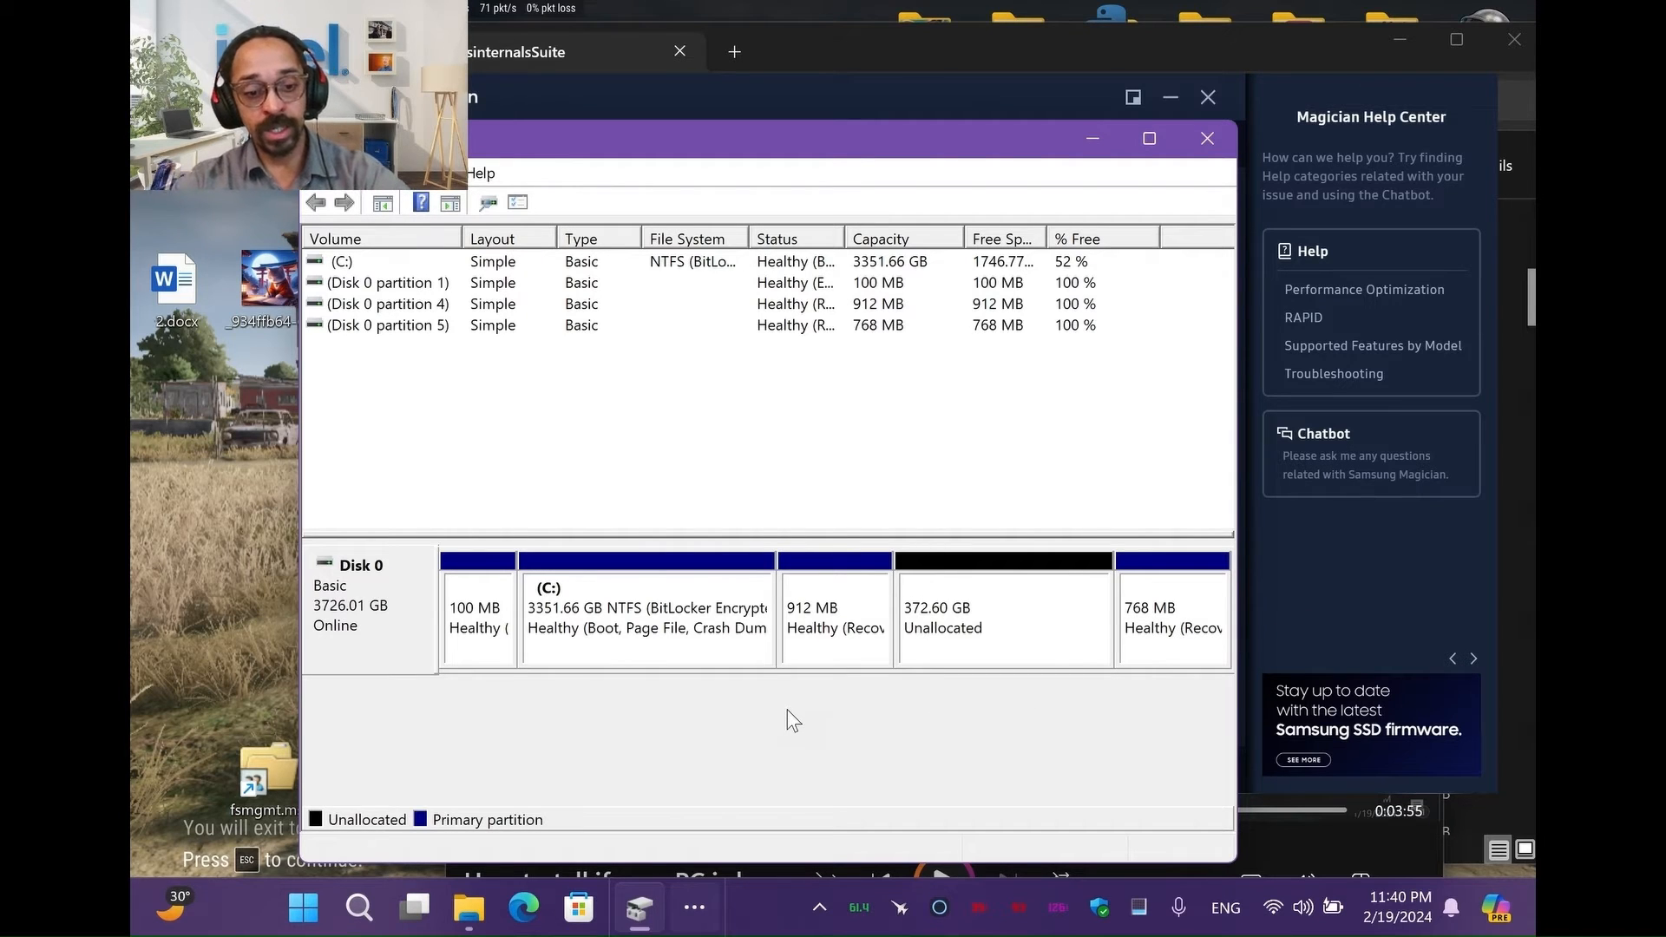
# Return to Magician's performance settings, then launch an administrator Command Prompt.
pyautogui.click(357, 908)
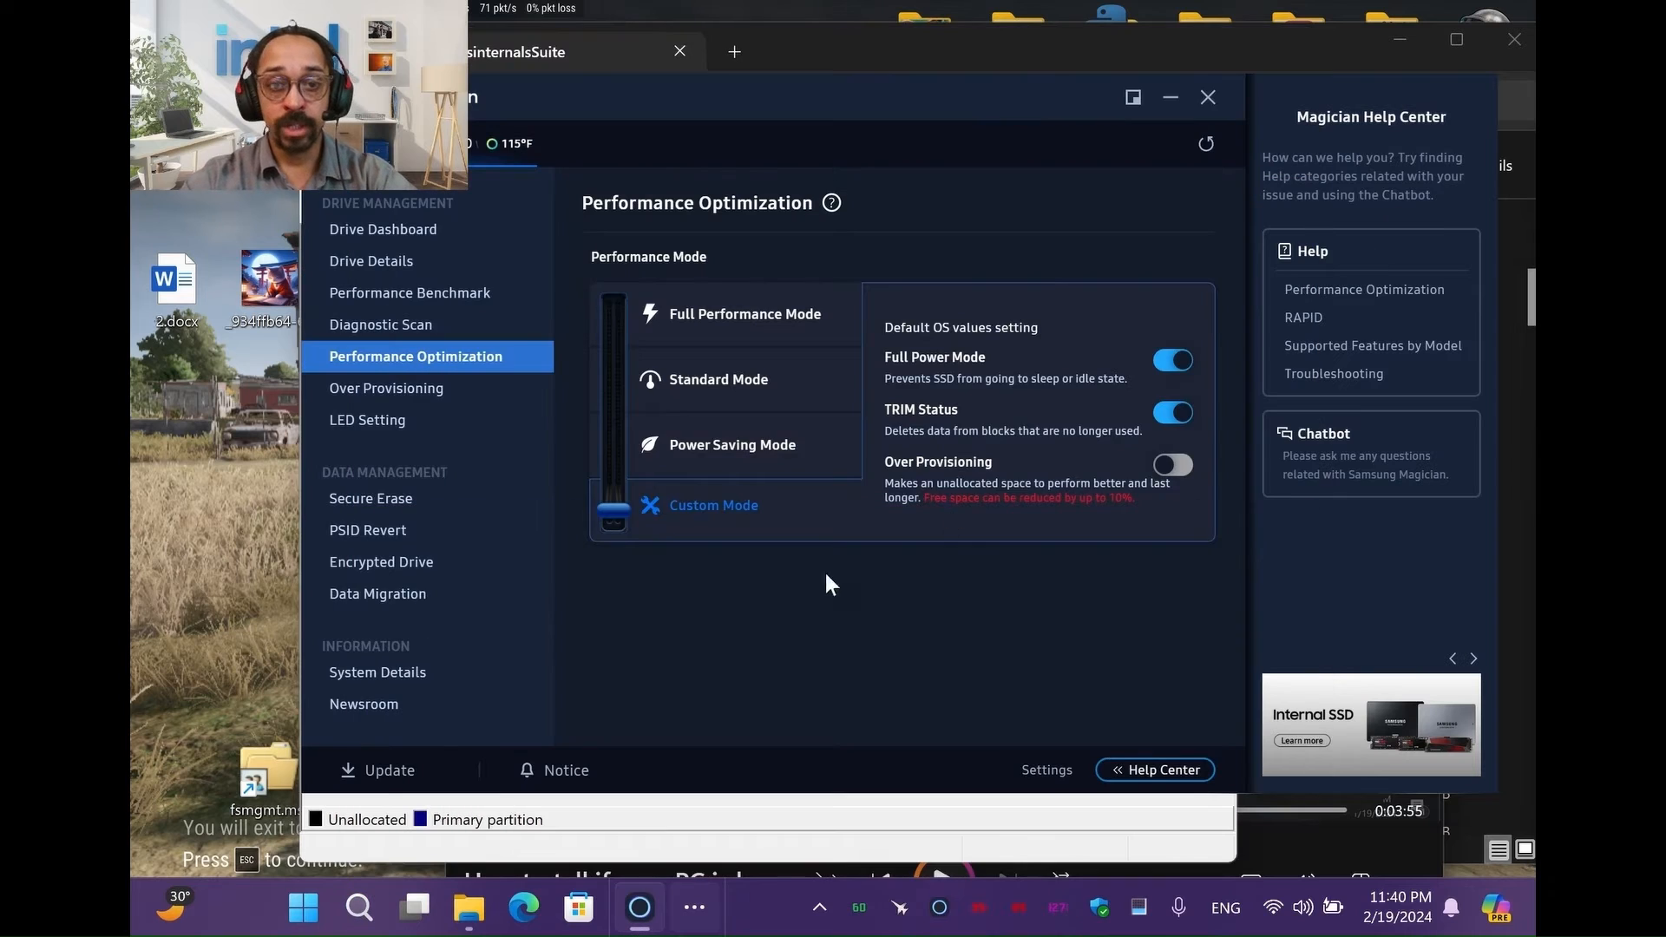
pyautogui.moveTo(788, 628)
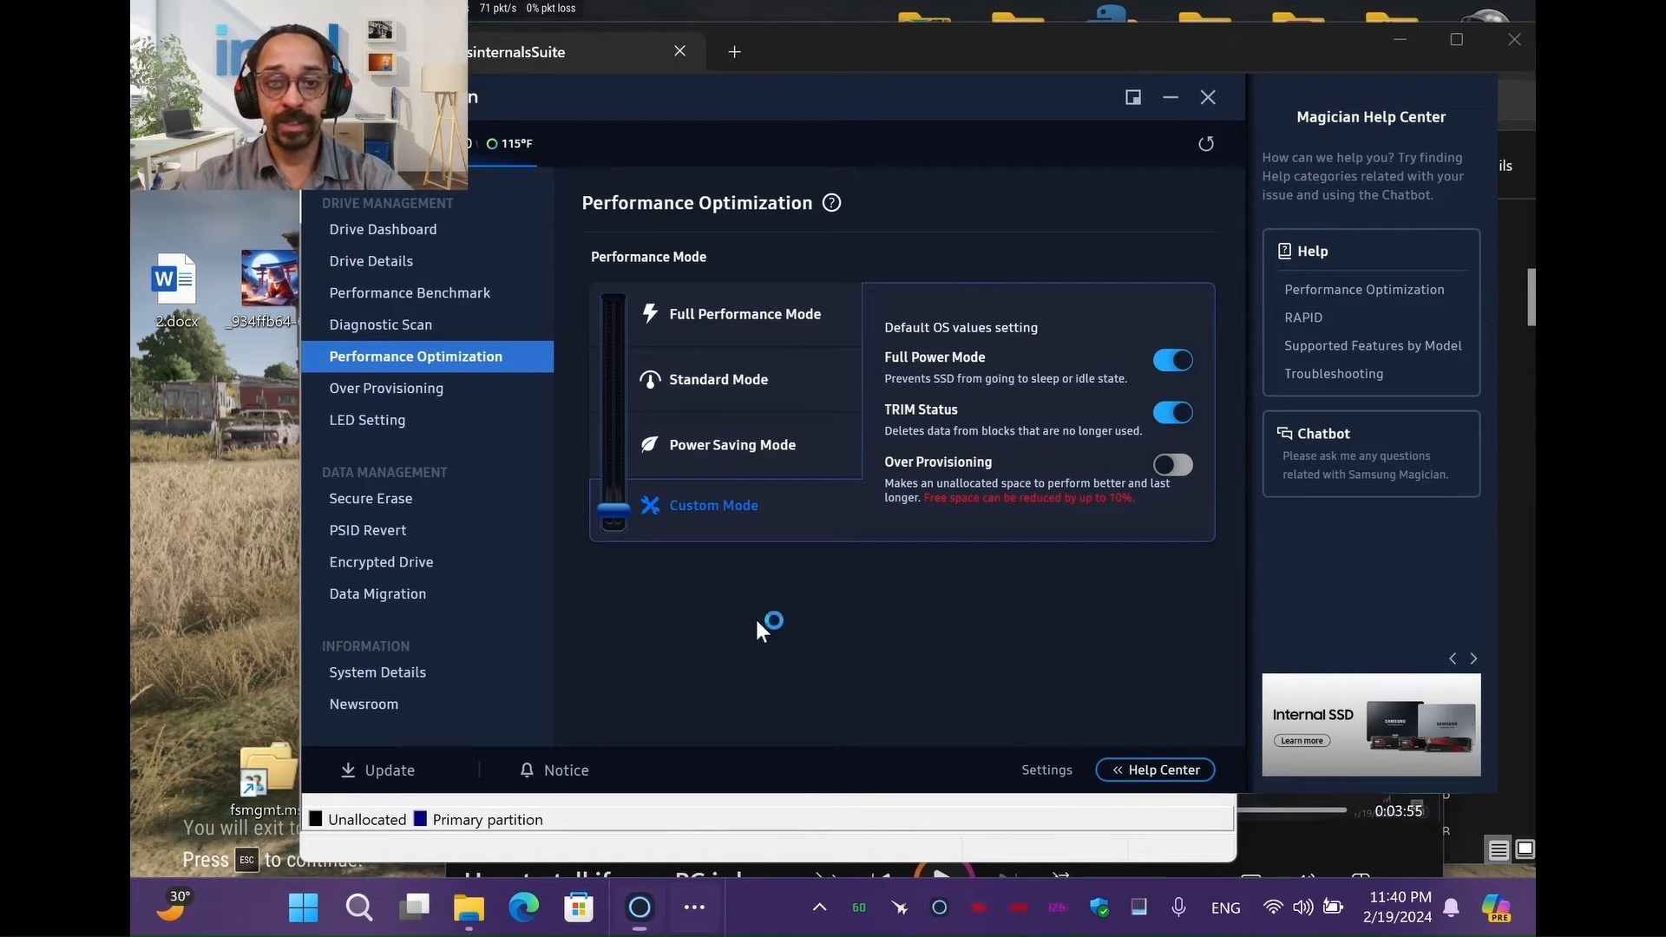
pyautogui.click(638, 908)
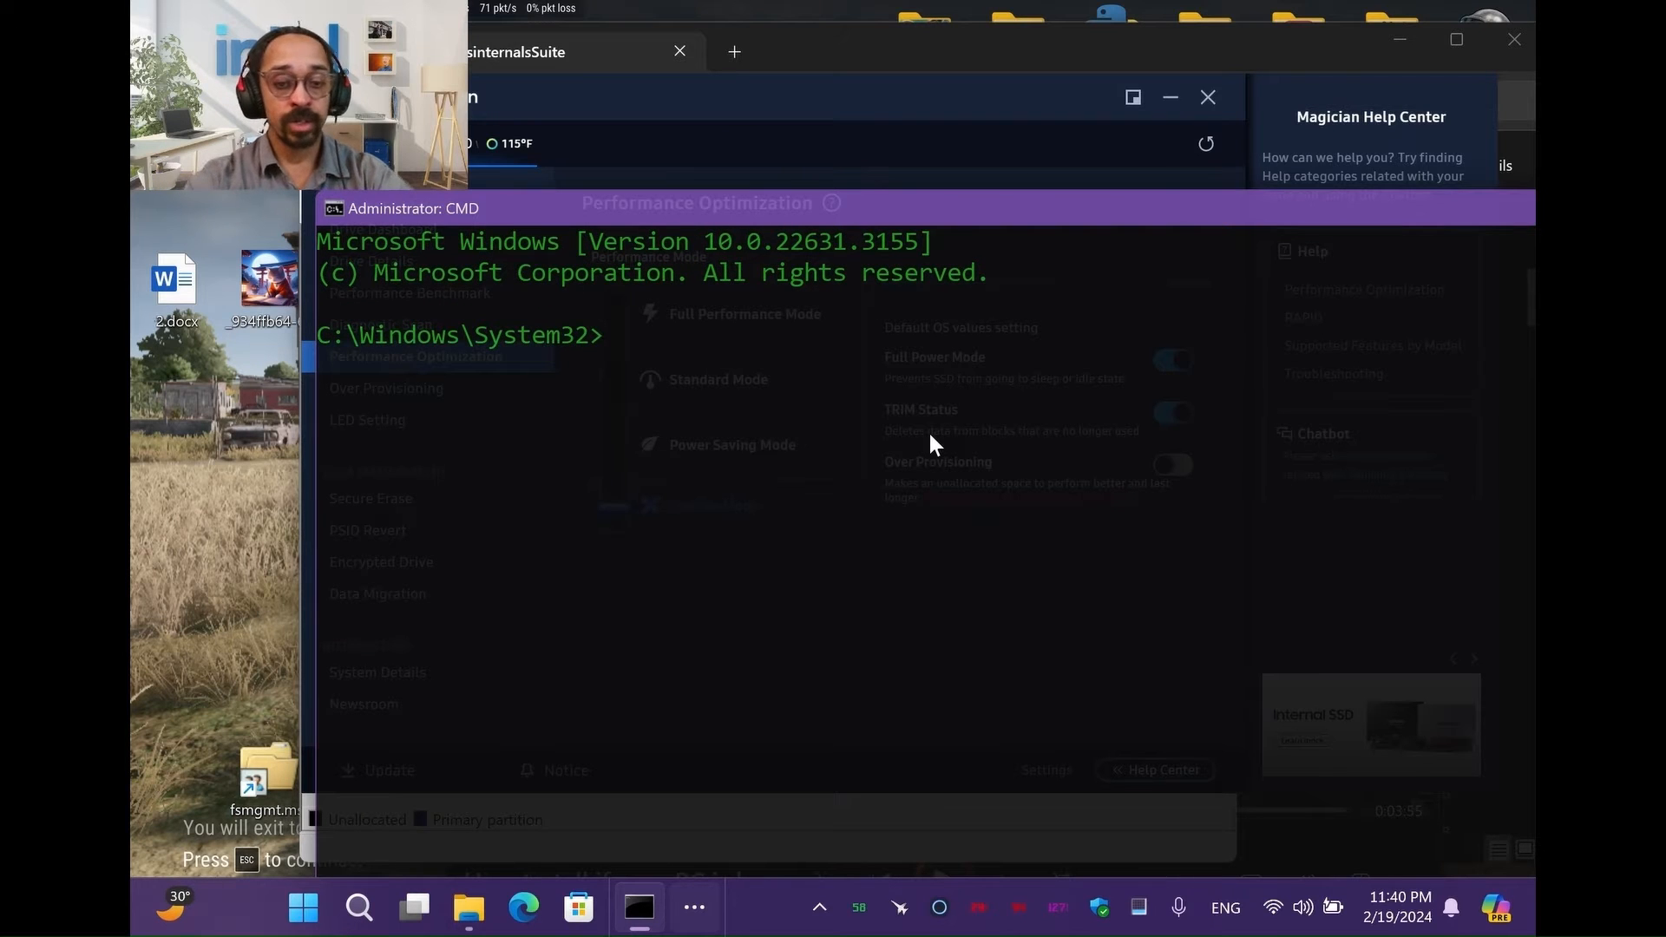
# Start diskpart and list Disk 0 (372 GB free) and its four volumes.
pyautogui.write('diskpart')
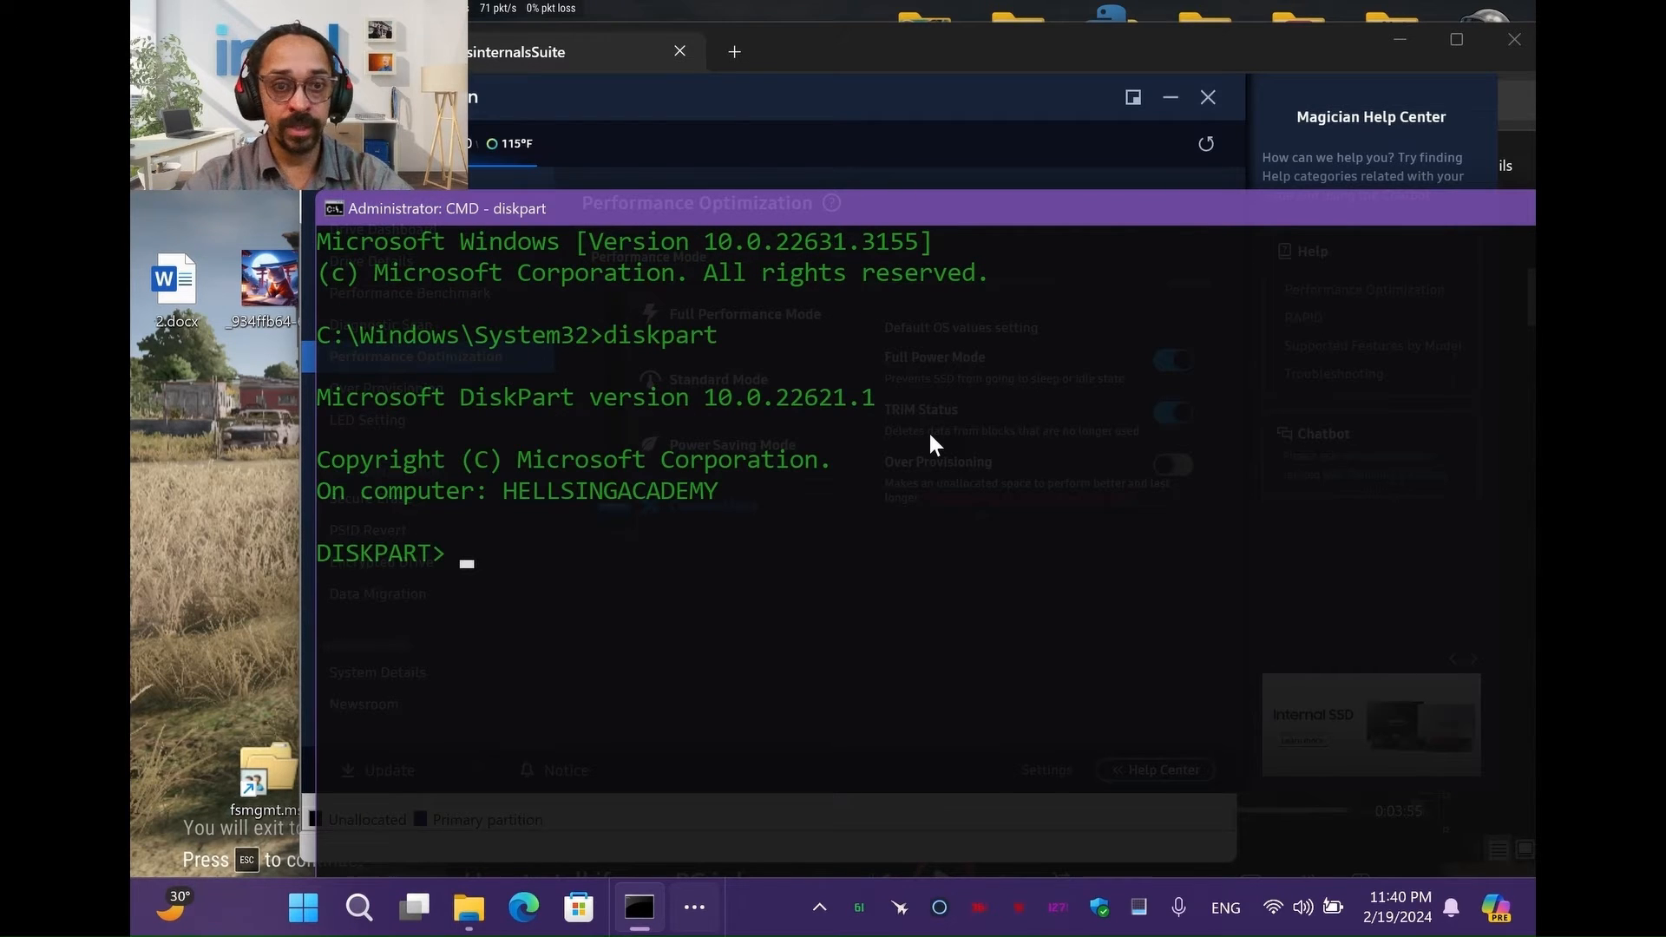
pyautogui.write('list')
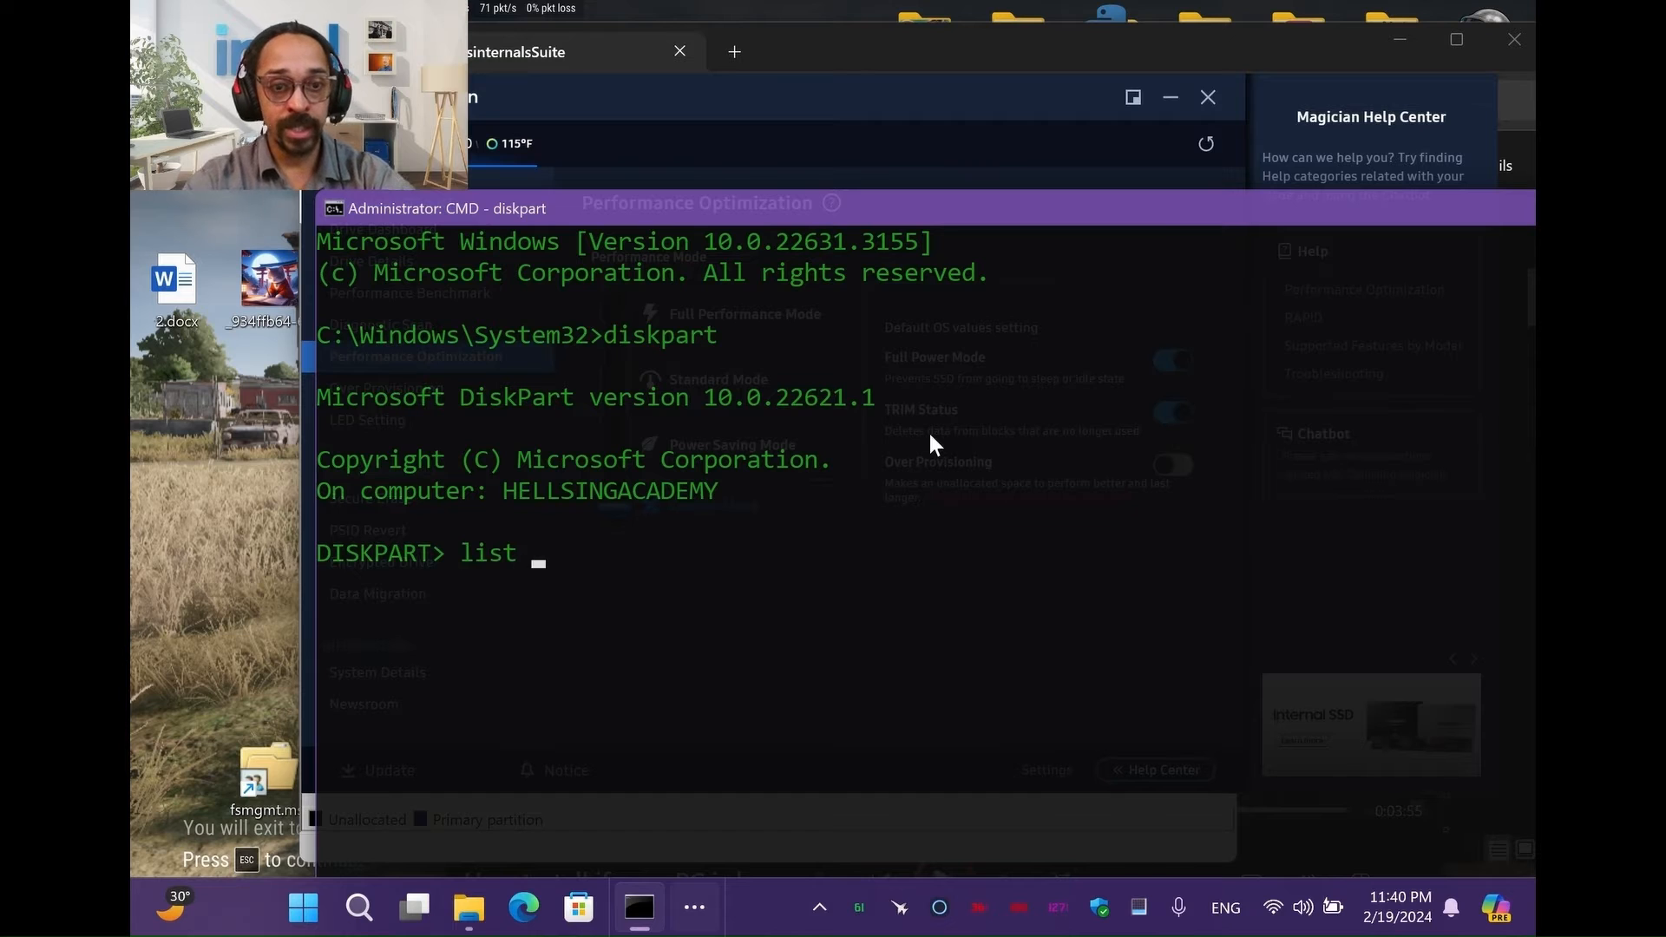
pyautogui.write('disk')
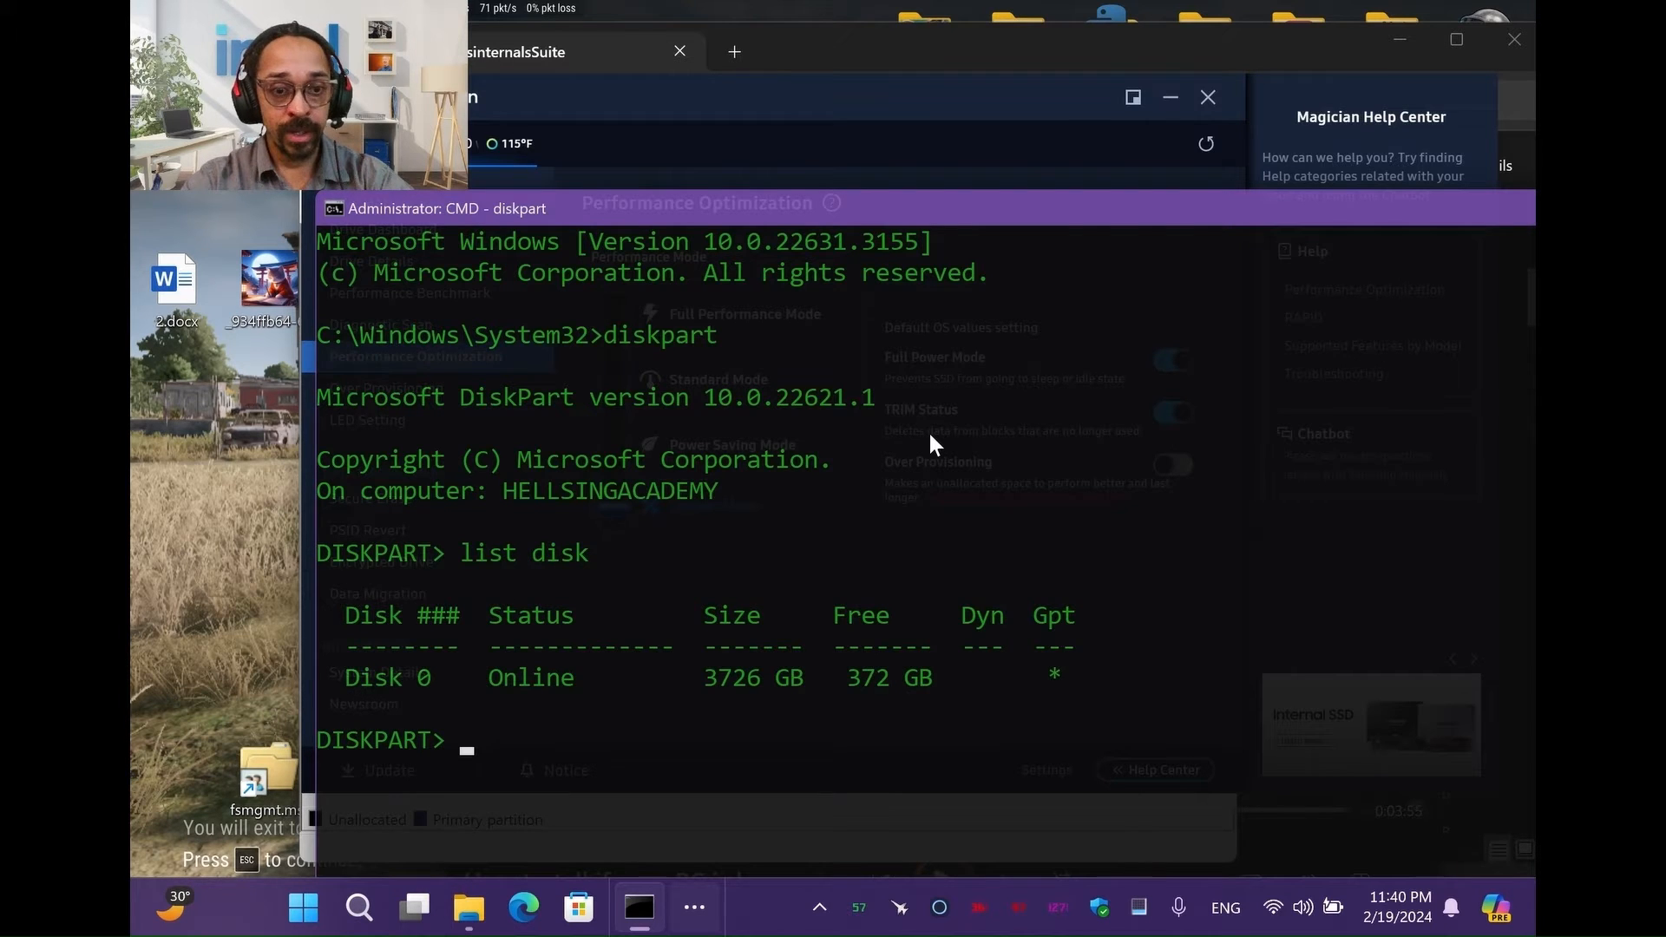
pyautogui.write('l')
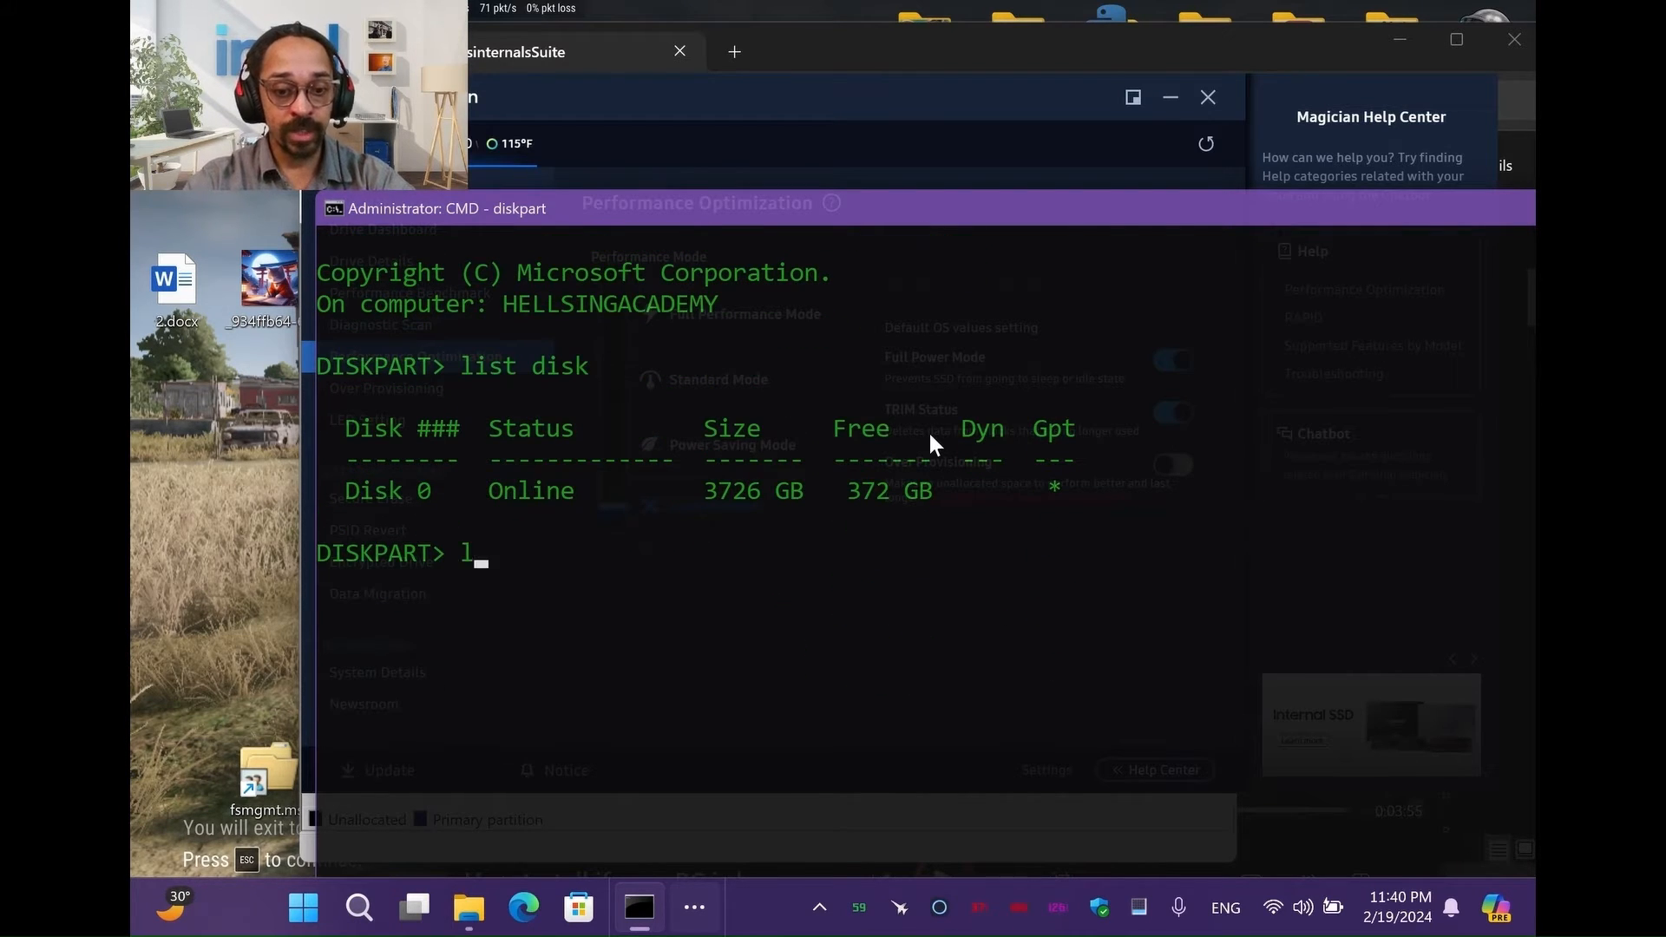
pyautogui.write('ist volume')
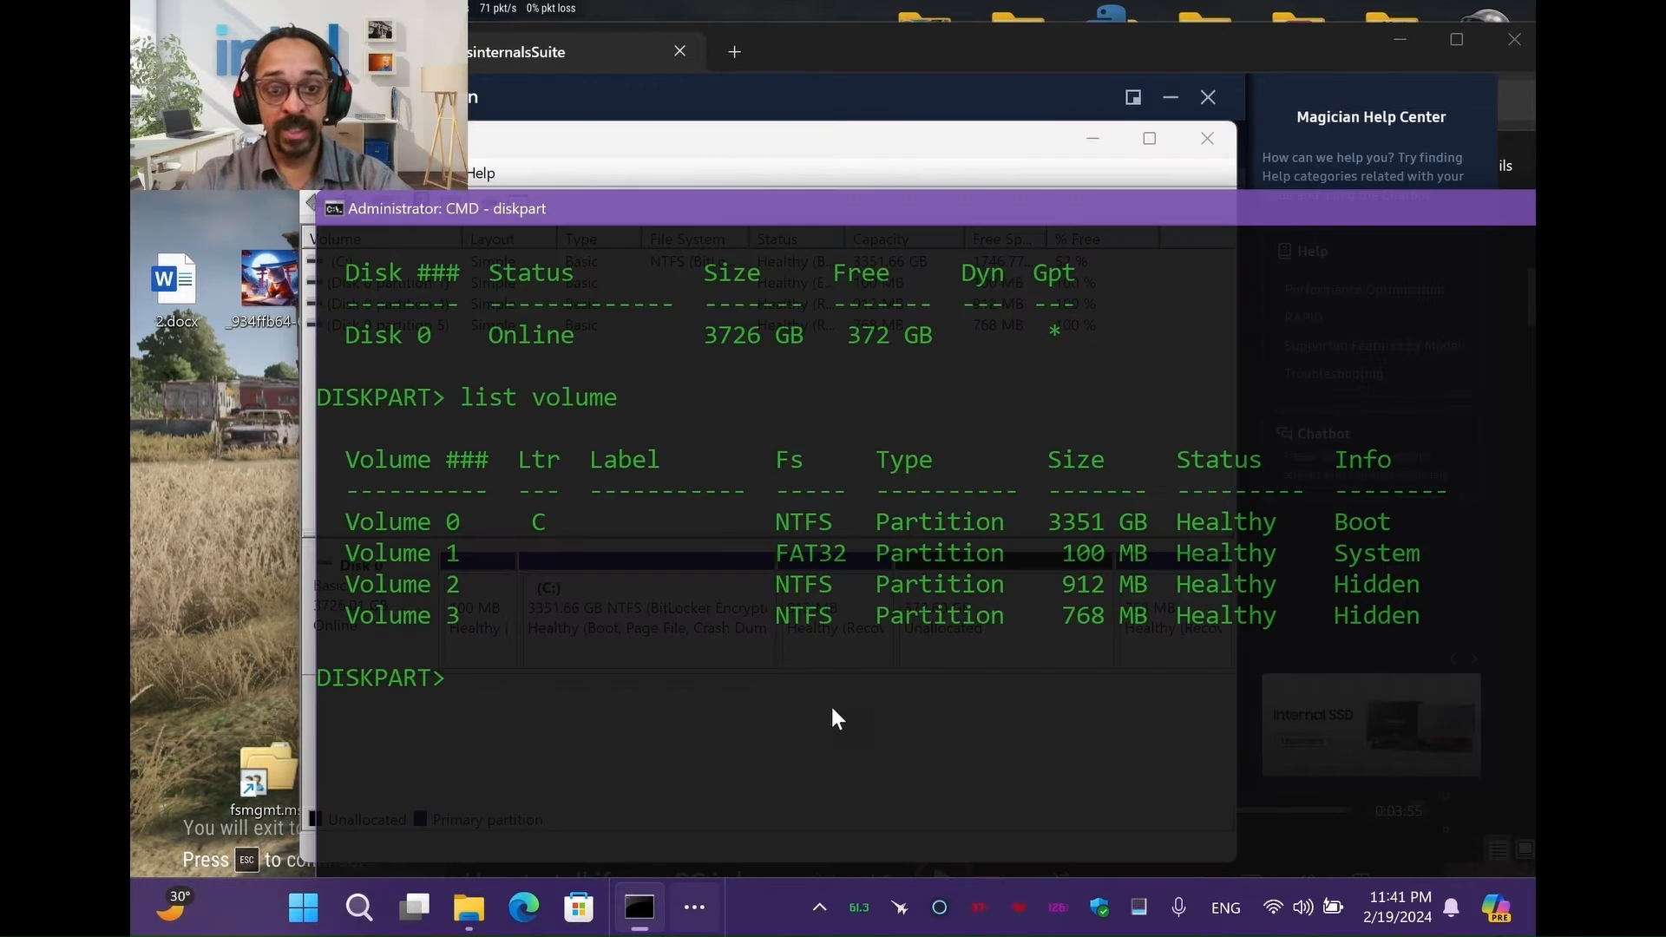
pyautogui.moveTo(753, 680)
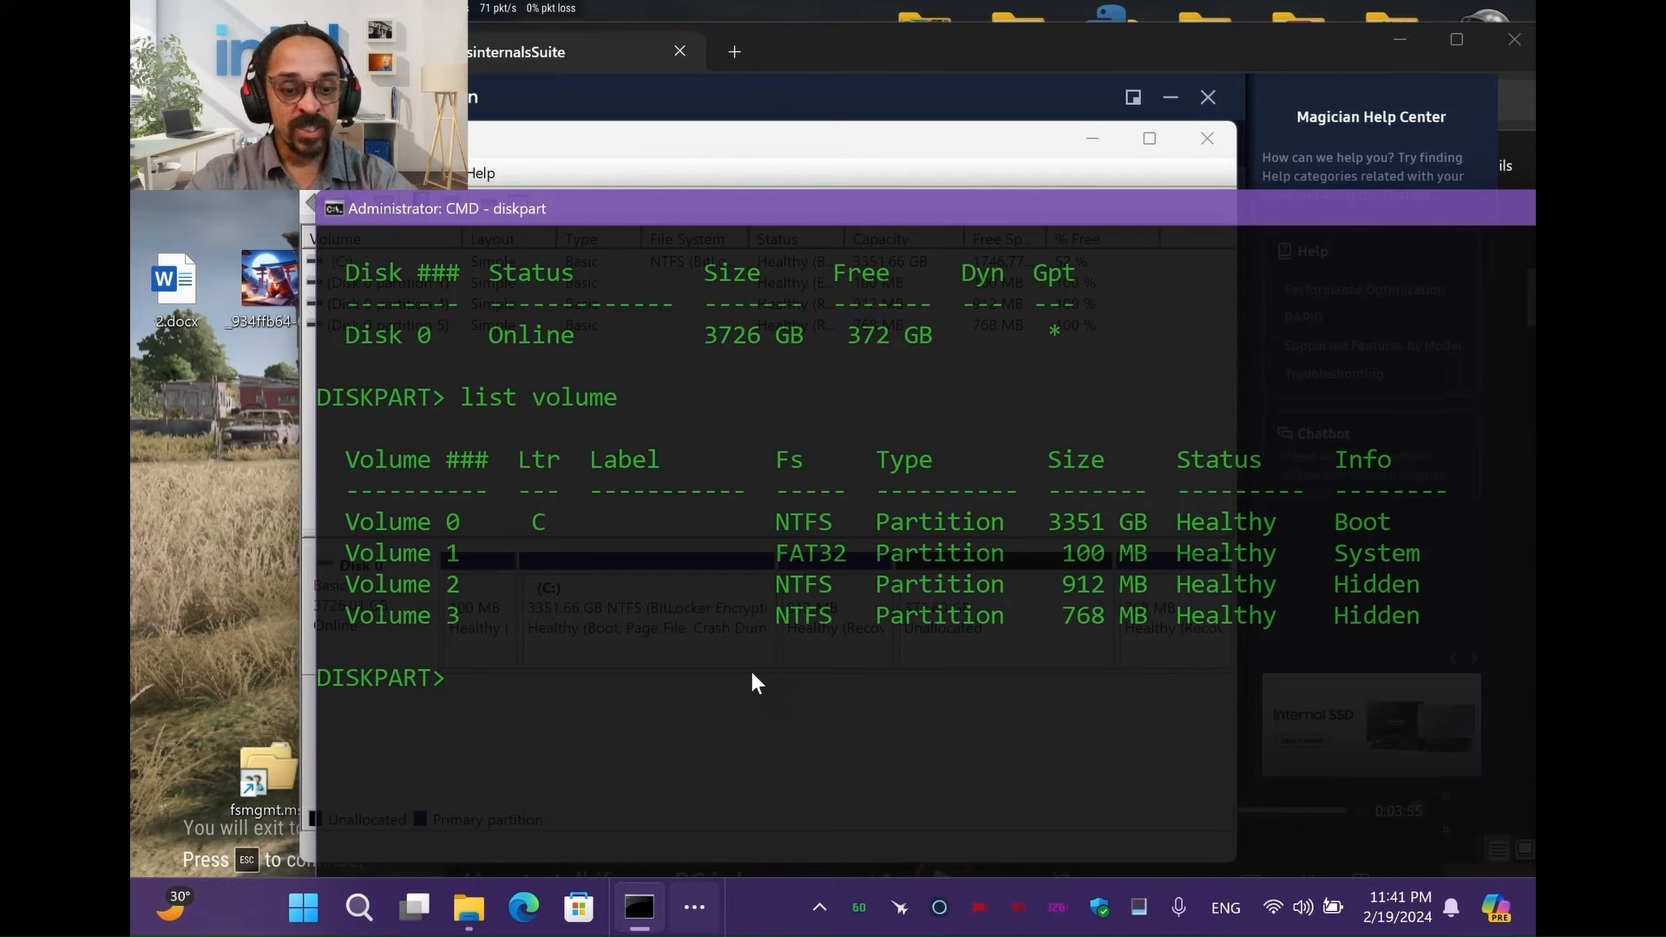
# Select the 912 MB hidden Volume 2 and attempt 'delete volume', which is refused as protected.
pyautogui.write('select vol')
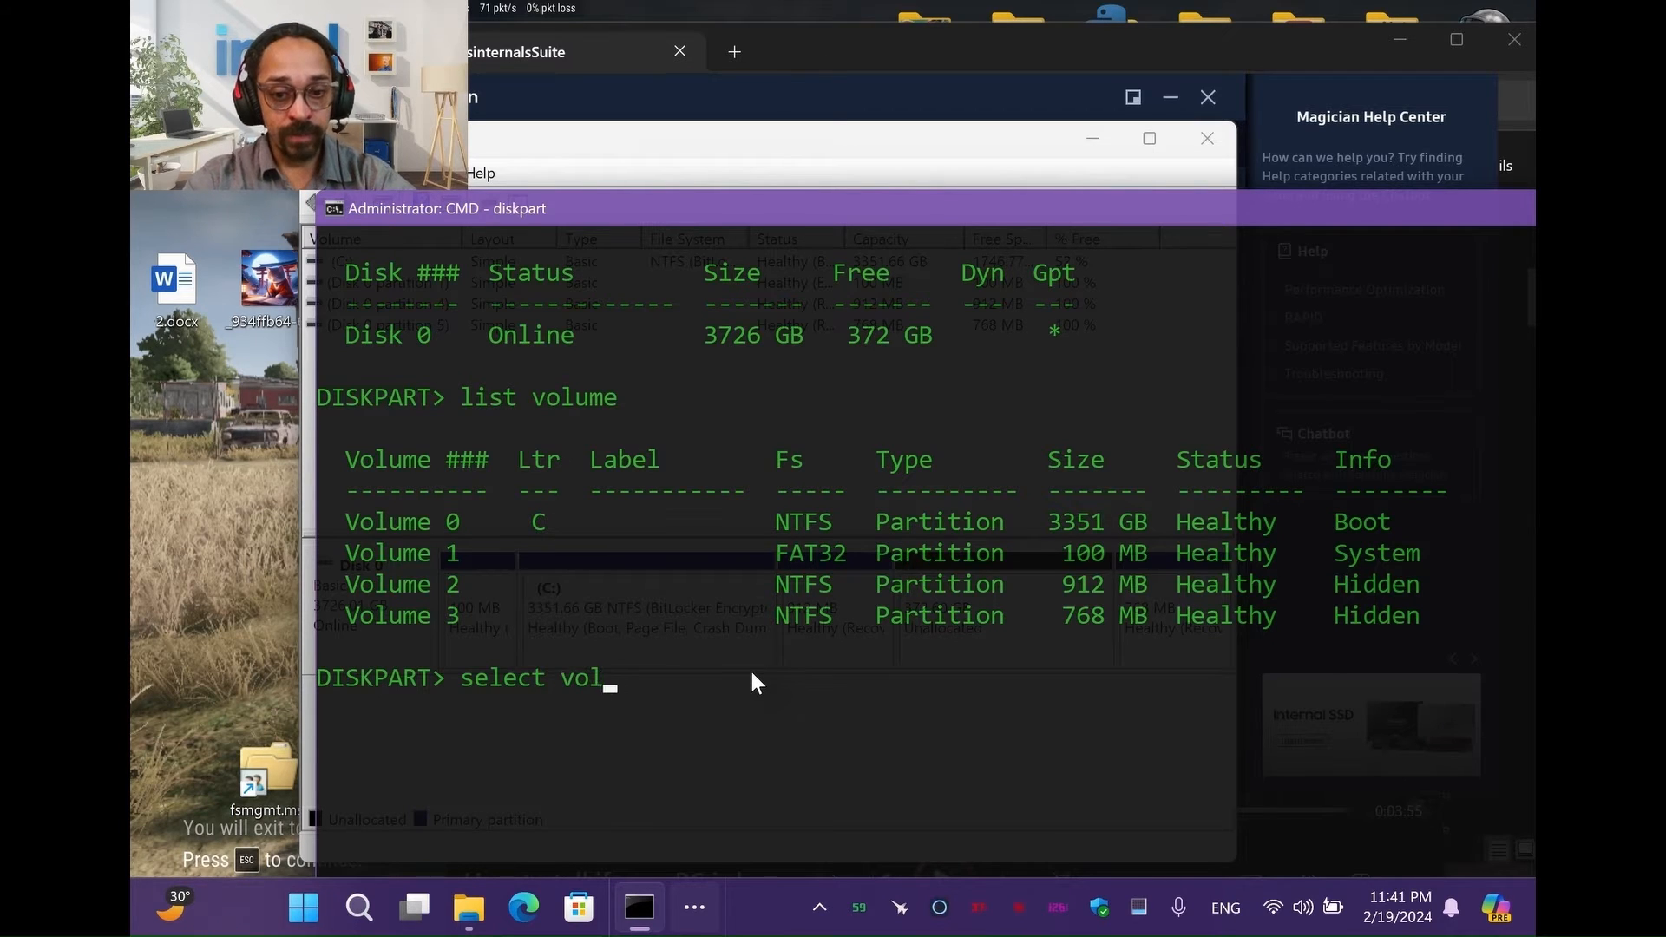
pyautogui.write('ume')
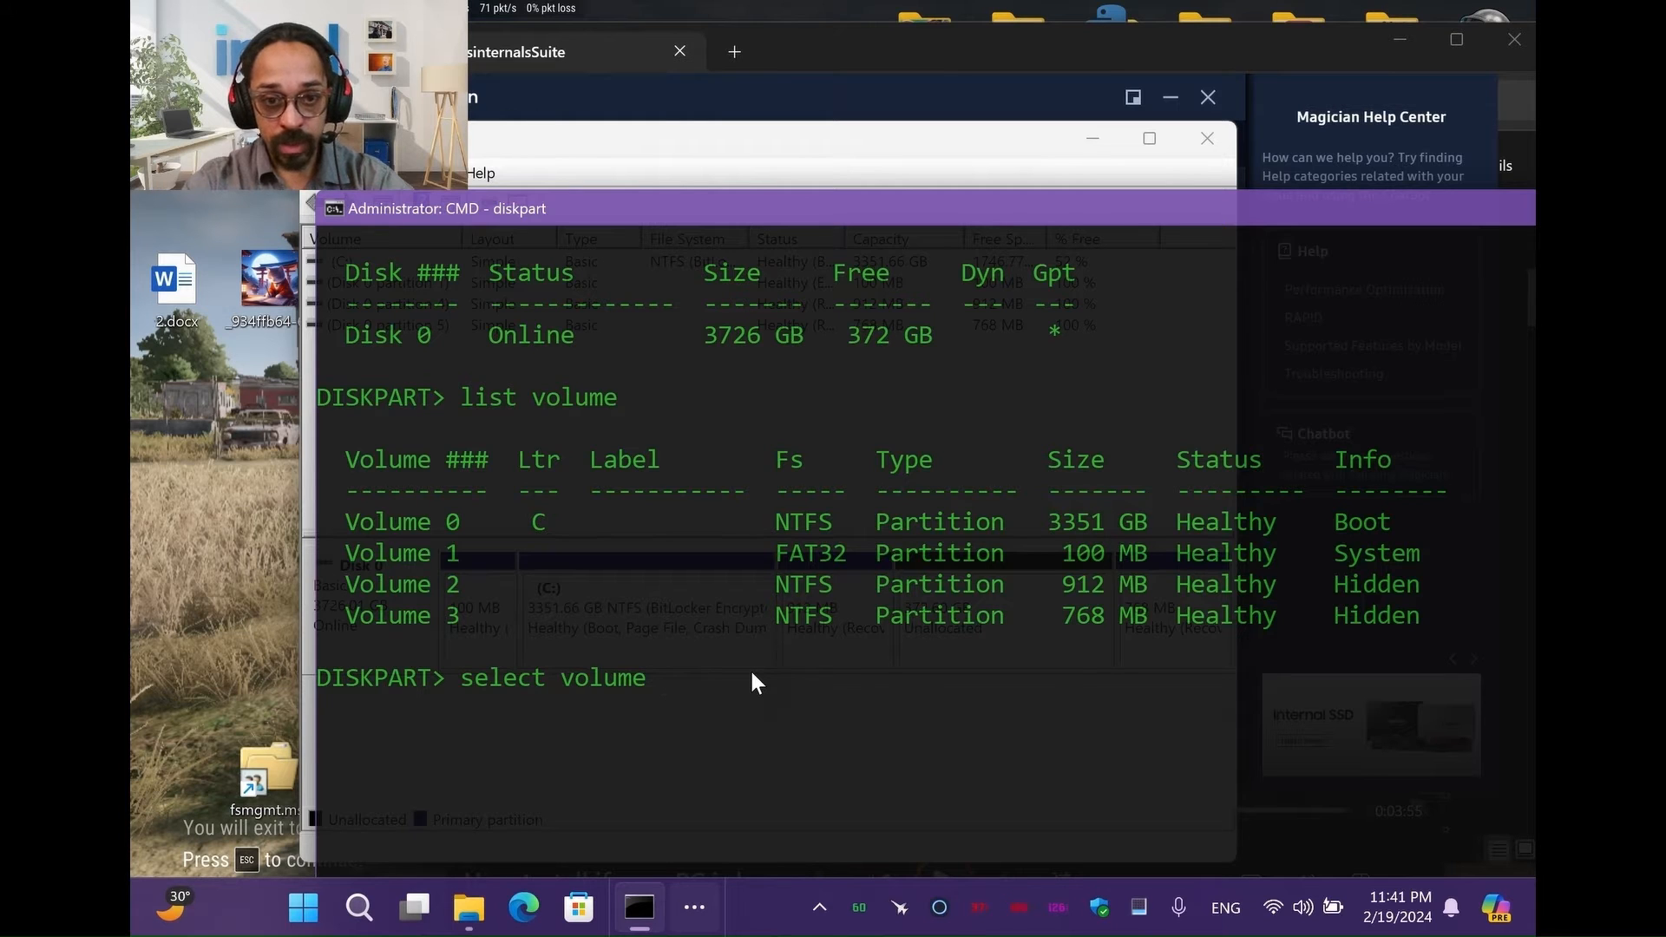
pyautogui.write('2')
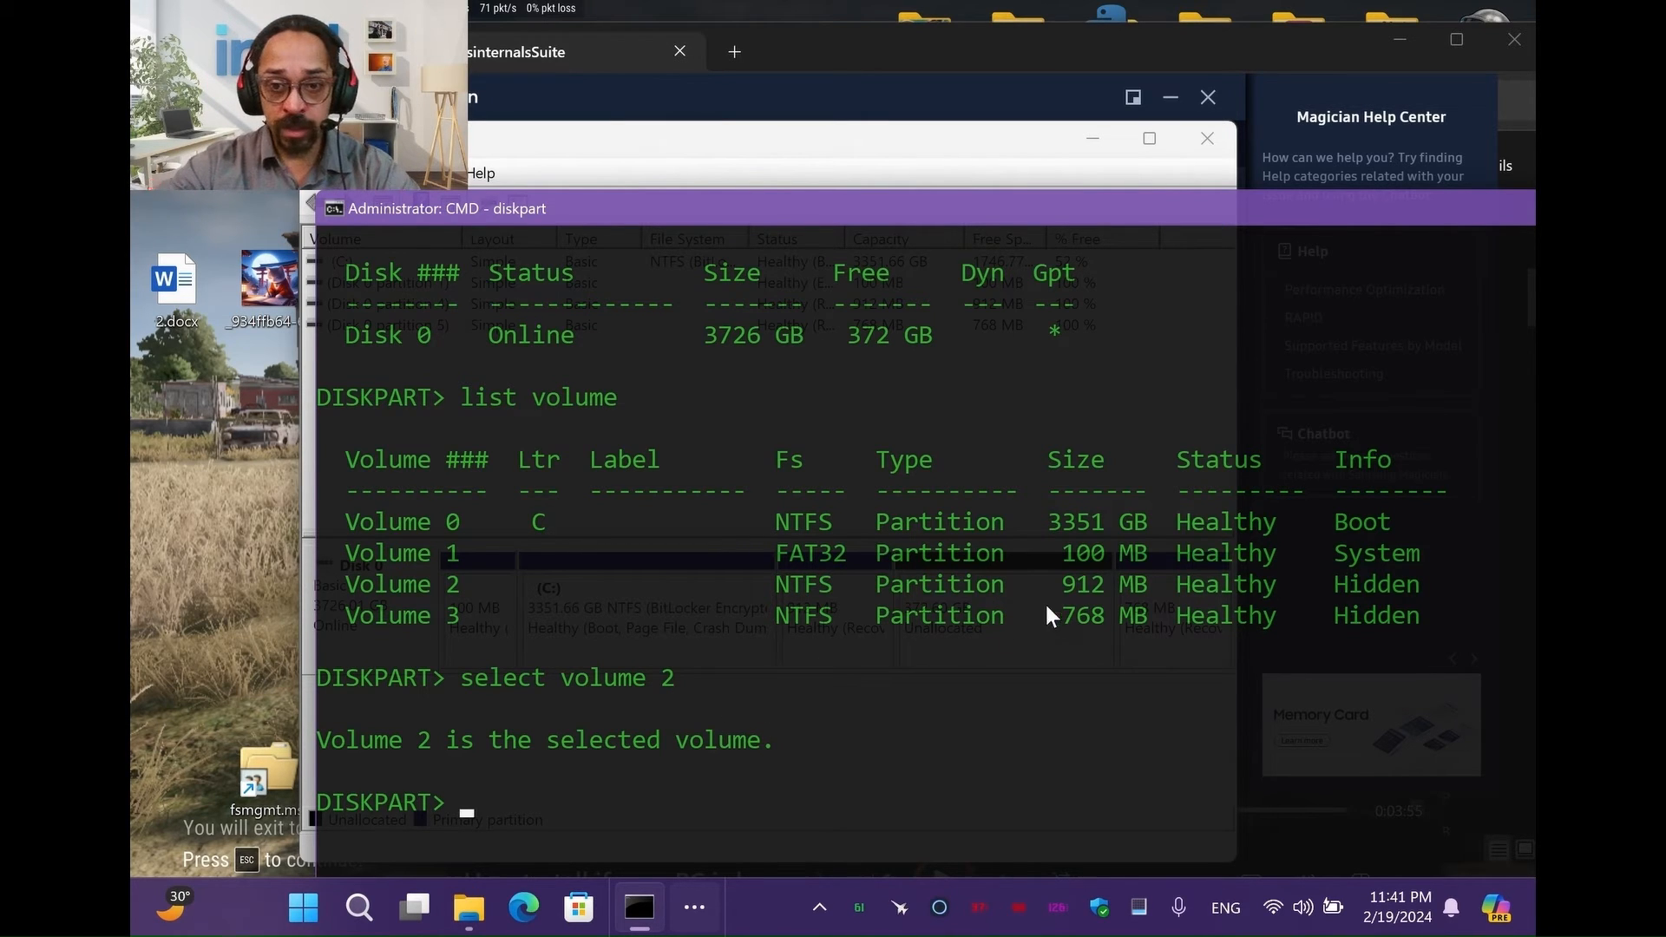
pyautogui.write('delete volu')
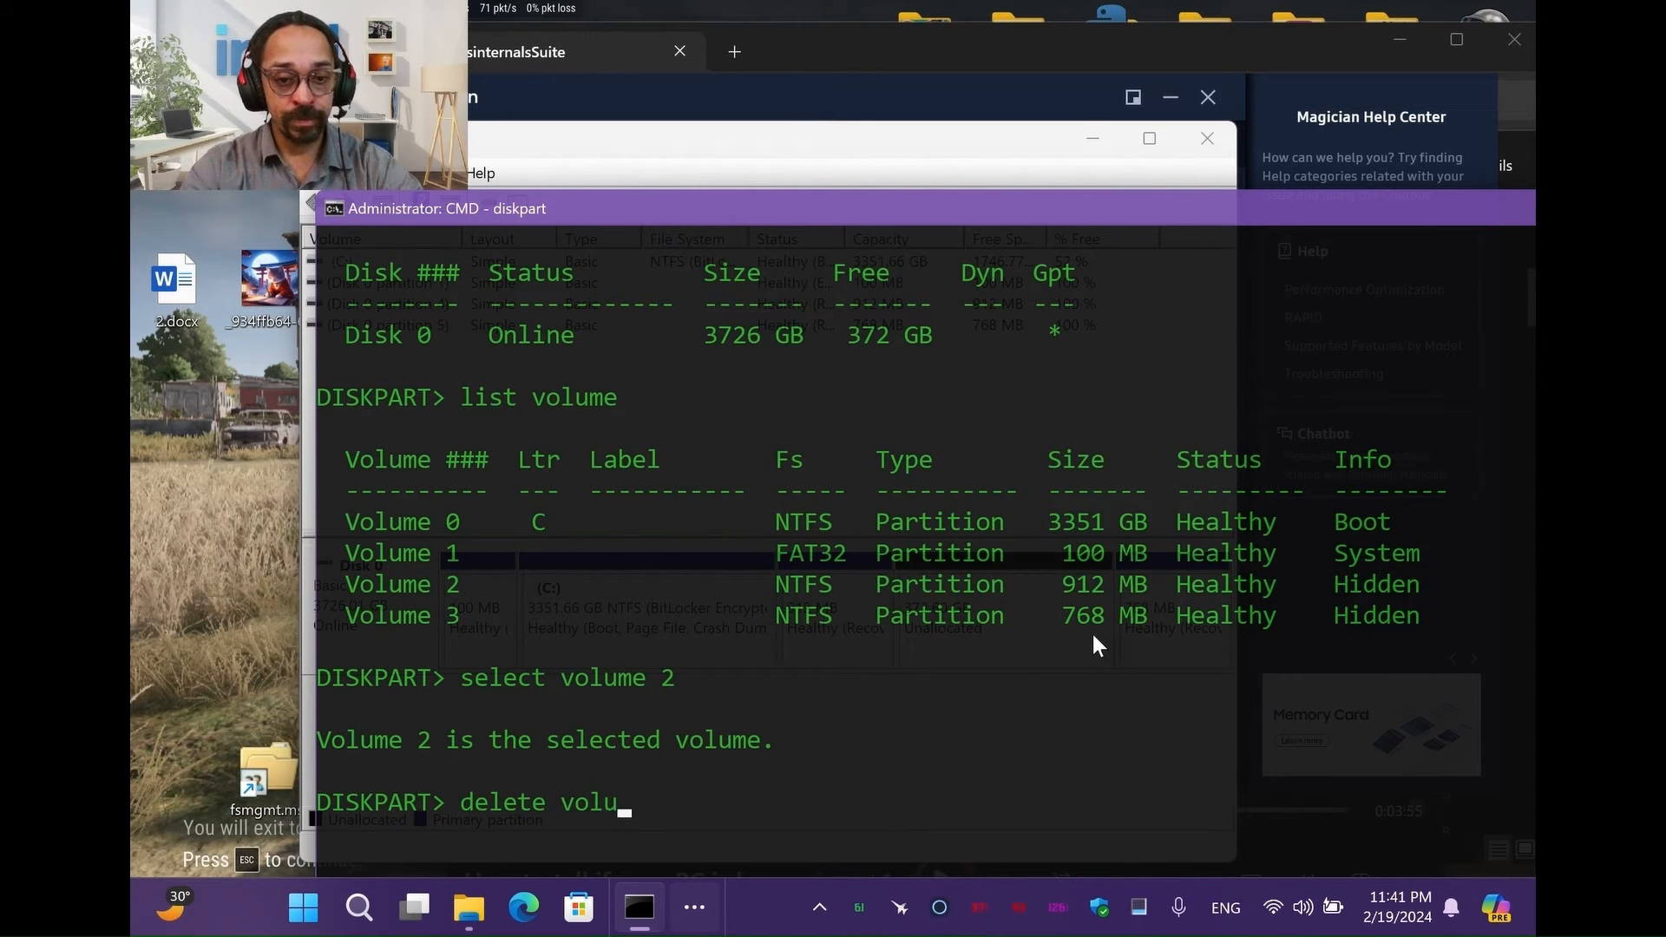
pyautogui.write('me')
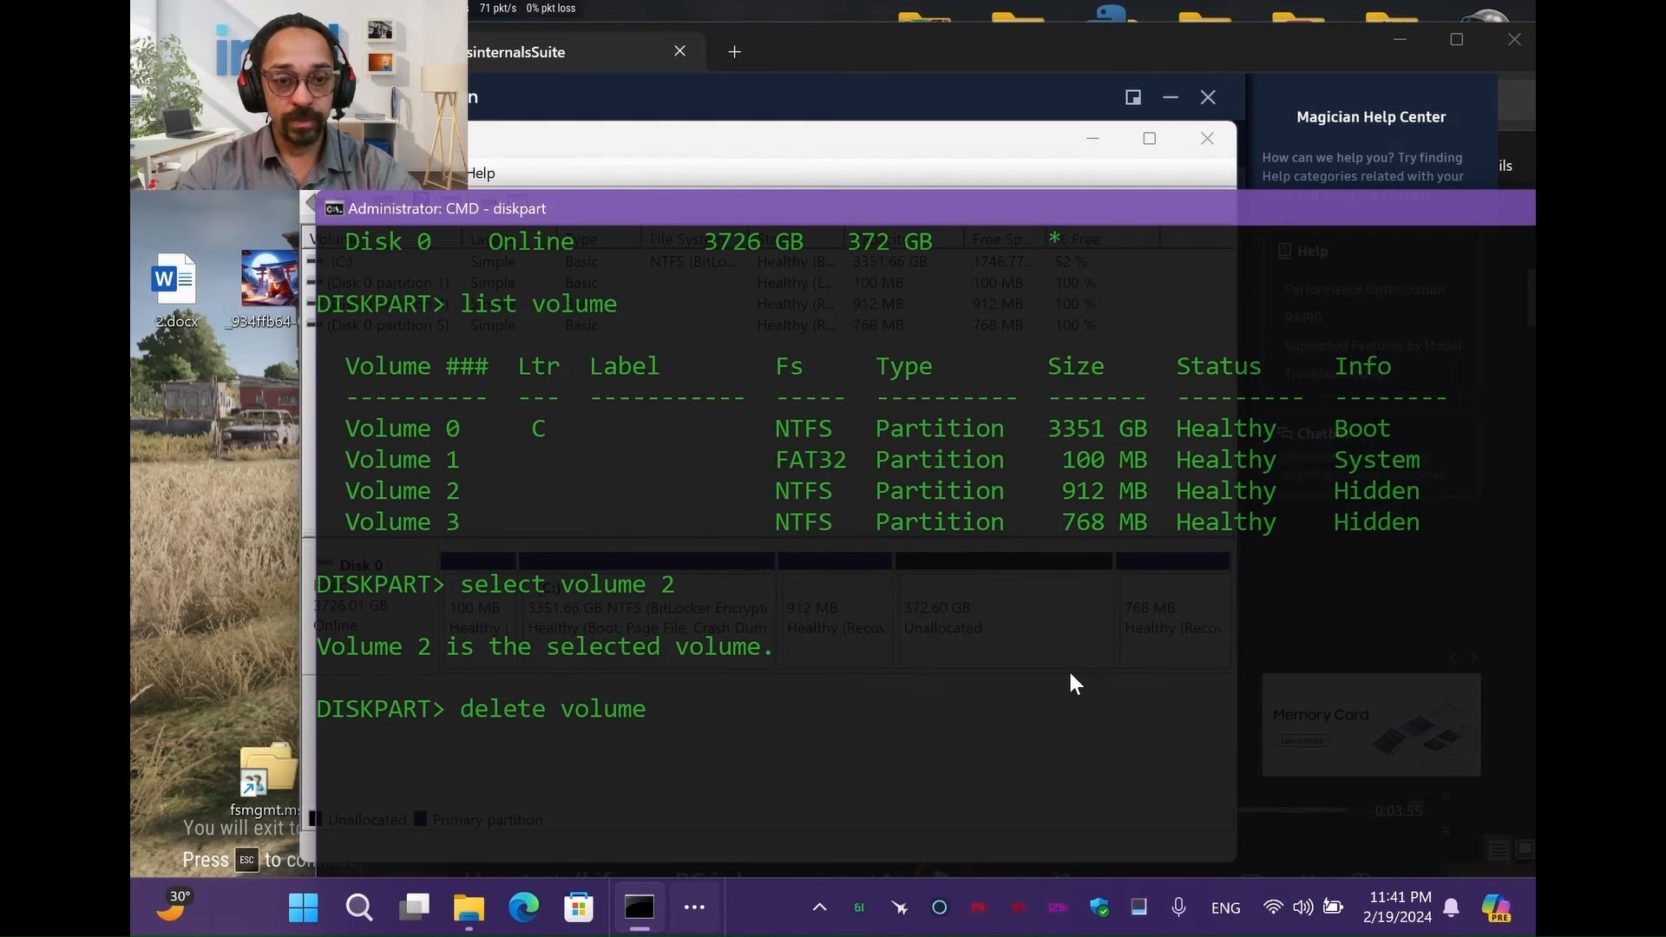
pyautogui.press('Enter')
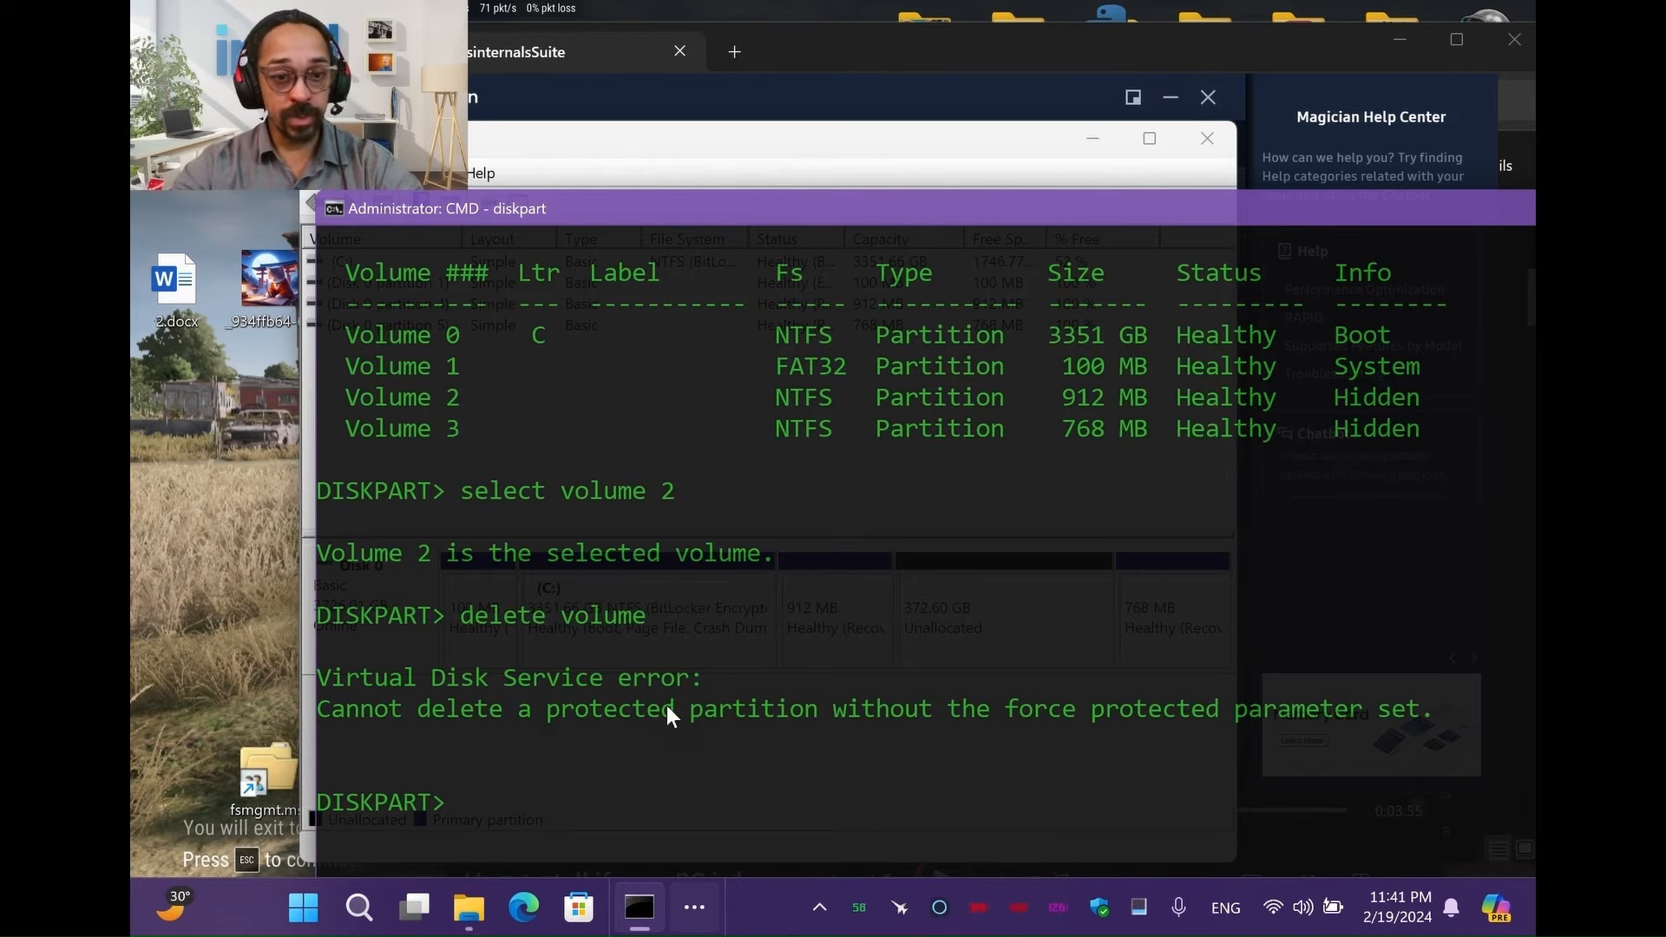
pyautogui.moveTo(605, 750)
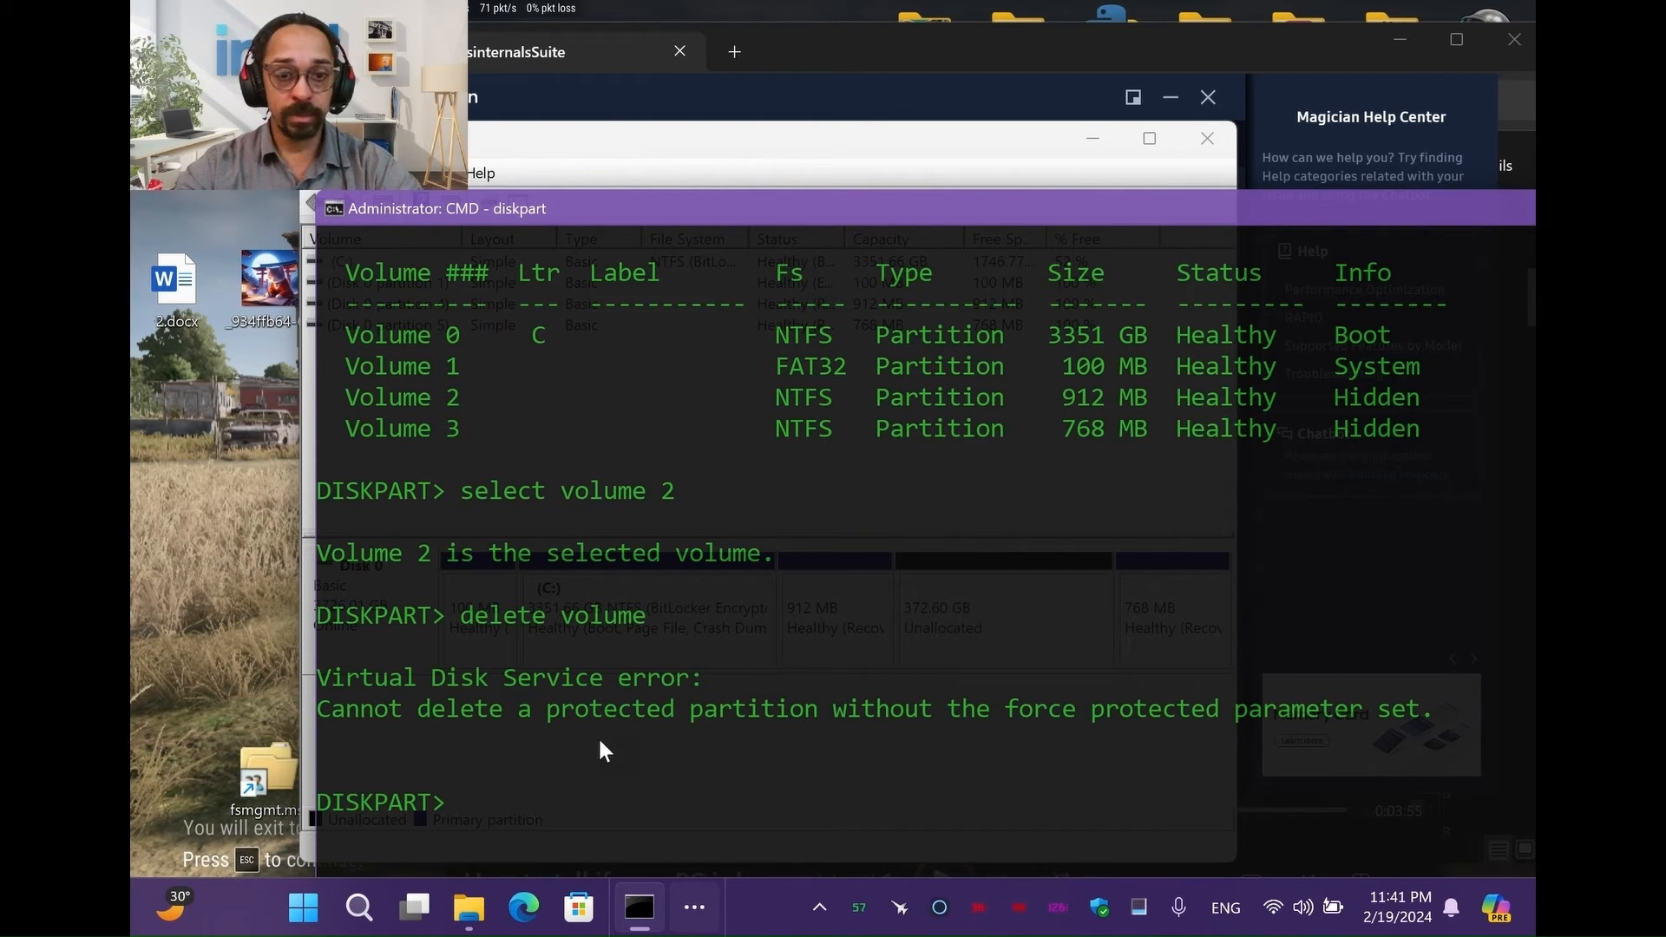
pyautogui.moveTo(1186, 684)
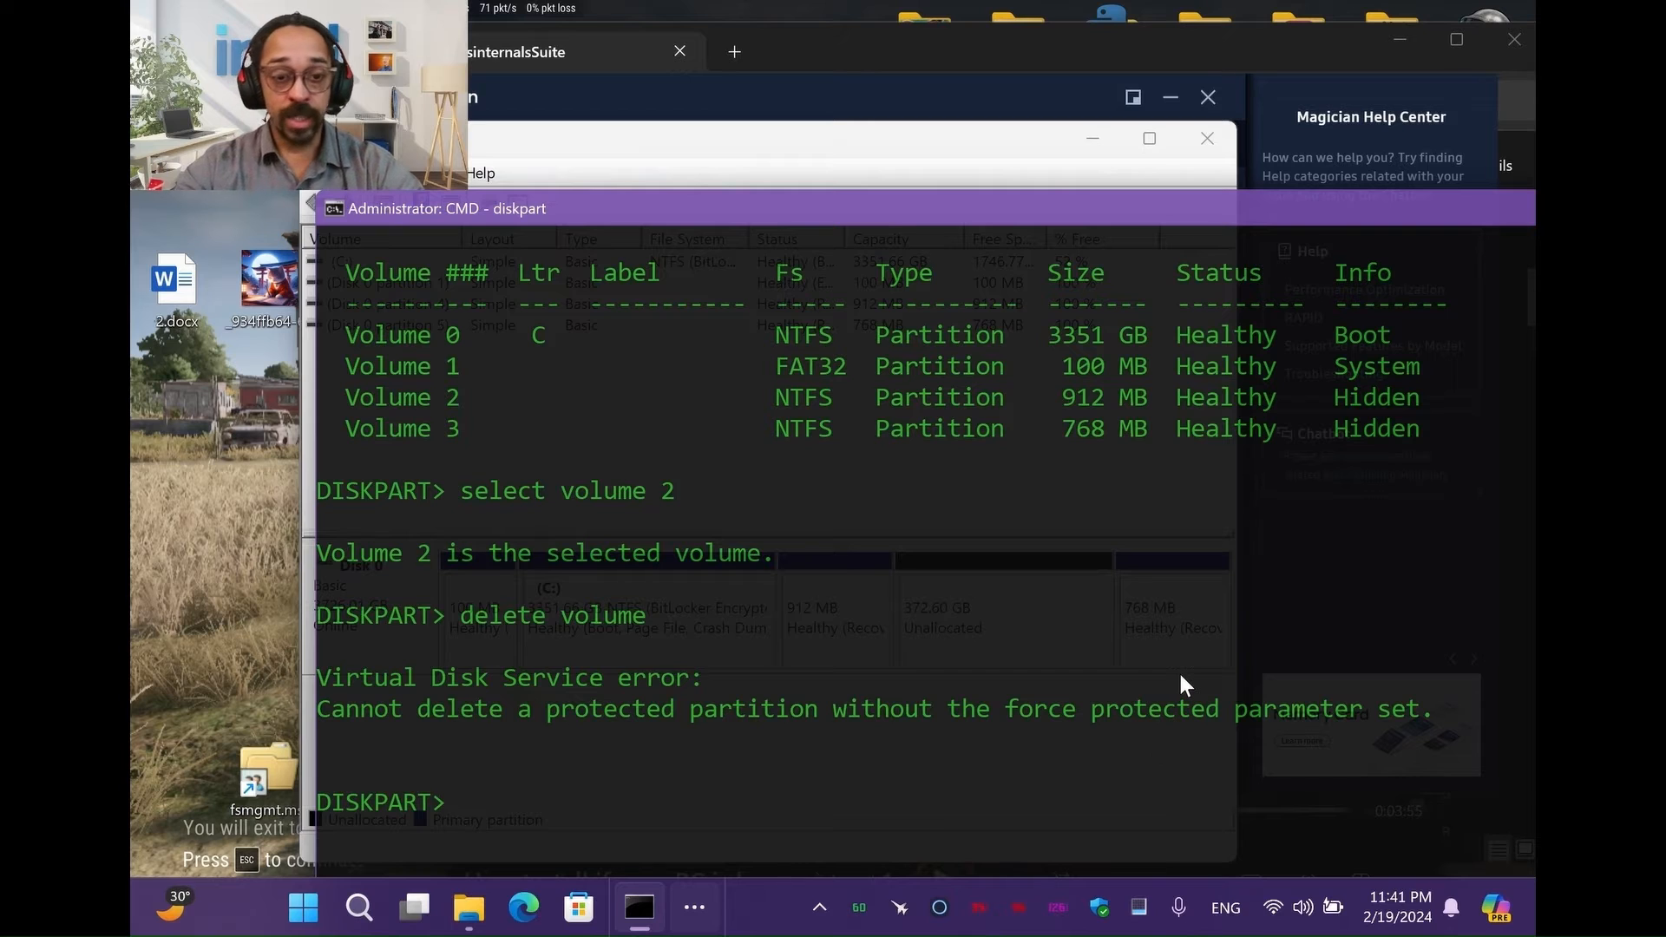
# Force-delete Volume 2 with 'delete volume override', freeing 373.49 GB.
pyautogui.write('delete')
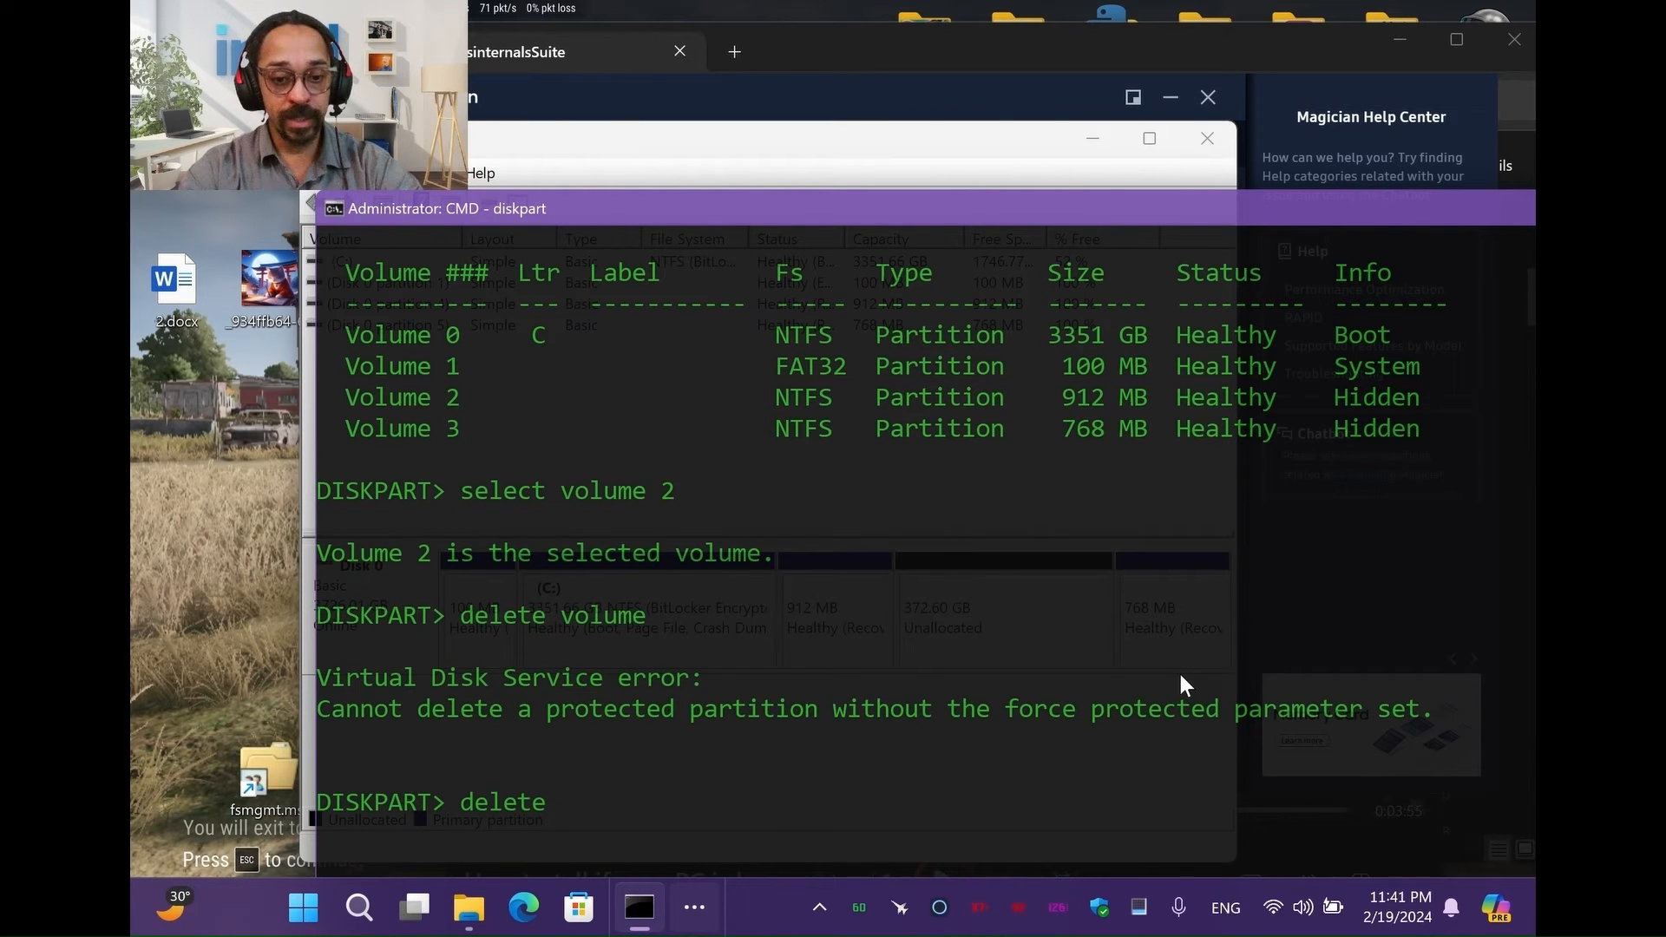
pyautogui.write('volume ove')
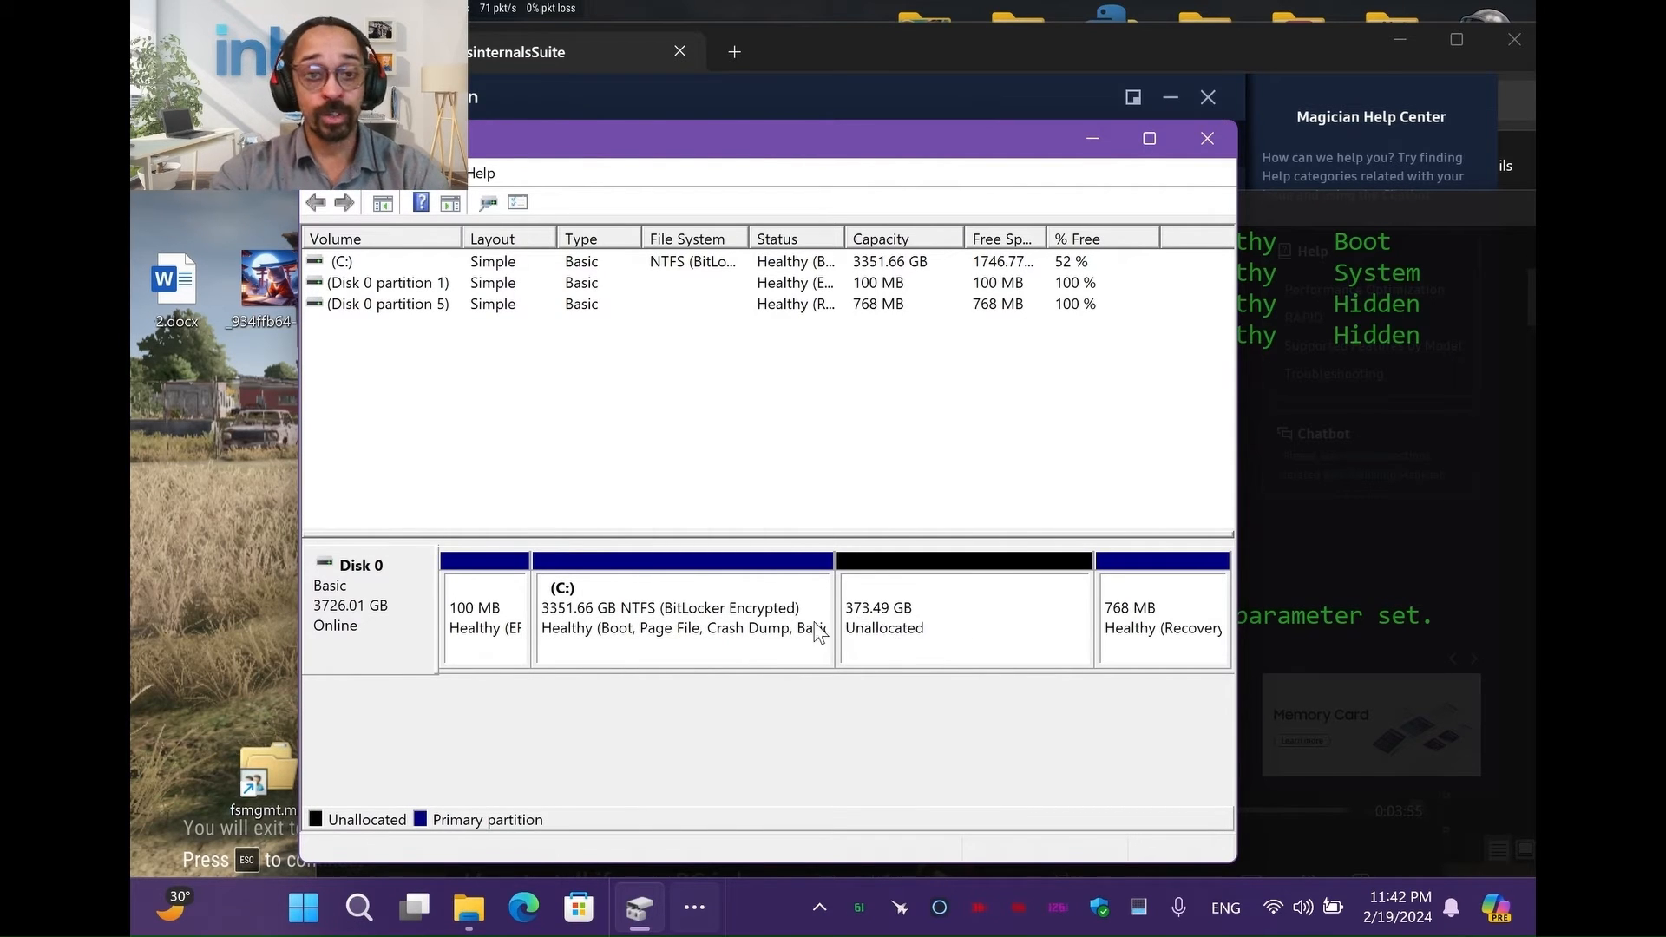
pyautogui.moveTo(887, 632)
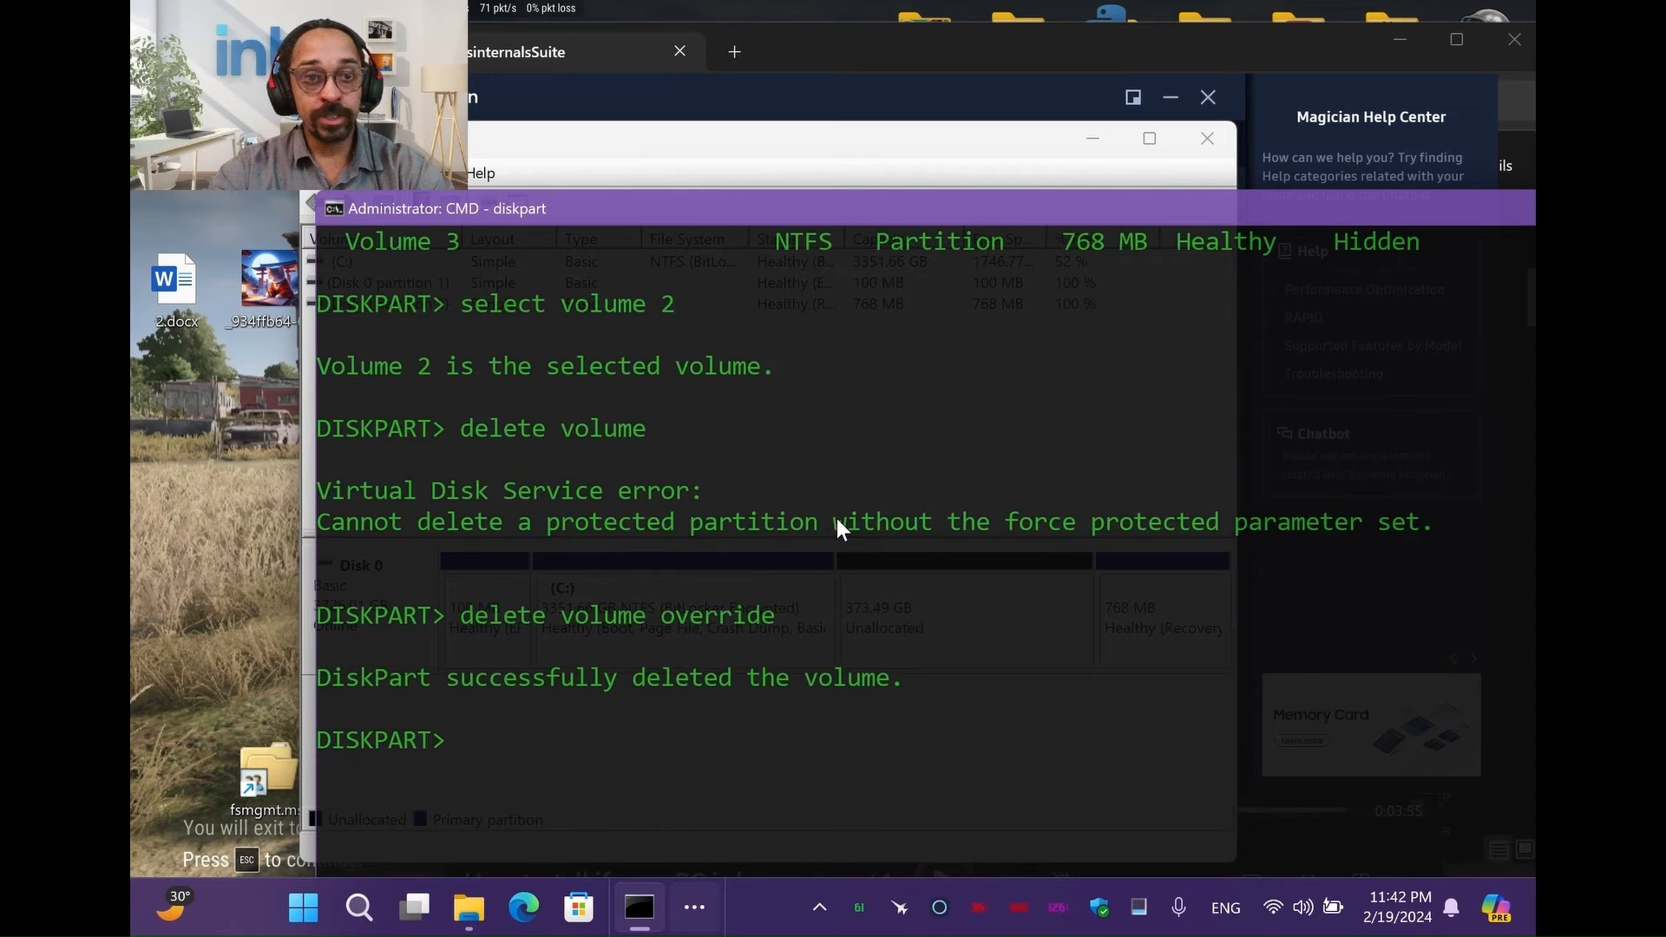
# List volumes again to confirm only three remain, the 912 MB one gone.
pyautogui.write('list volume')
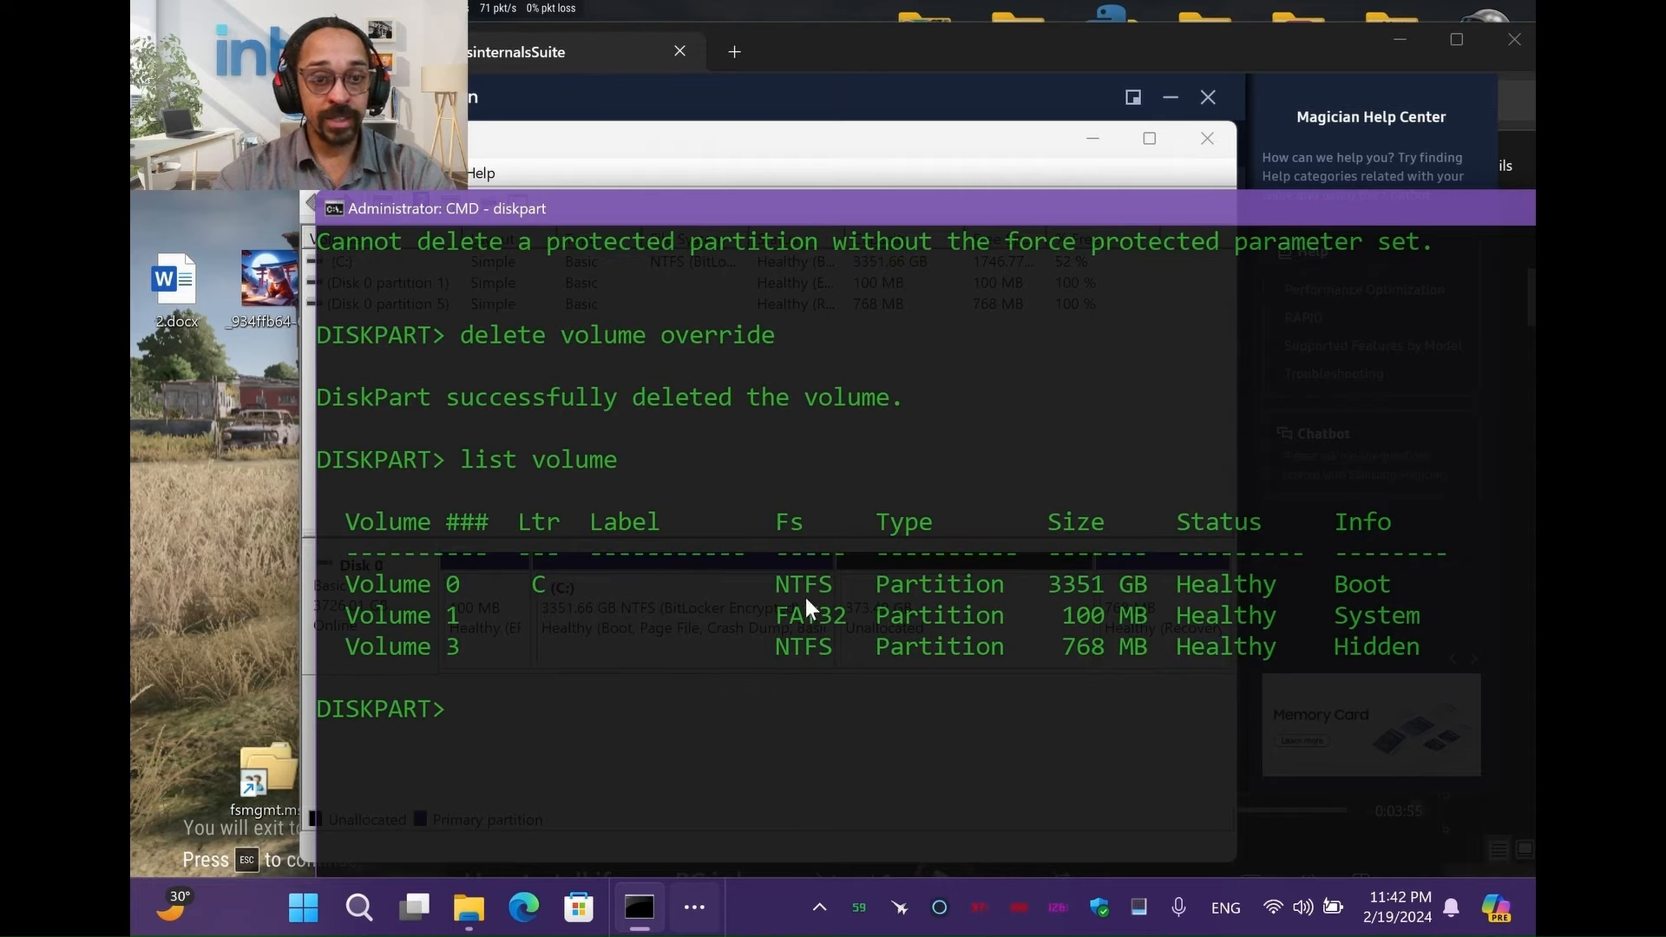
# Select Volume 0 (C:) and extend it into the adjacent free space until DiskPart reports success.
pyautogui.write('select volume')
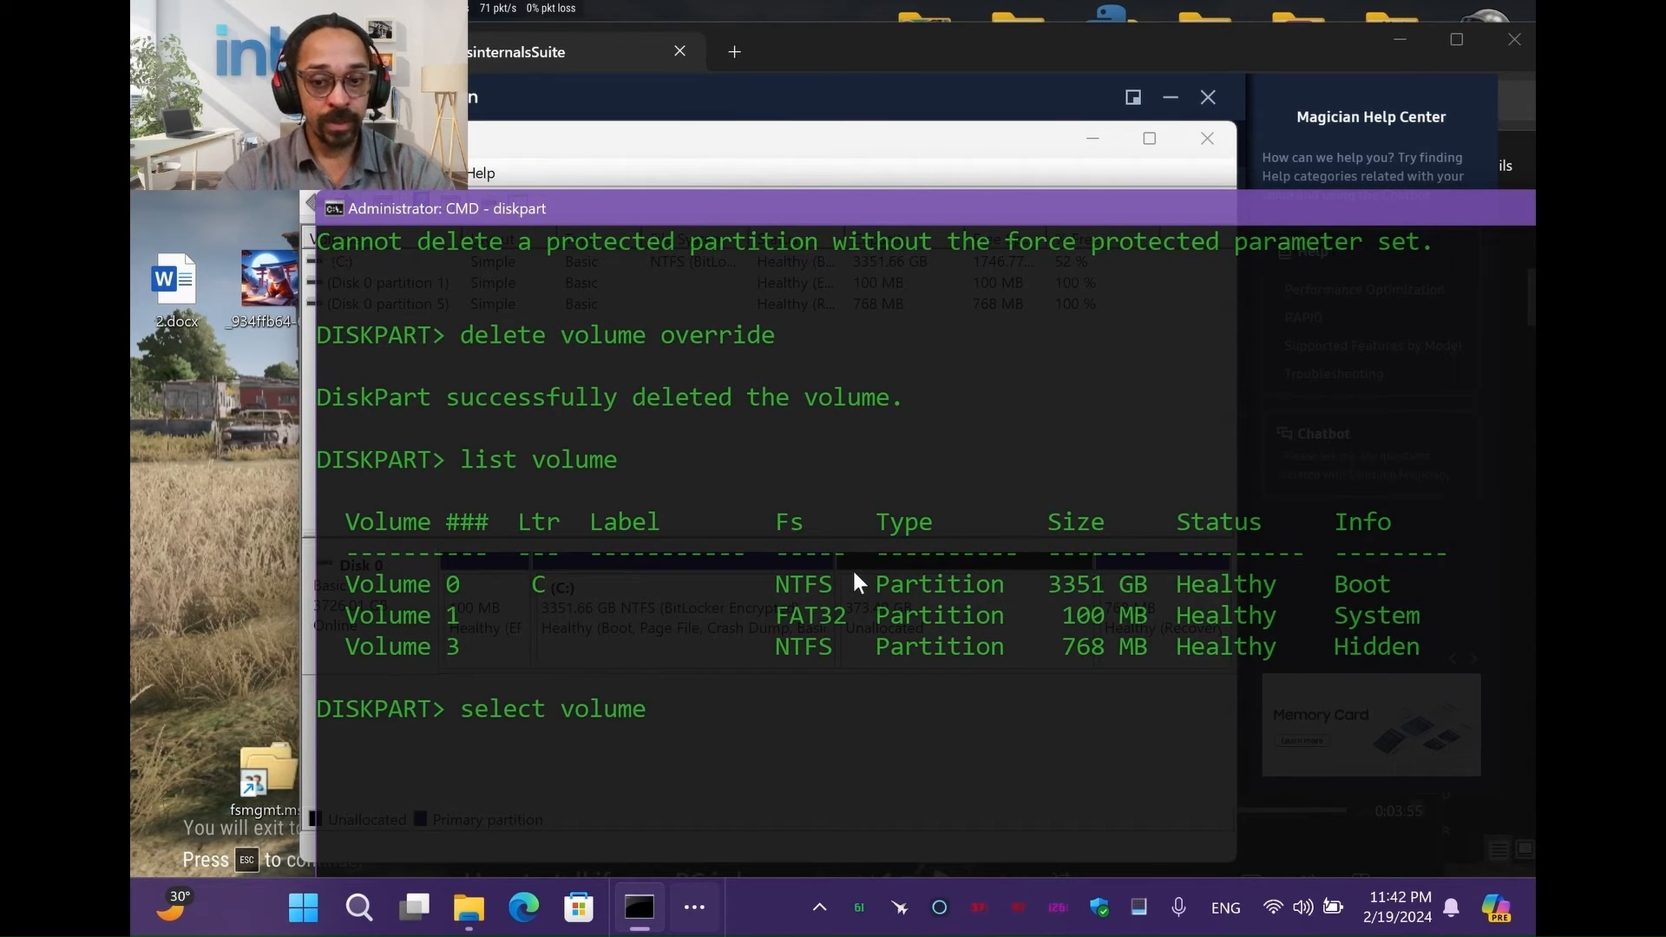
pyautogui.write('0')
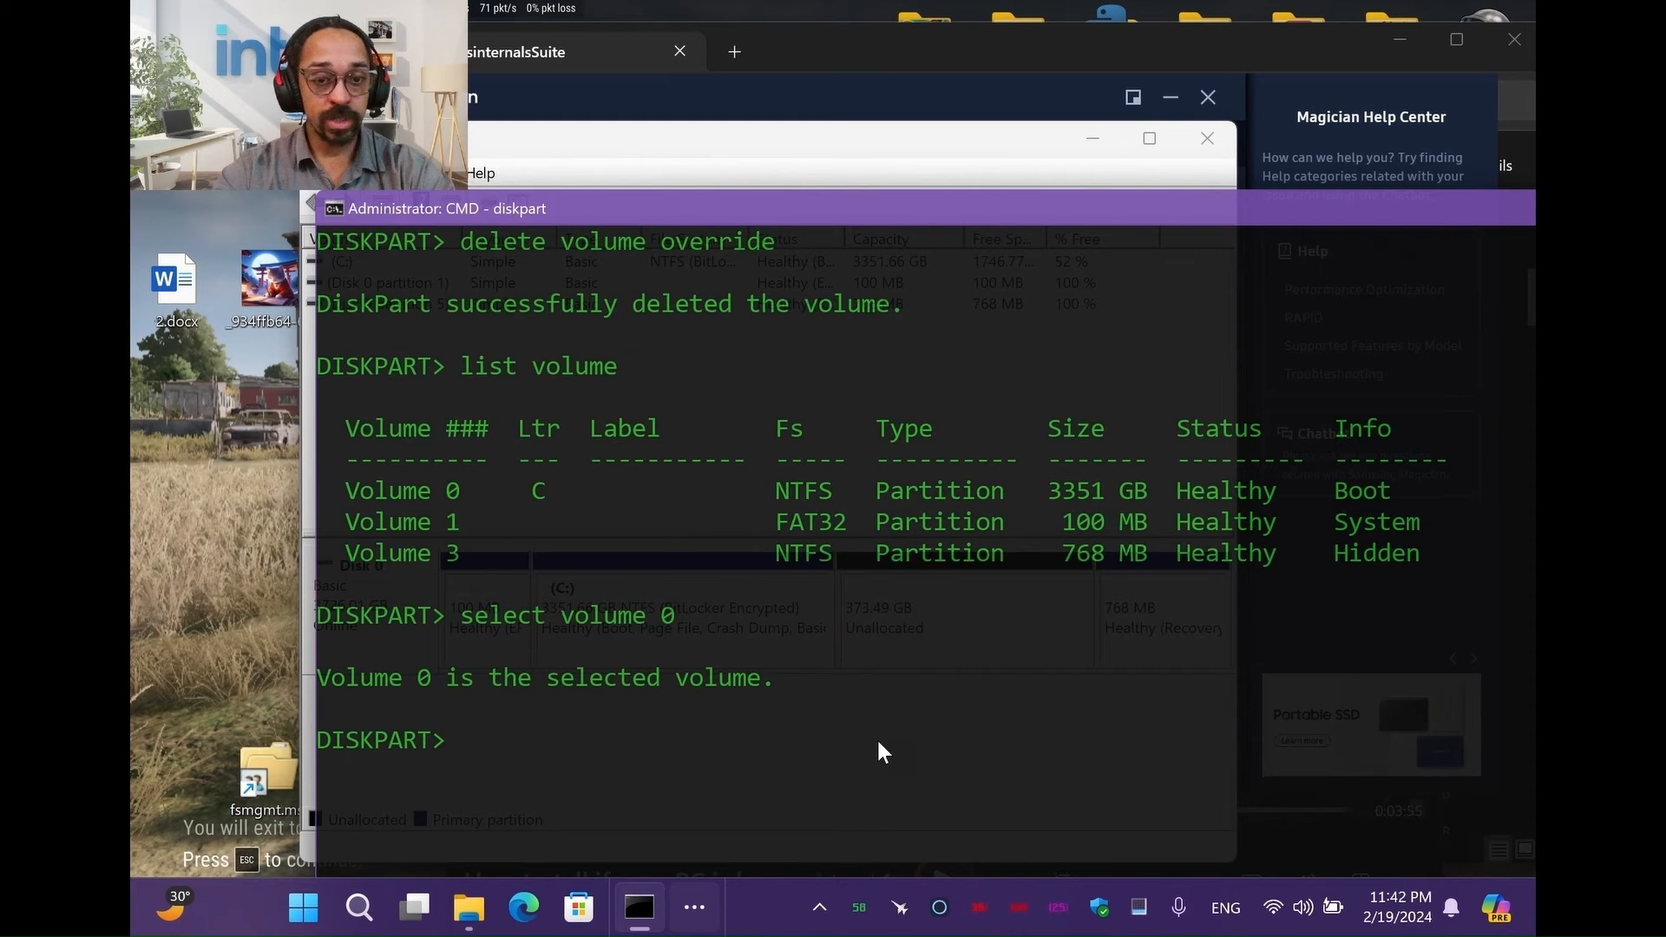
pyautogui.write('list volum')
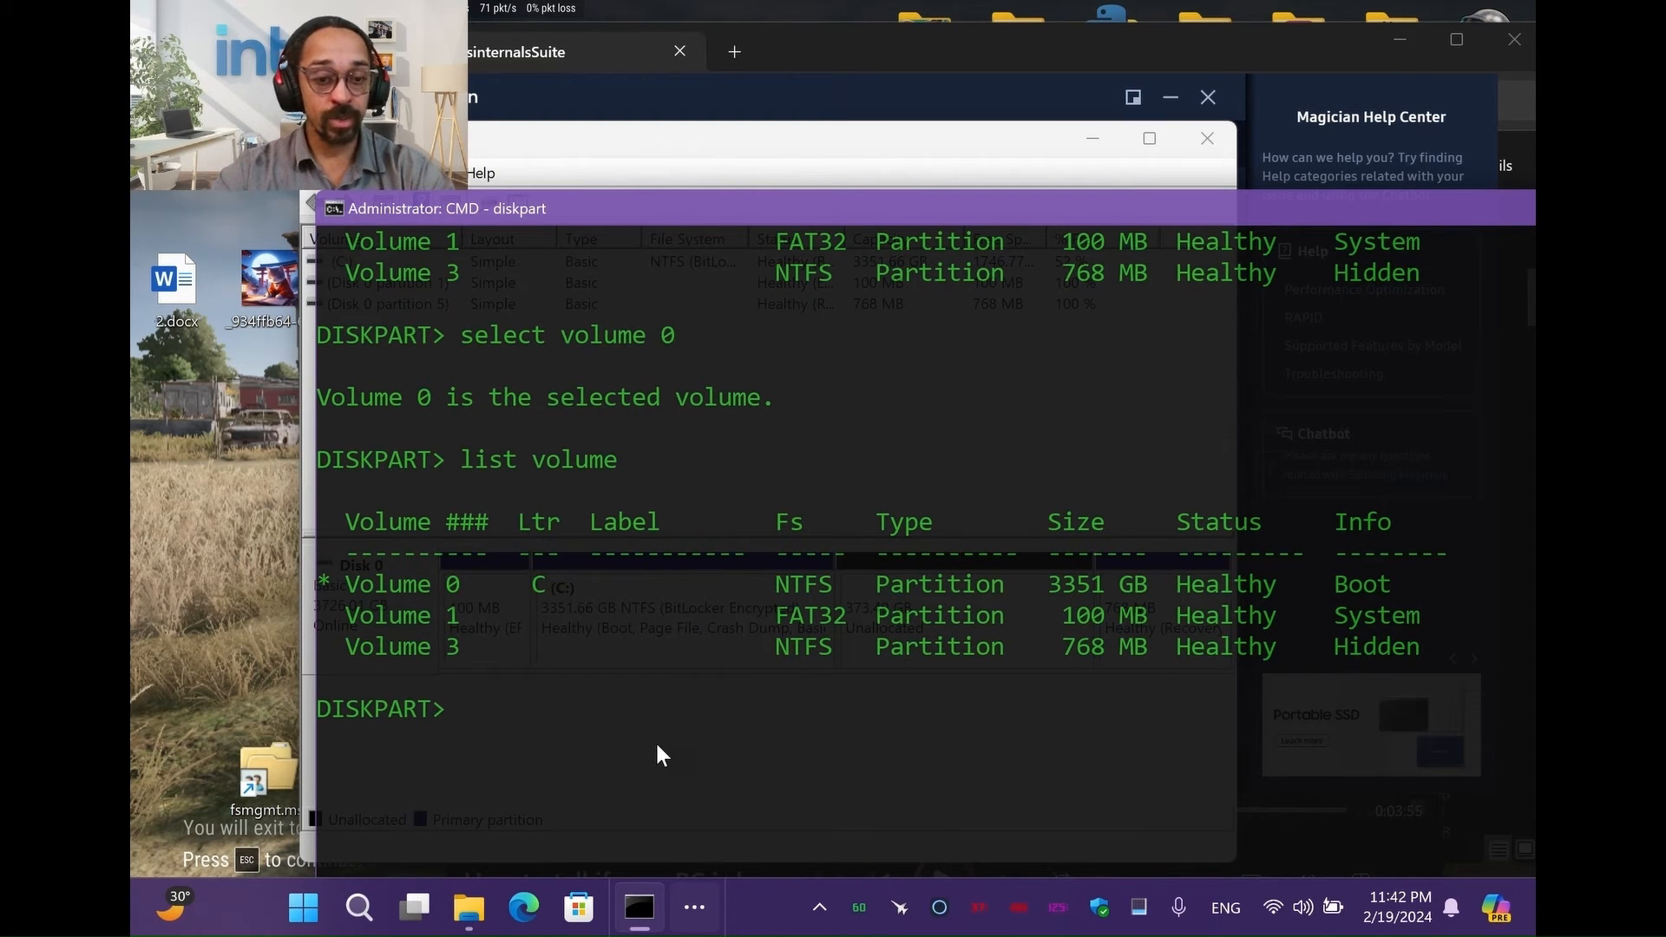
pyautogui.write('extend')
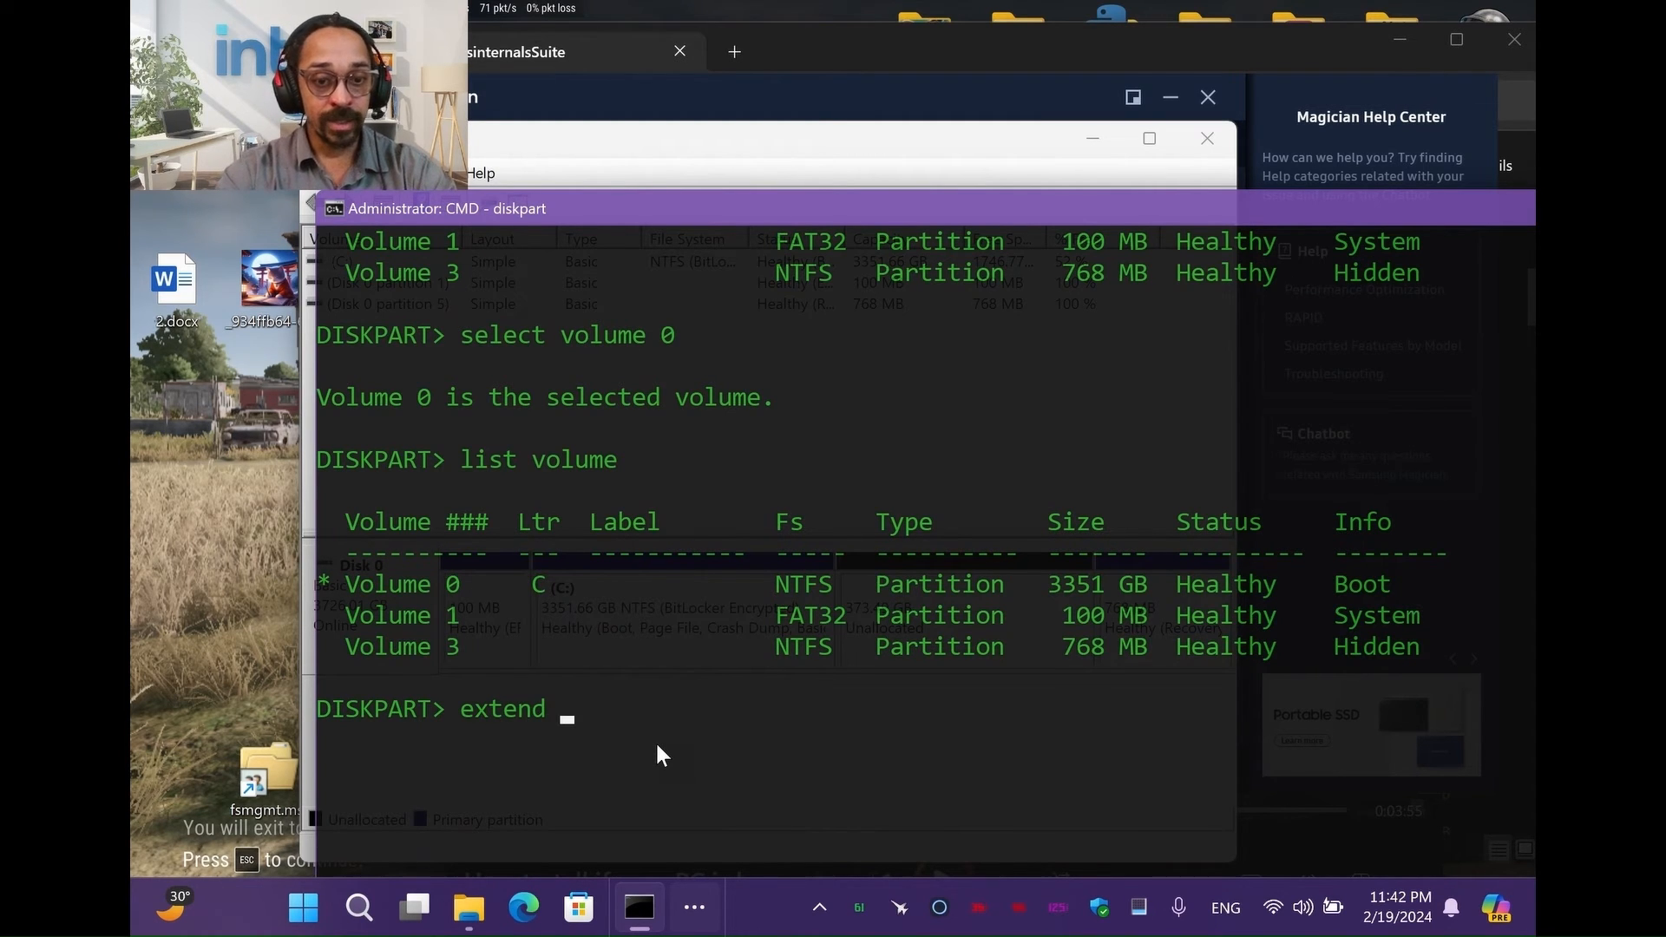
pyautogui.write('vol')
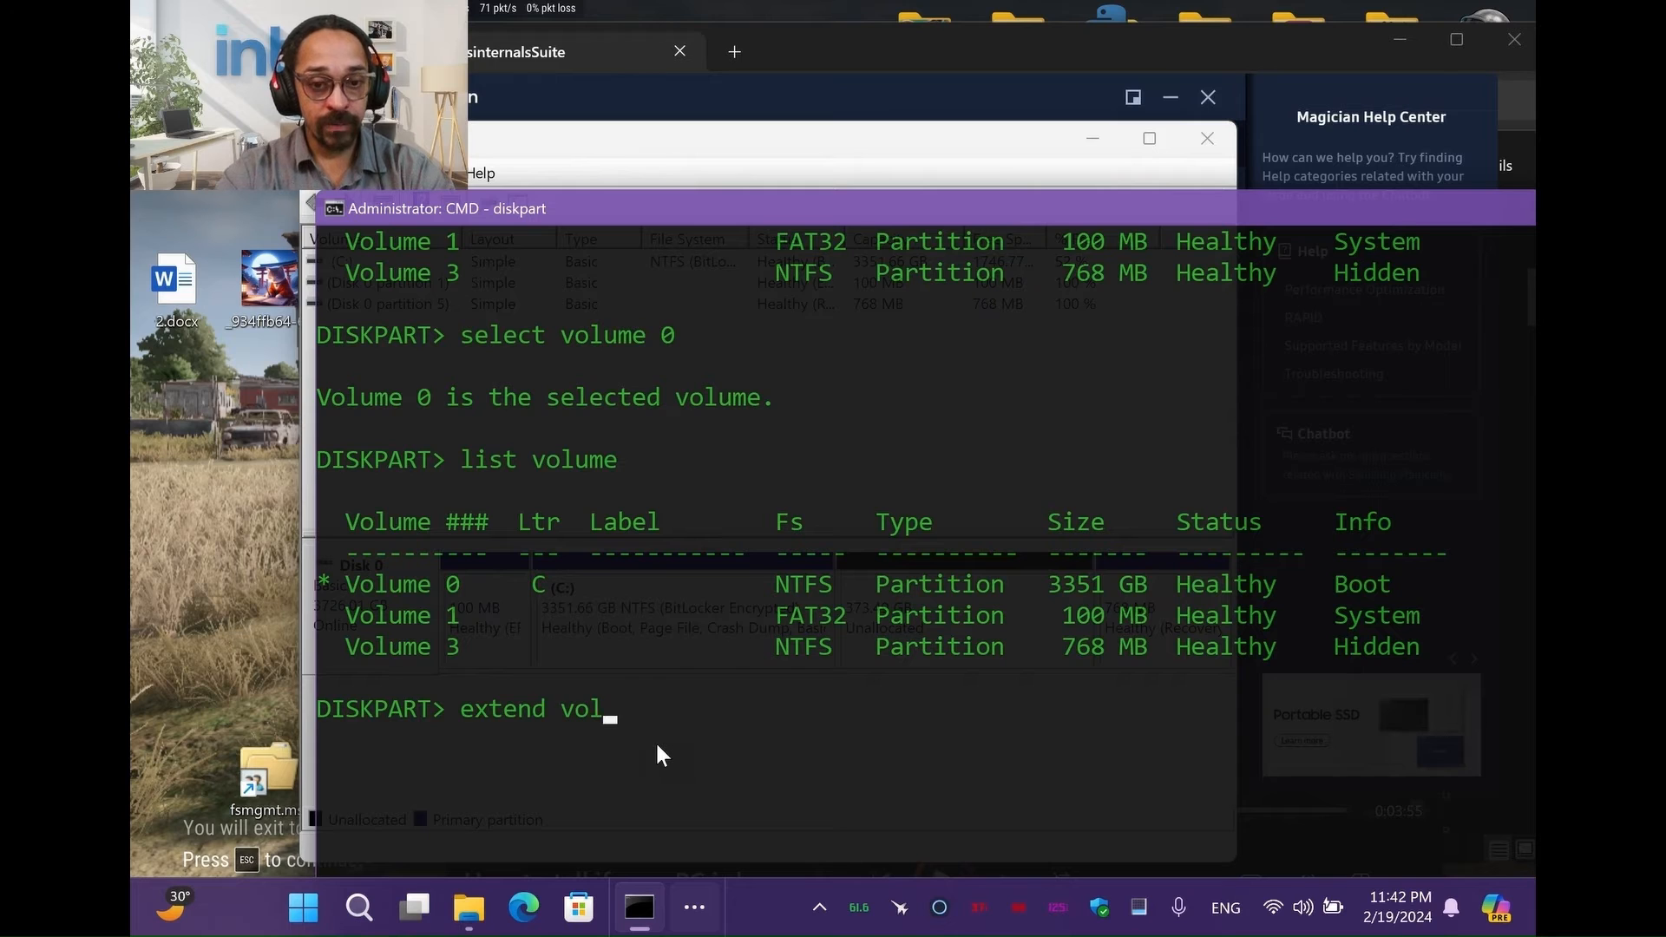
pyautogui.write('ume')
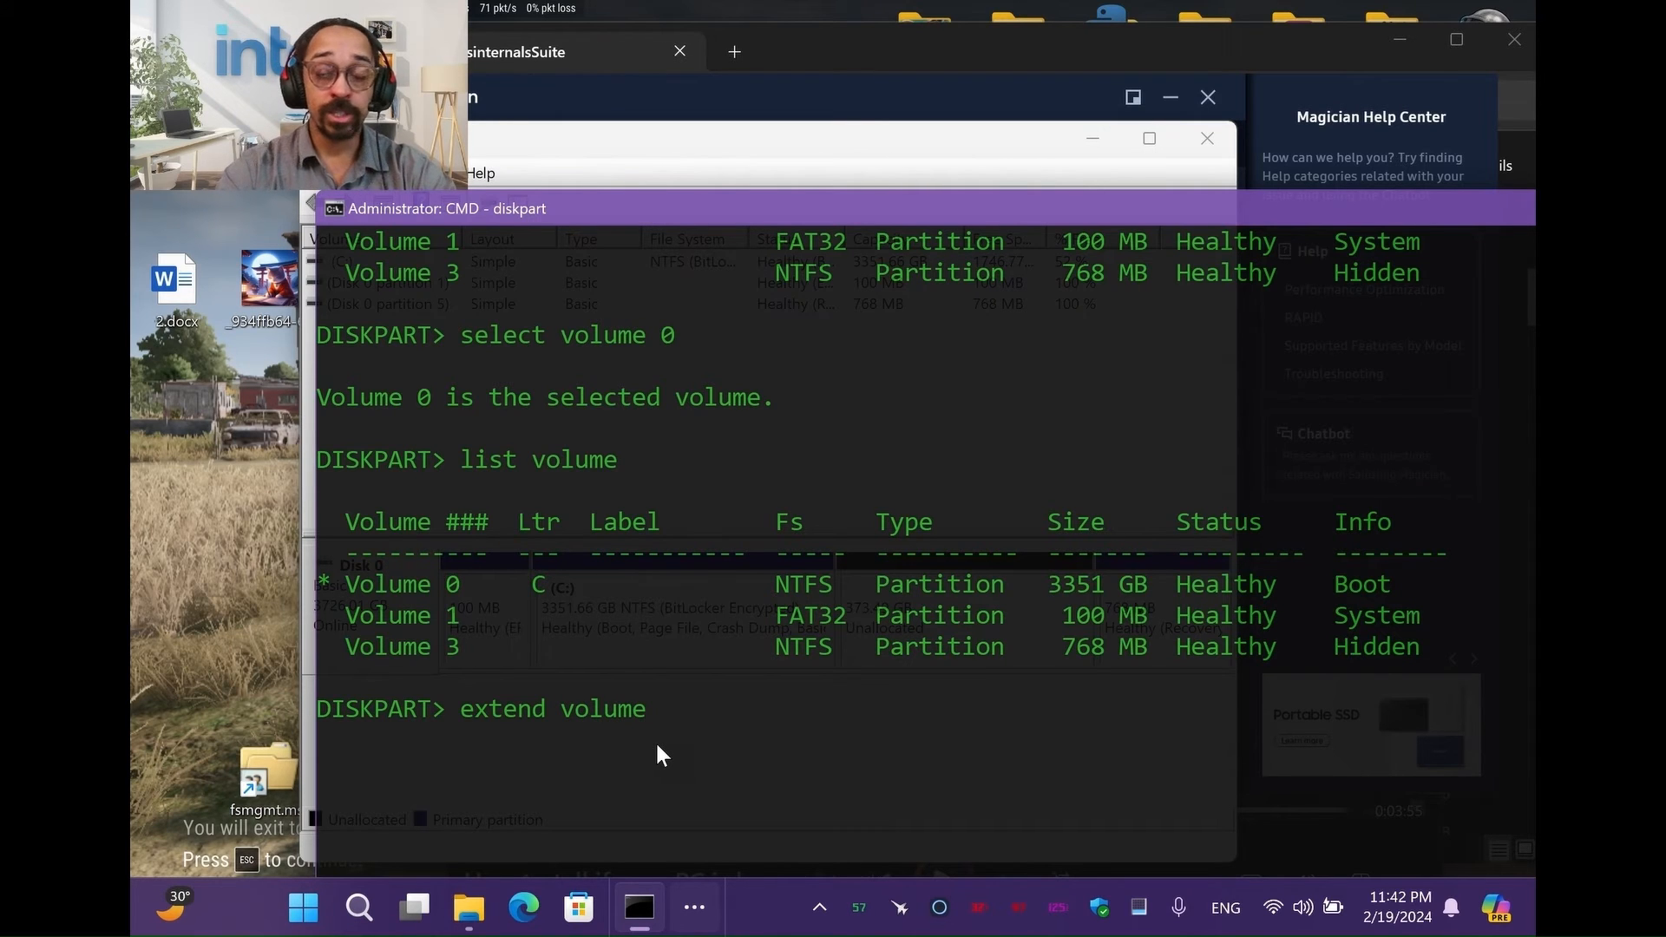
pyautogui.press('enter')
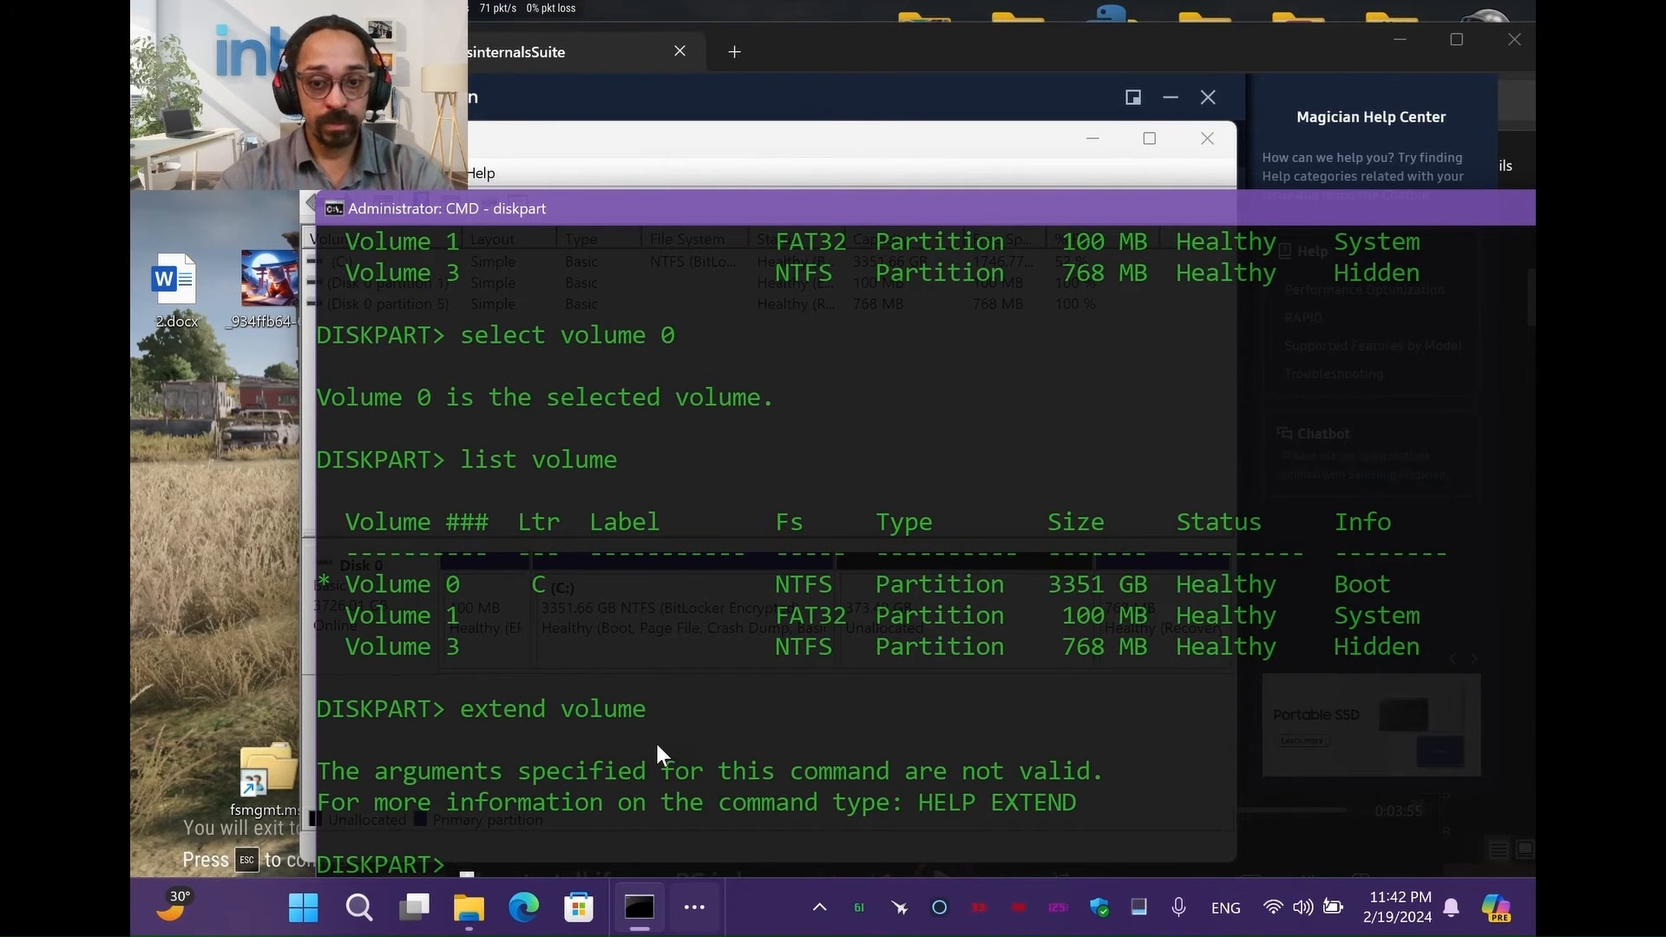
pyautogui.write('extend')
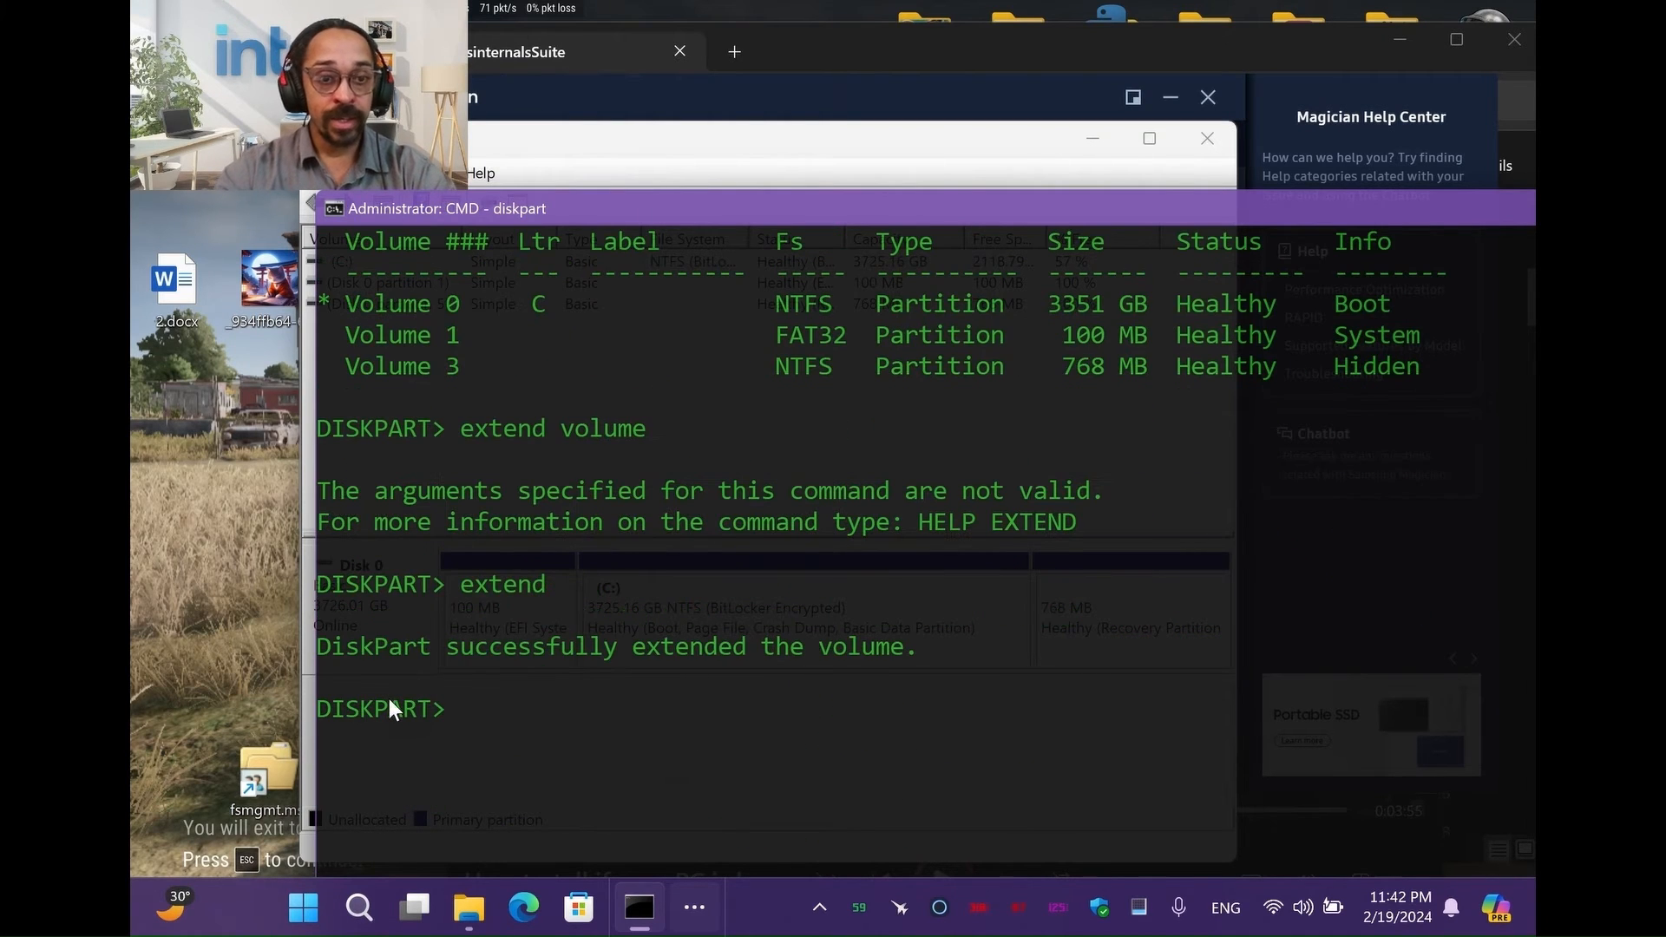
pyautogui.moveTo(410, 665)
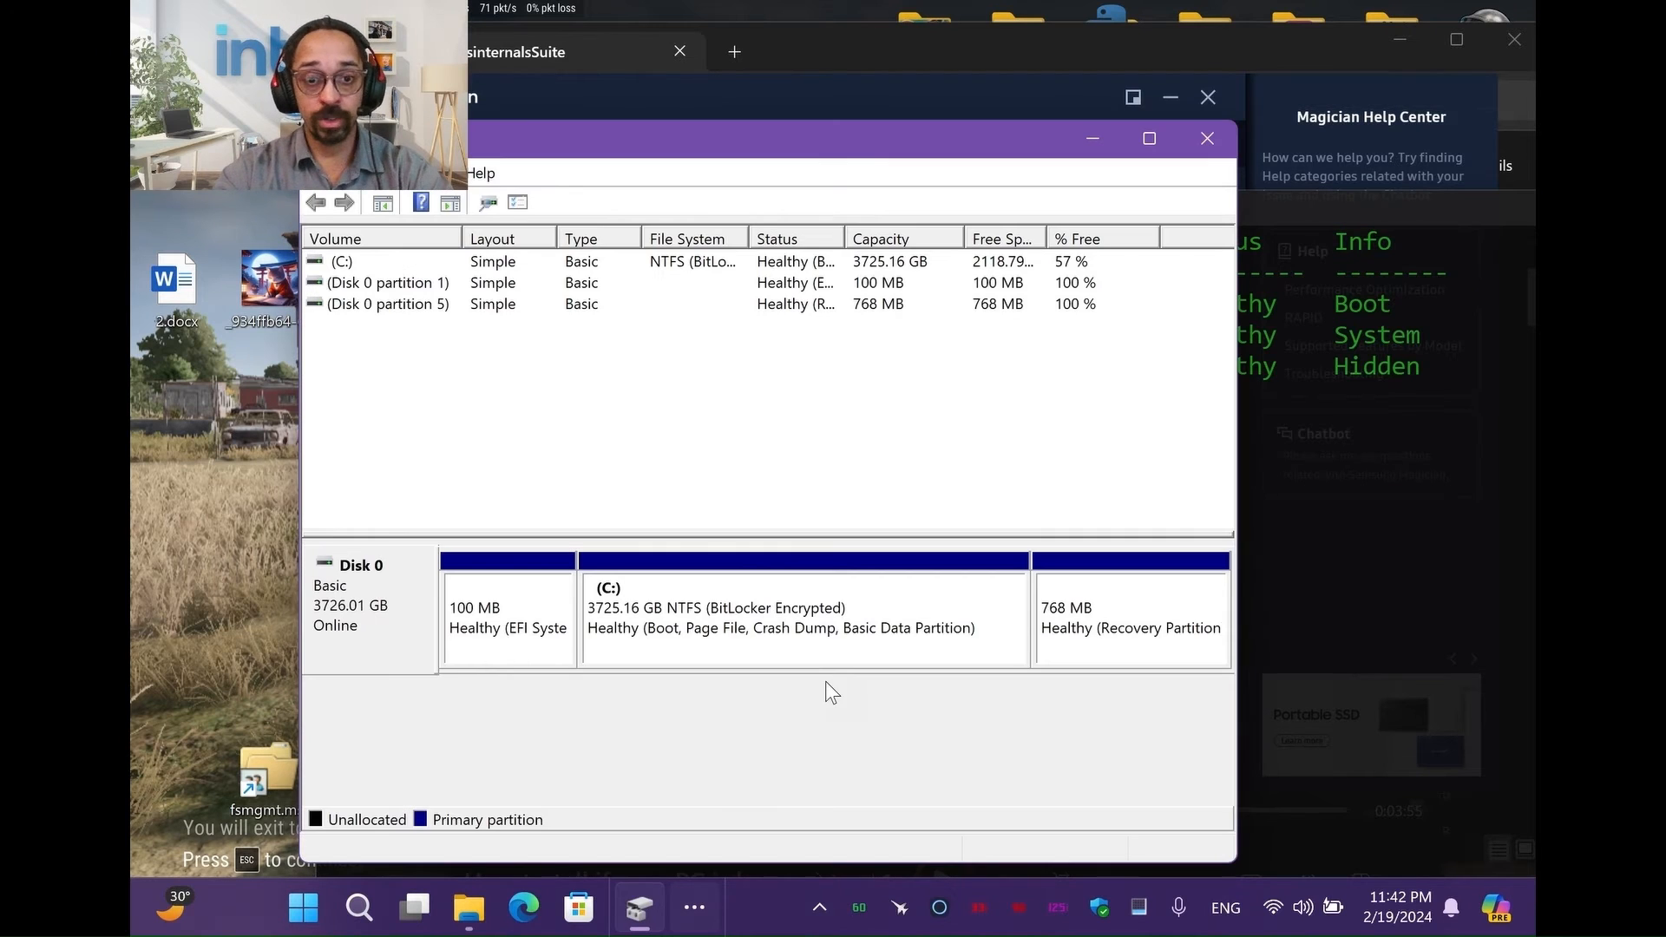
pyautogui.moveTo(1016, 637)
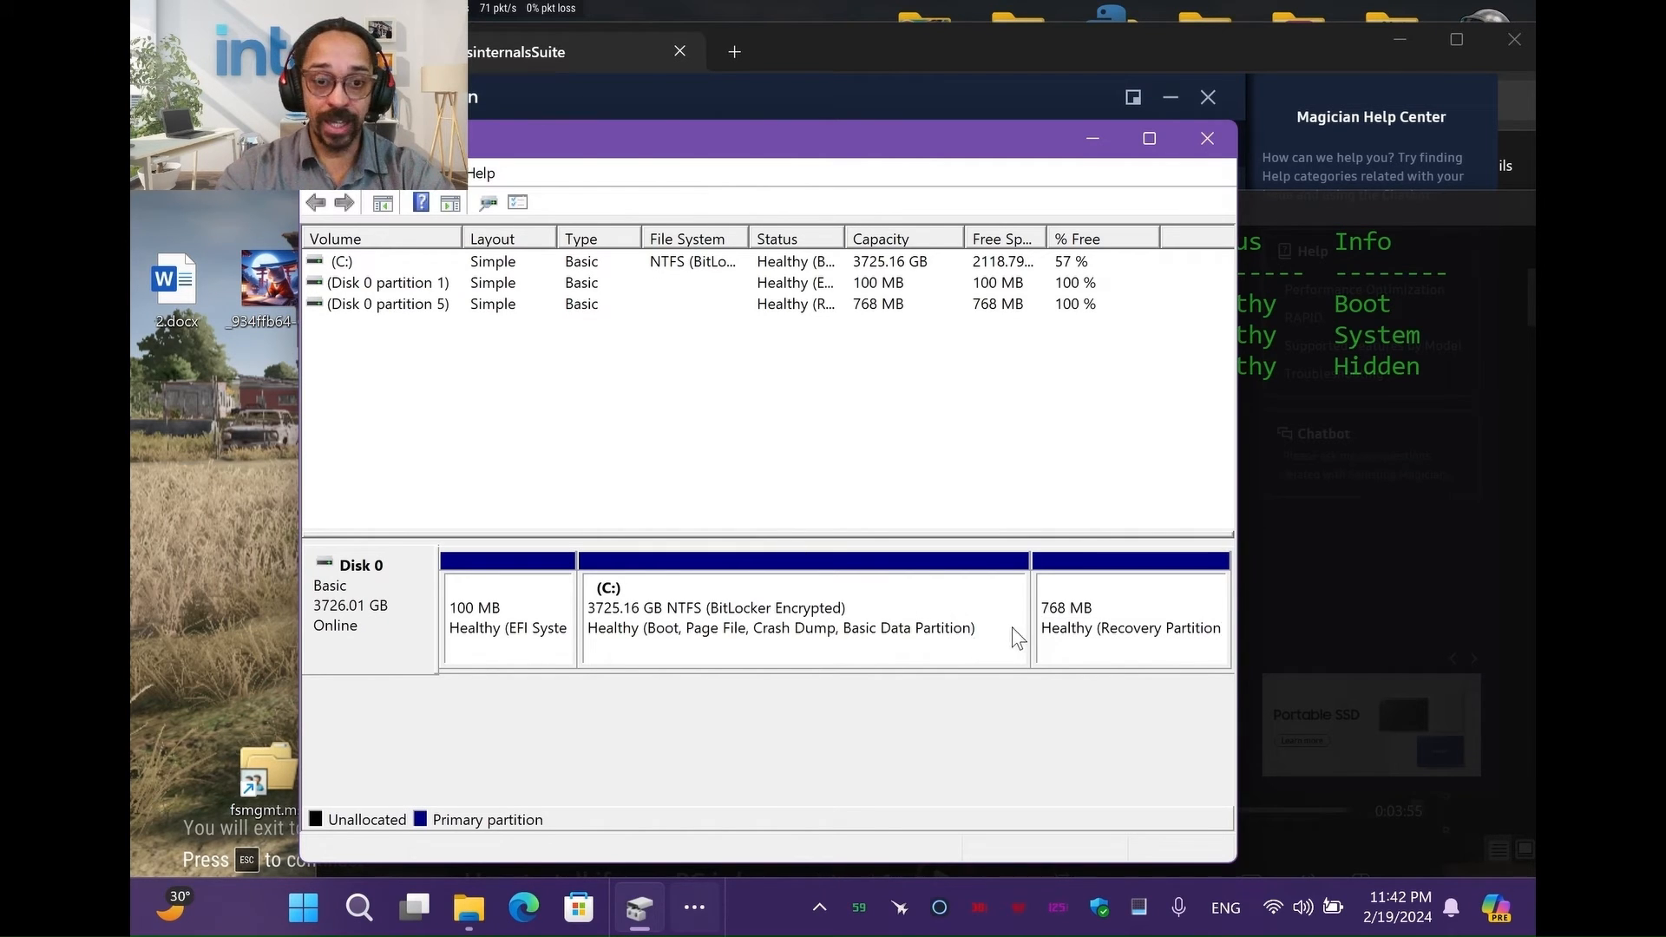
pyautogui.moveTo(941, 666)
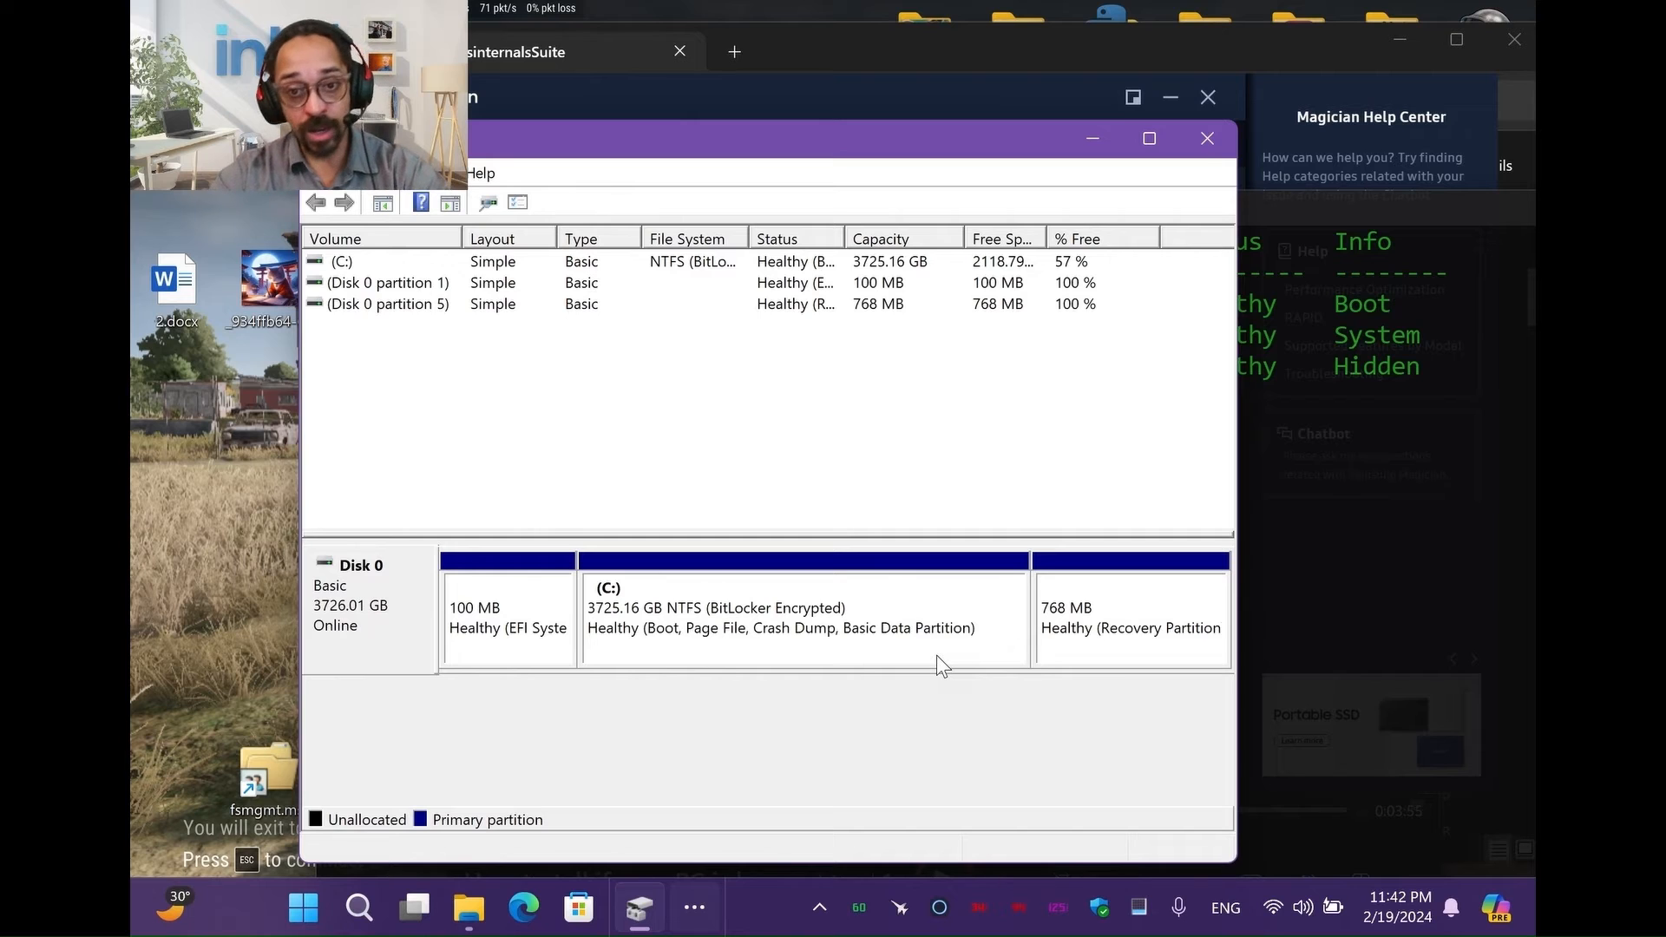
pyautogui.moveTo(869, 644)
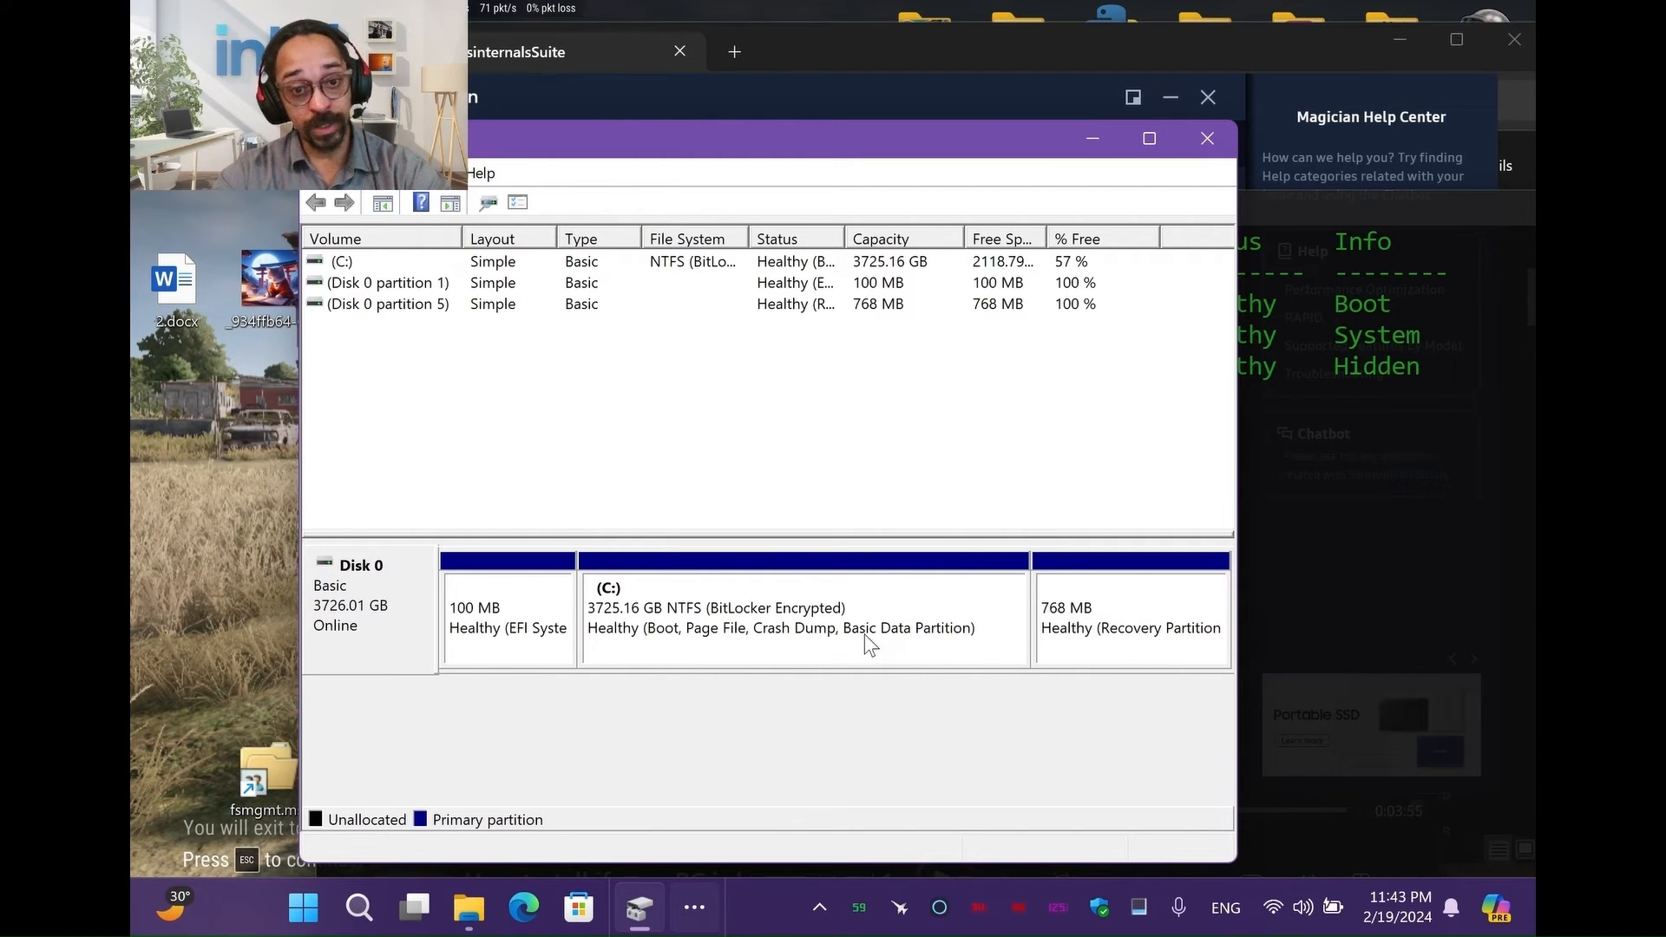
# Bring up the window switcher after reviewing C: at 3725.16 GB in Disk Management.
pyautogui.press('alt+tab')
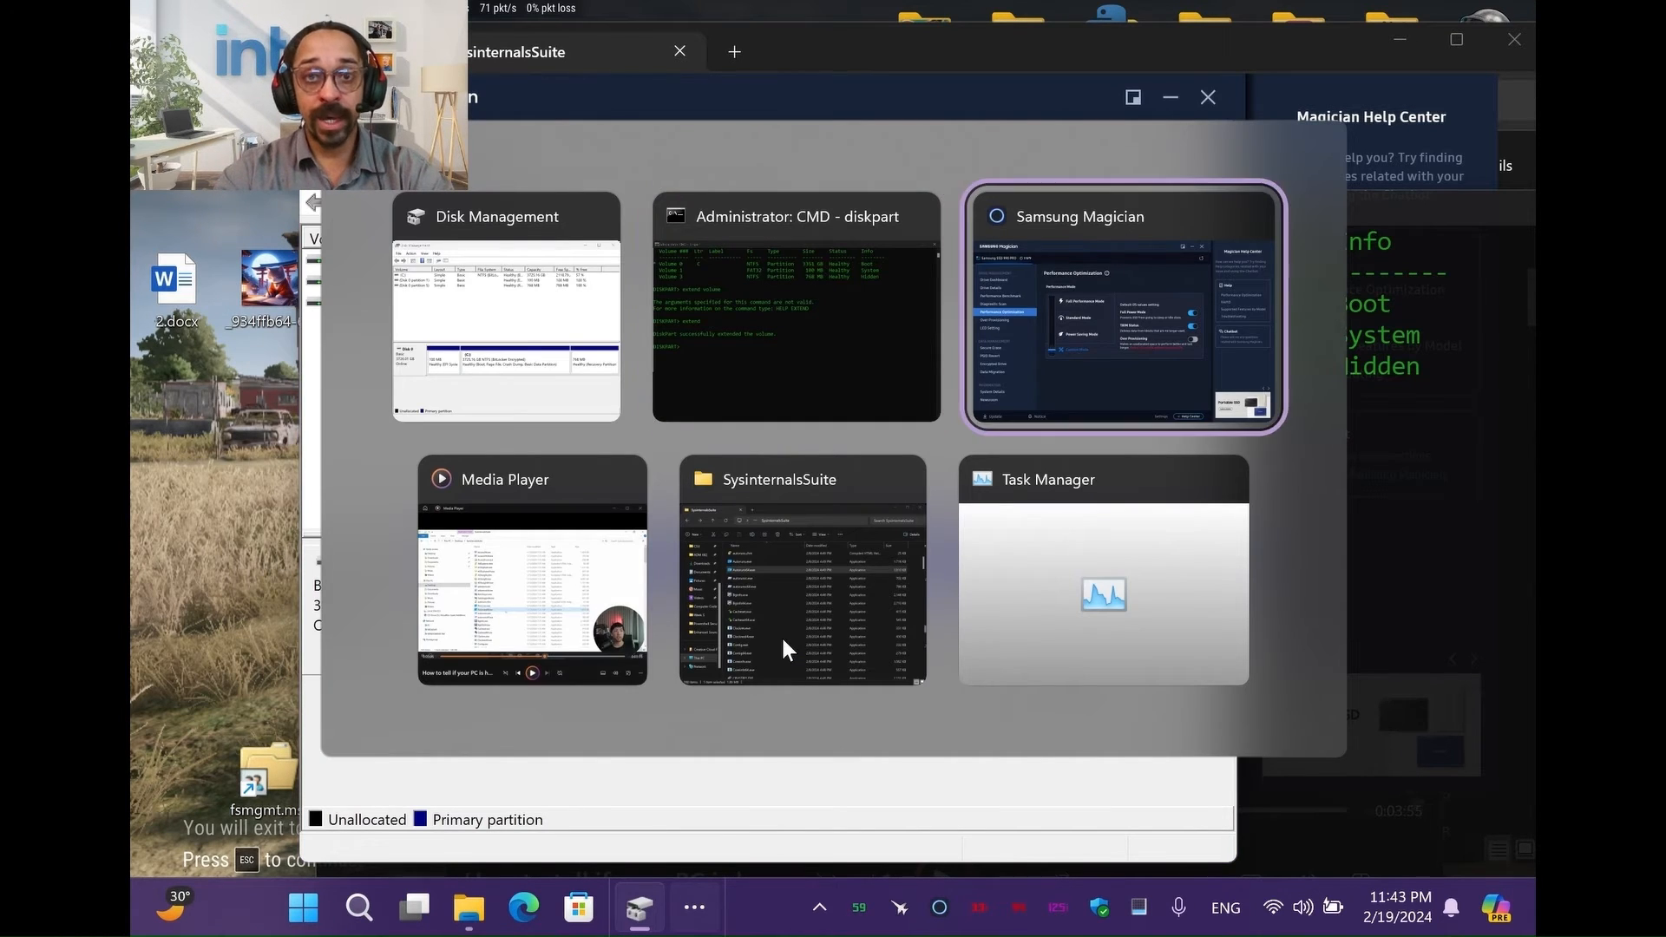
# In Samsung Magician, apply Full Performance Mode and confirm the compatibility and warranty notices.
pyautogui.click(1121, 309)
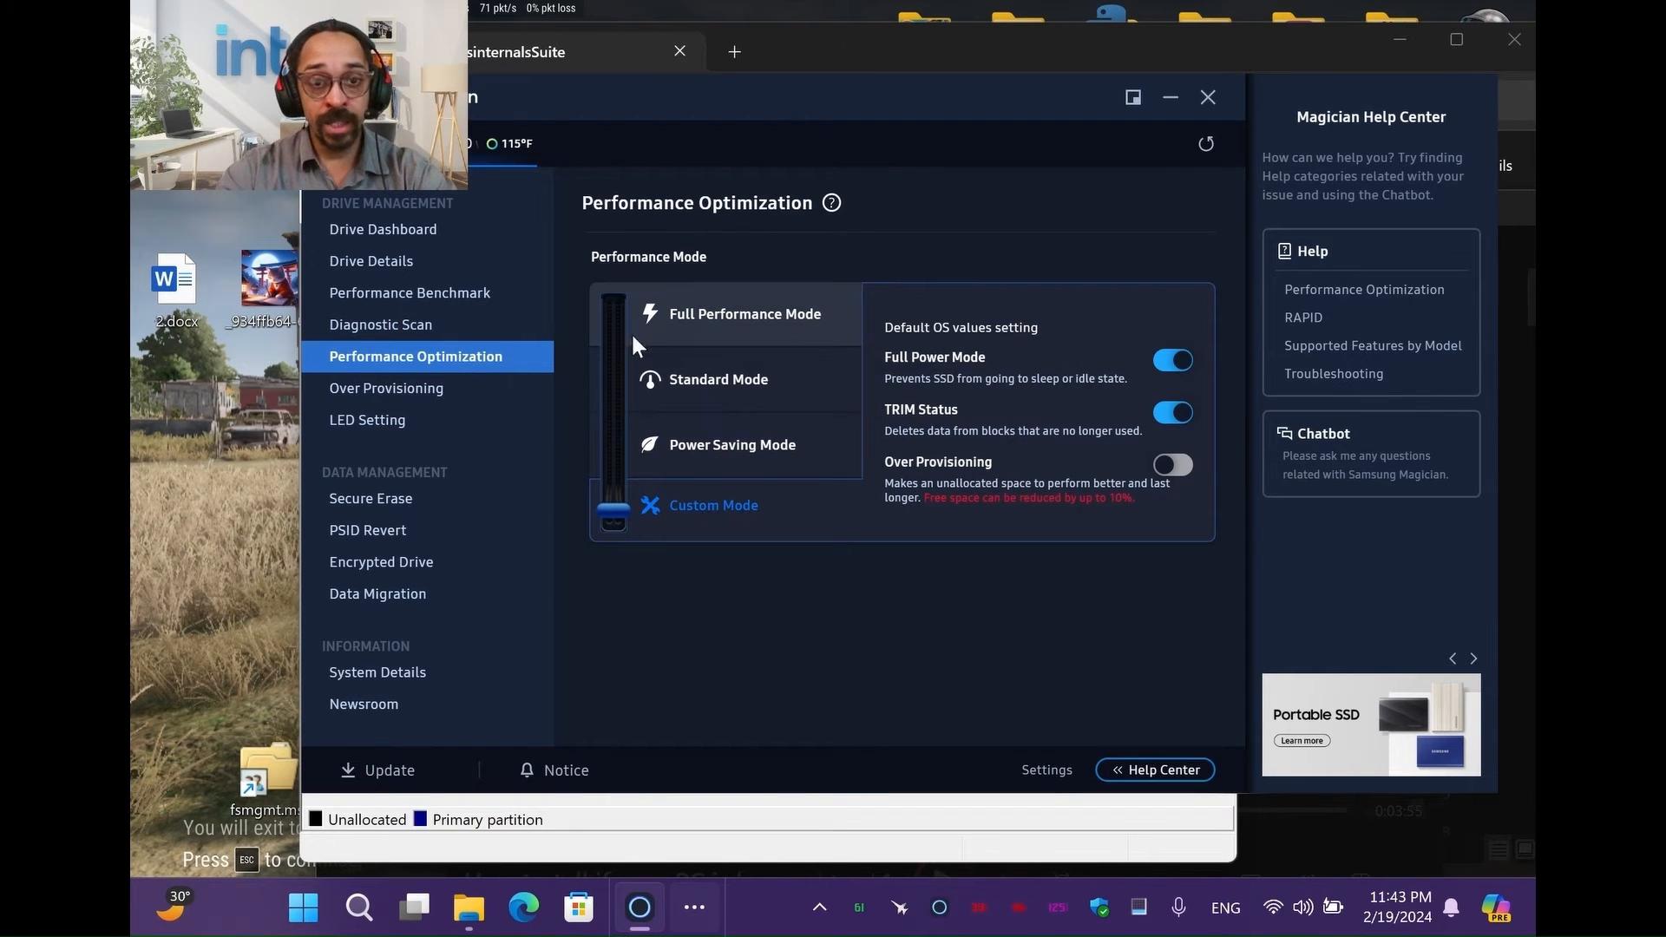
pyautogui.click(744, 314)
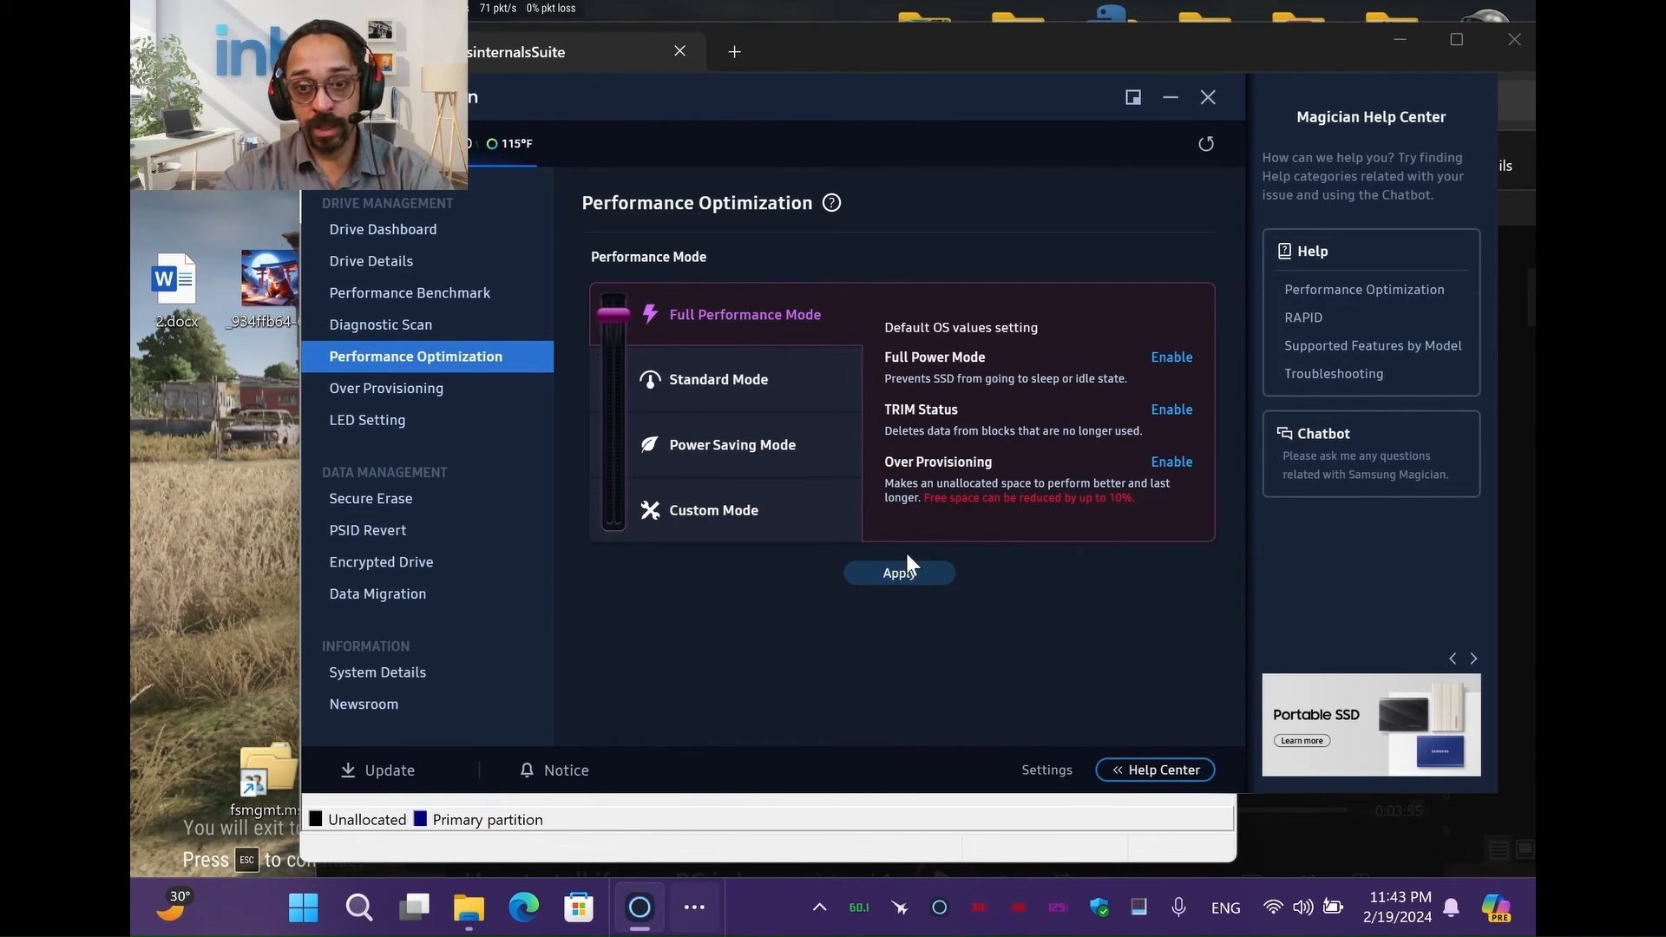
pyautogui.click(898, 573)
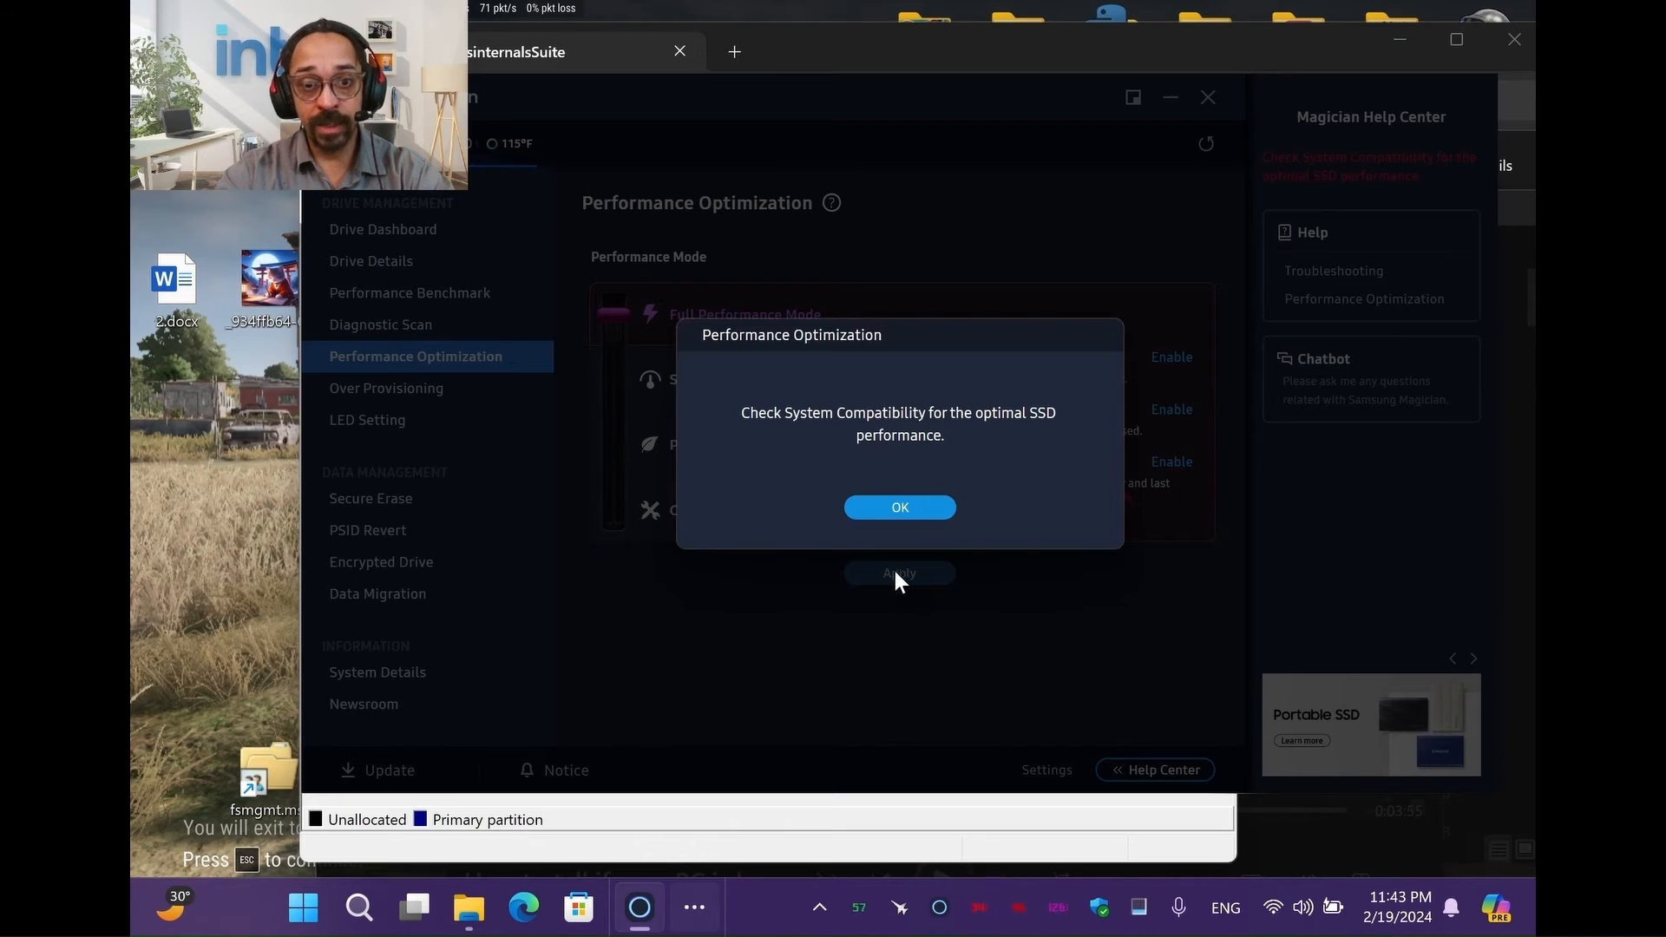
pyautogui.click(899, 507)
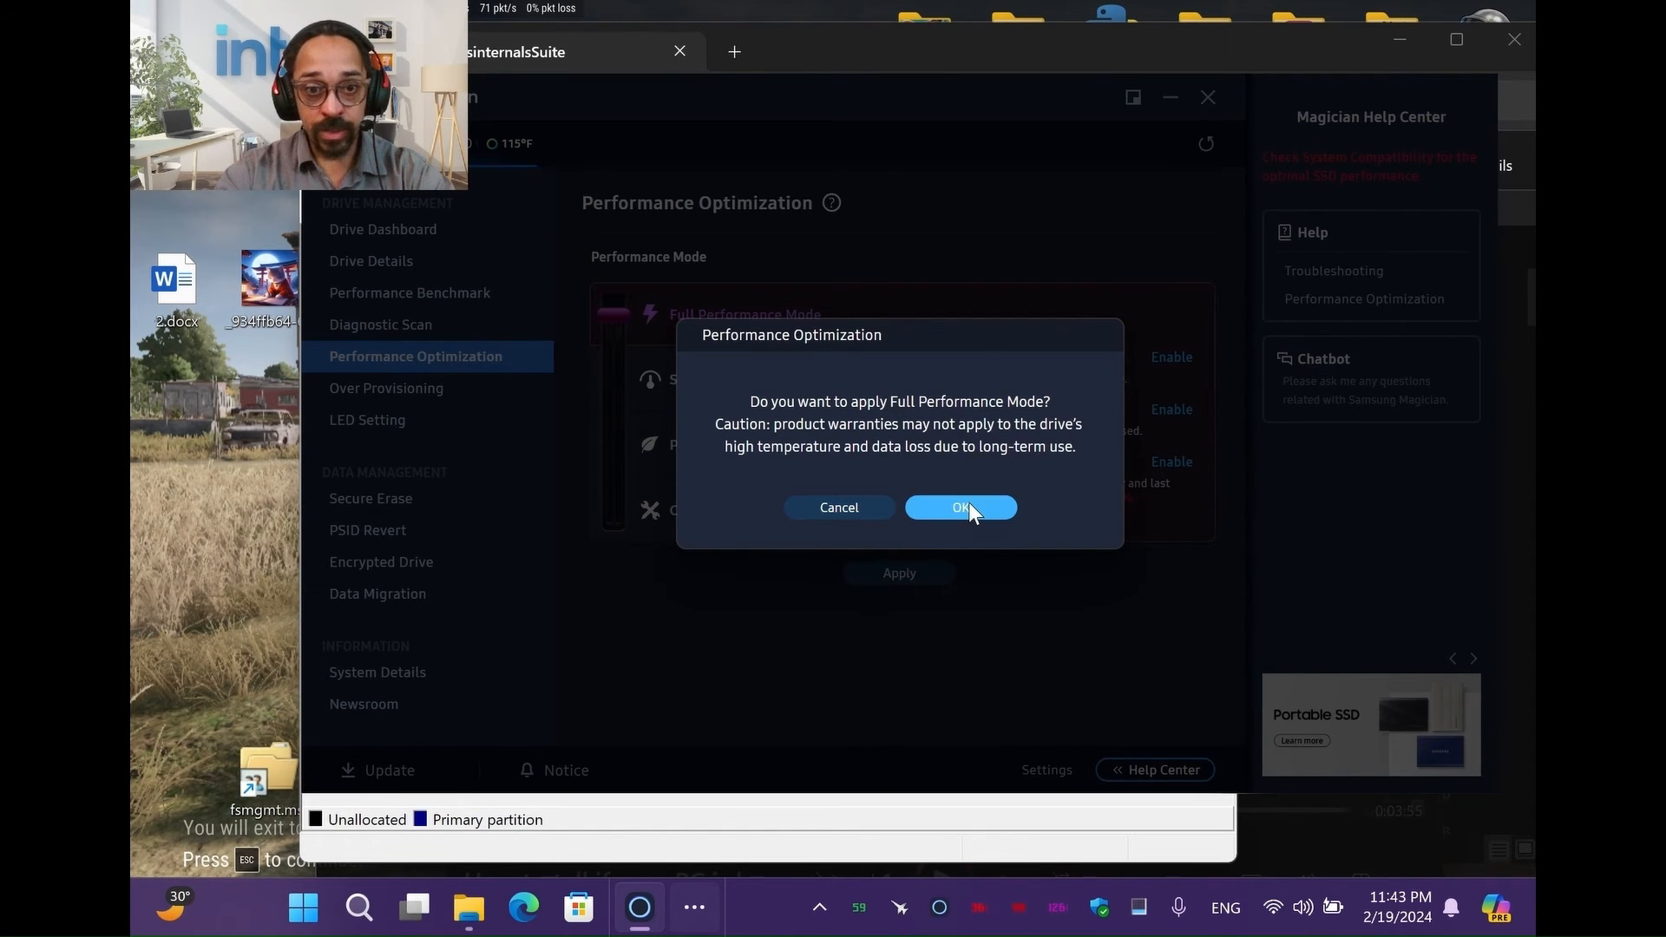
pyautogui.click(960, 507)
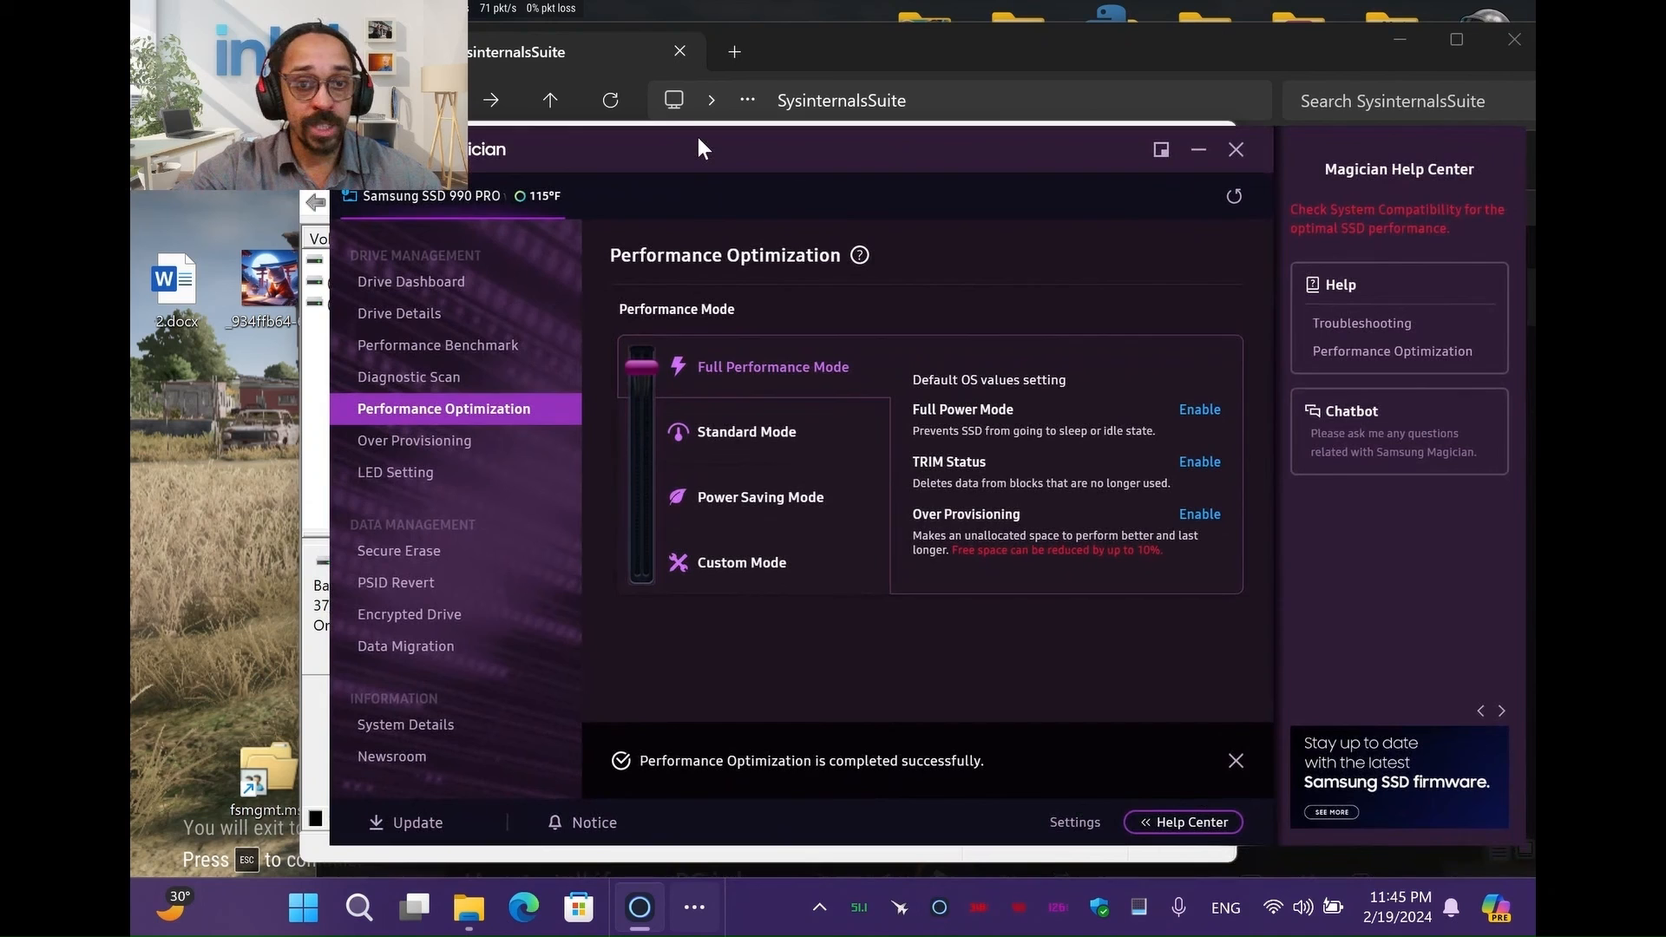
pyautogui.moveTo(425, 276)
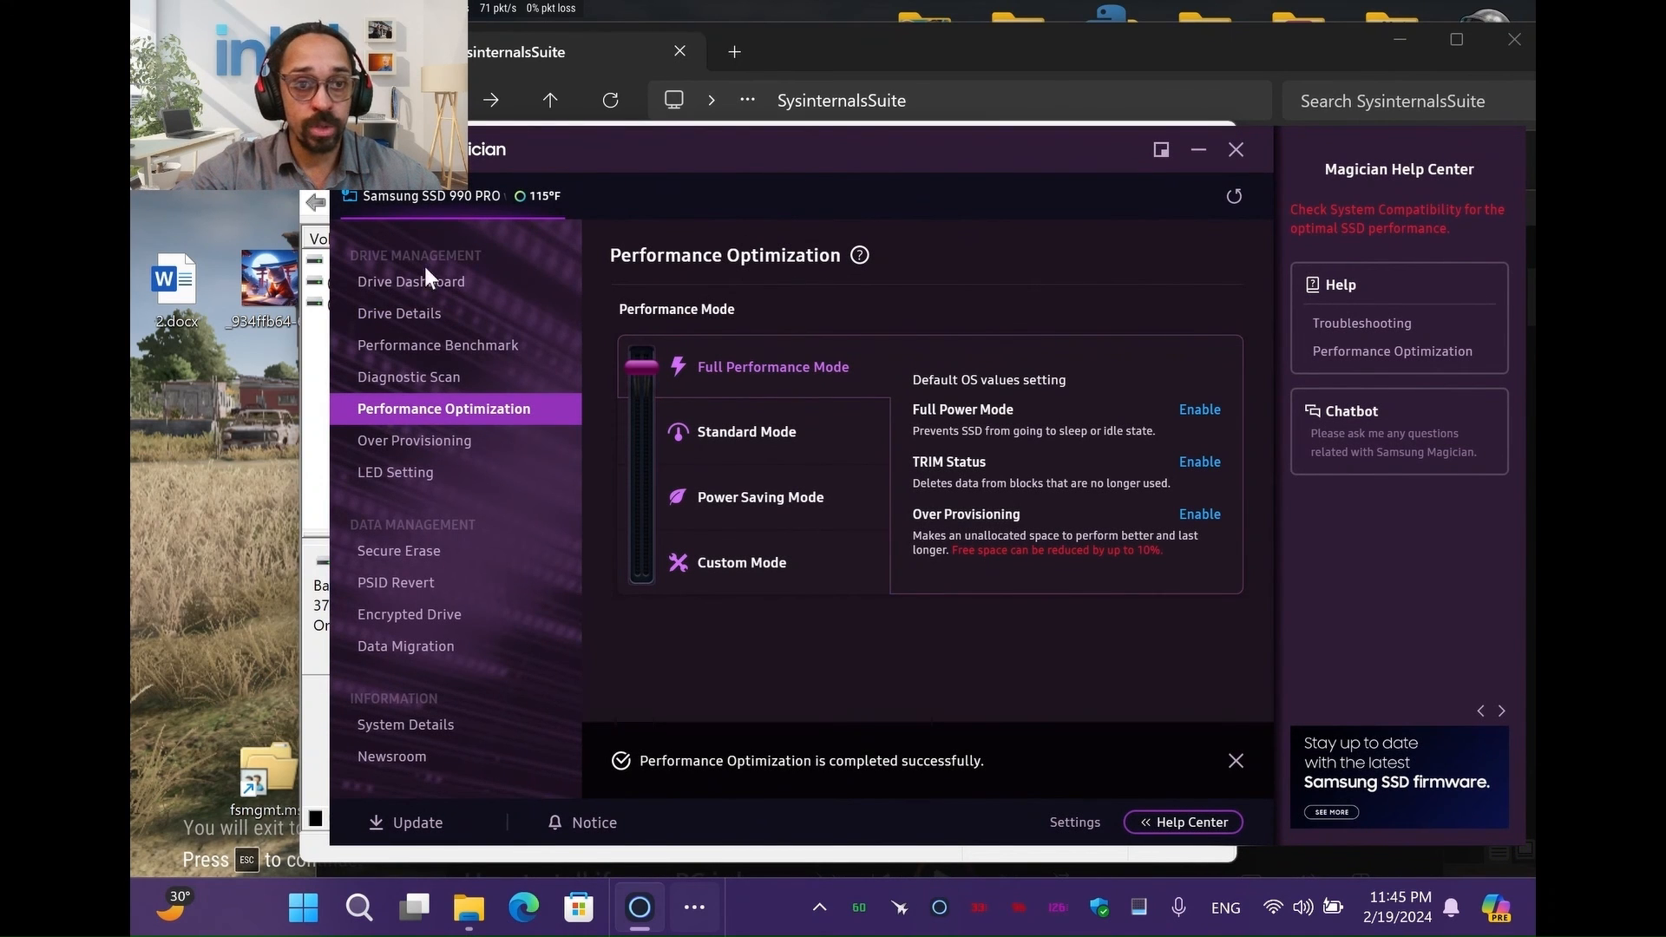
pyautogui.click(412, 281)
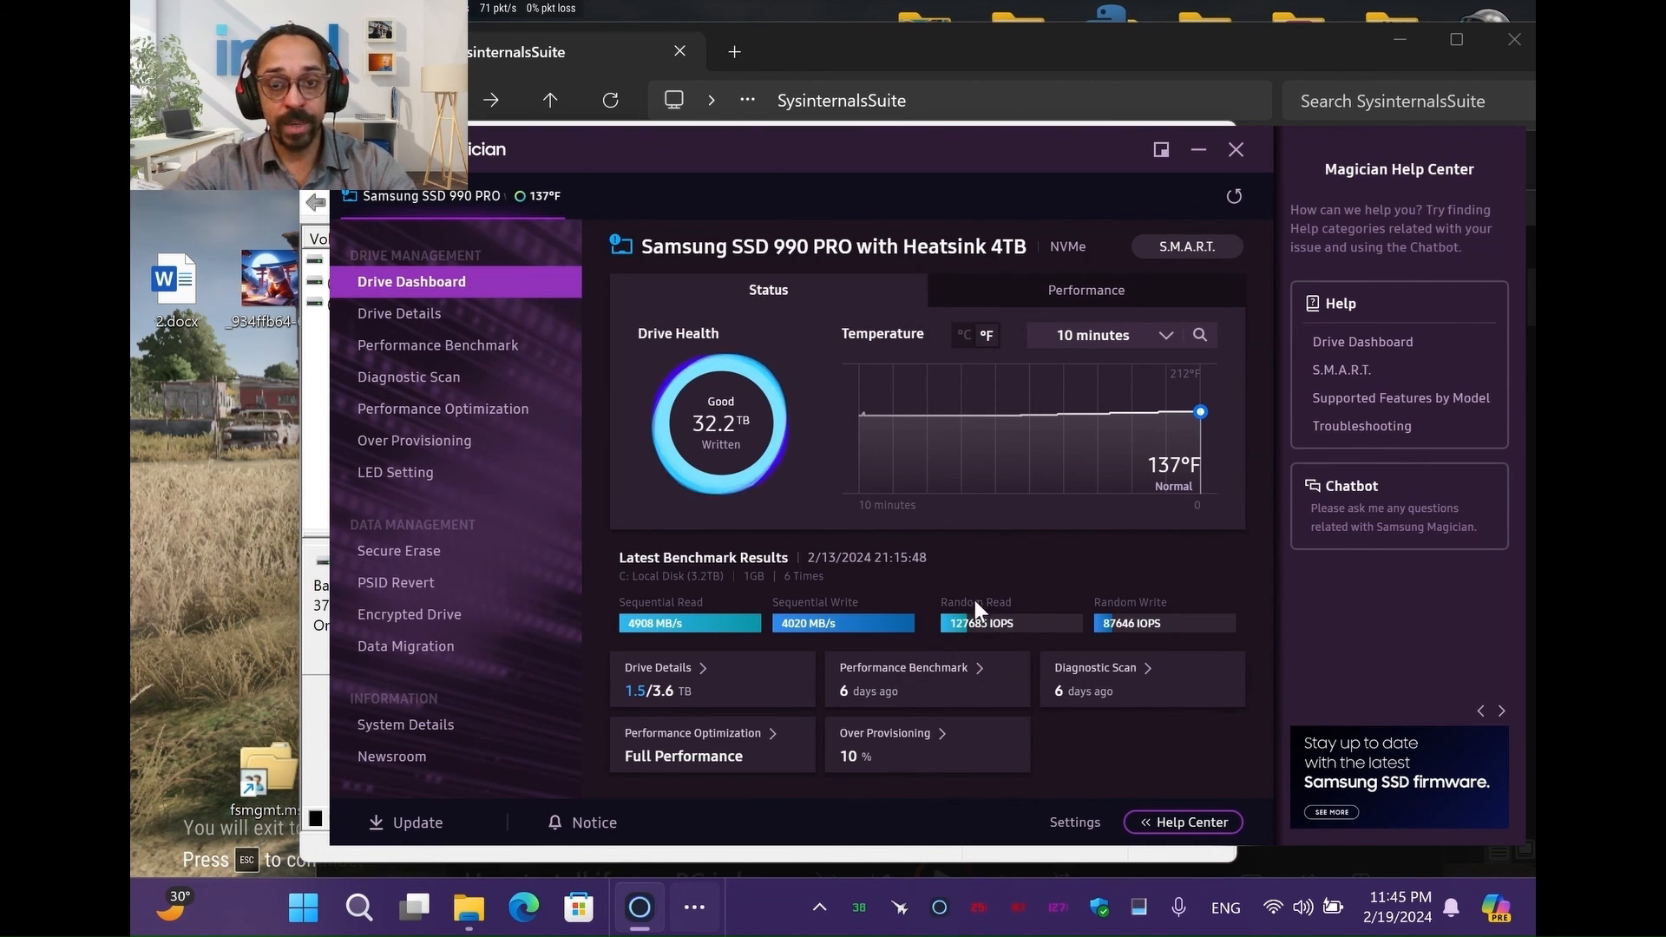
pyautogui.moveTo(701, 540)
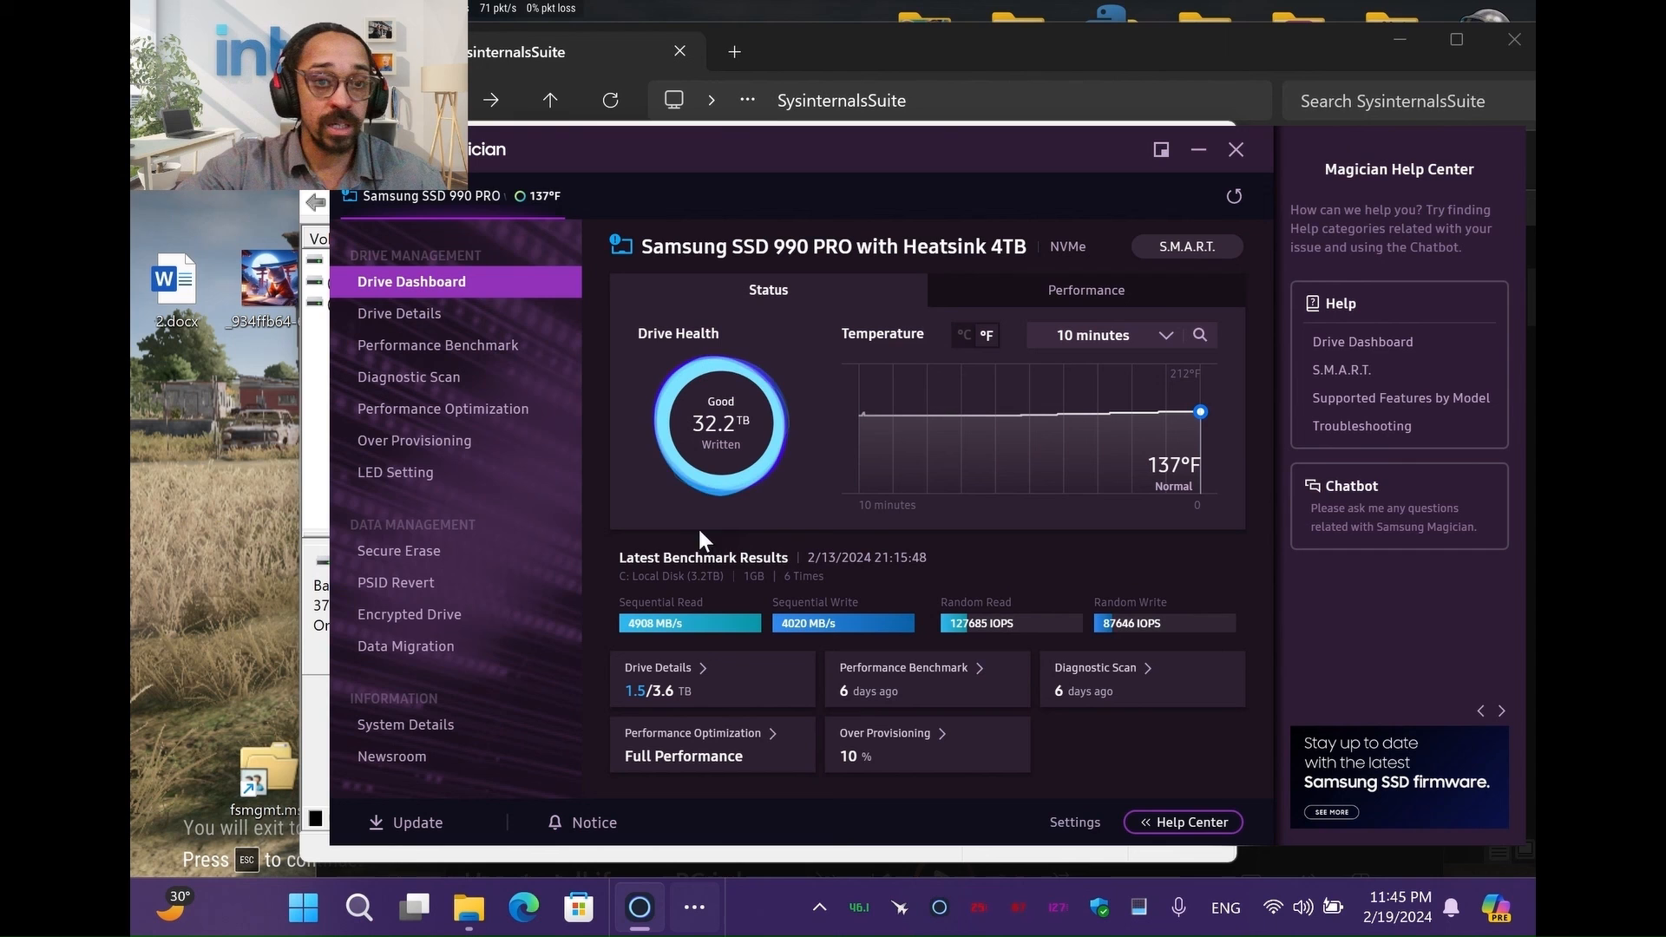
pyautogui.moveTo(489, 451)
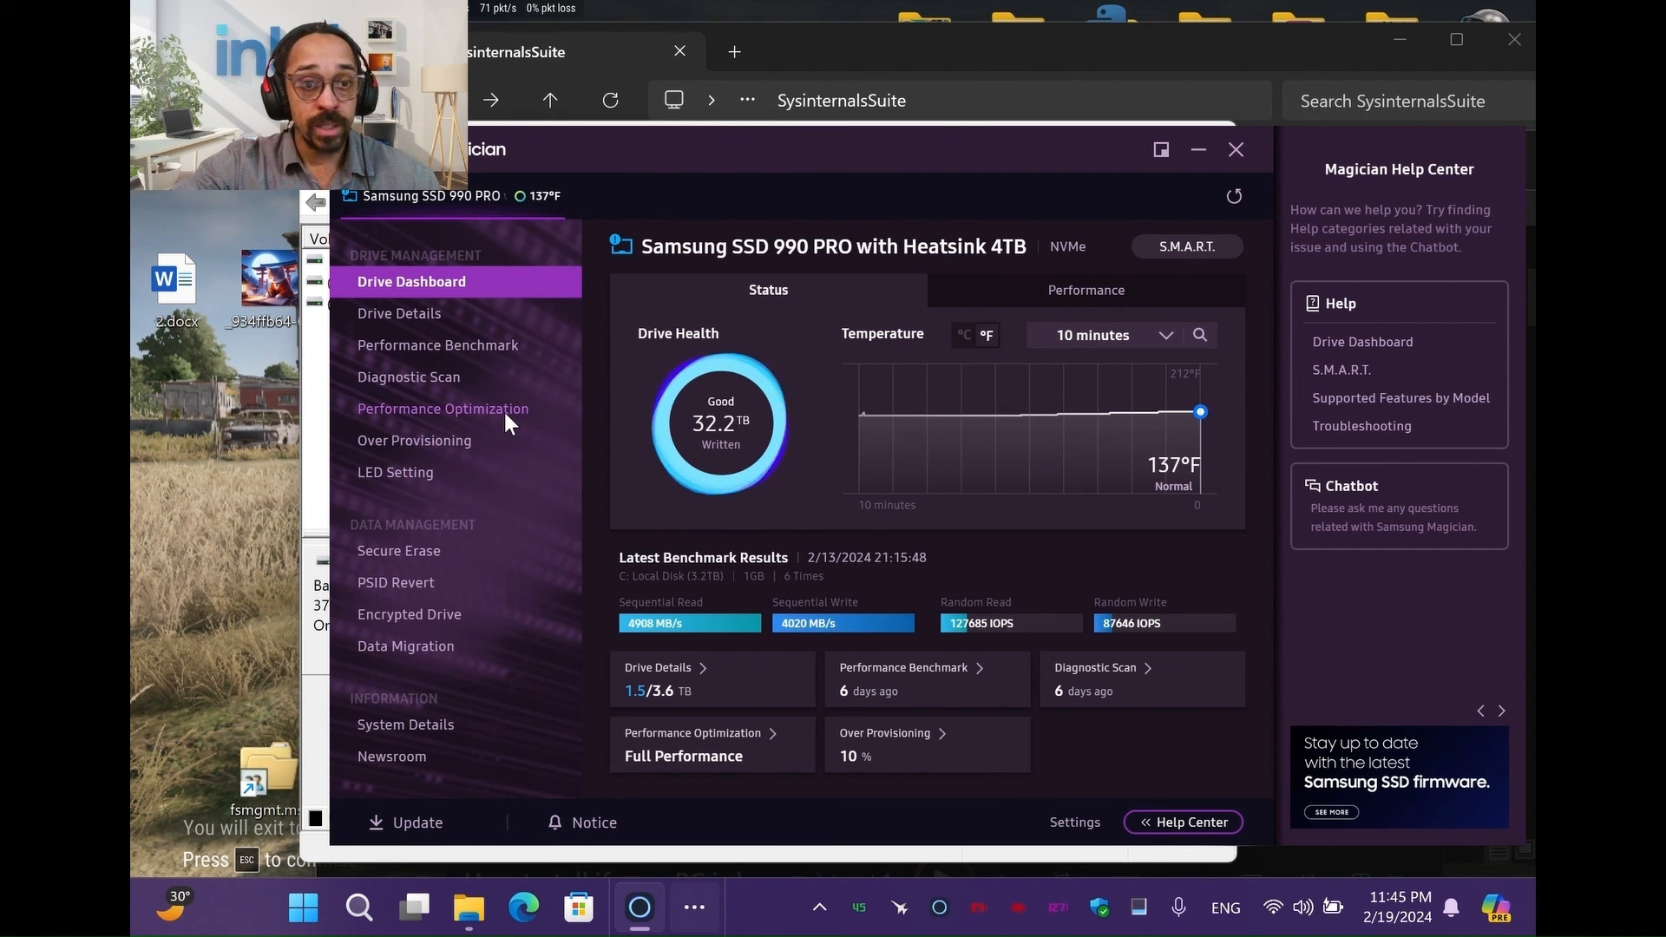
pyautogui.click(443, 408)
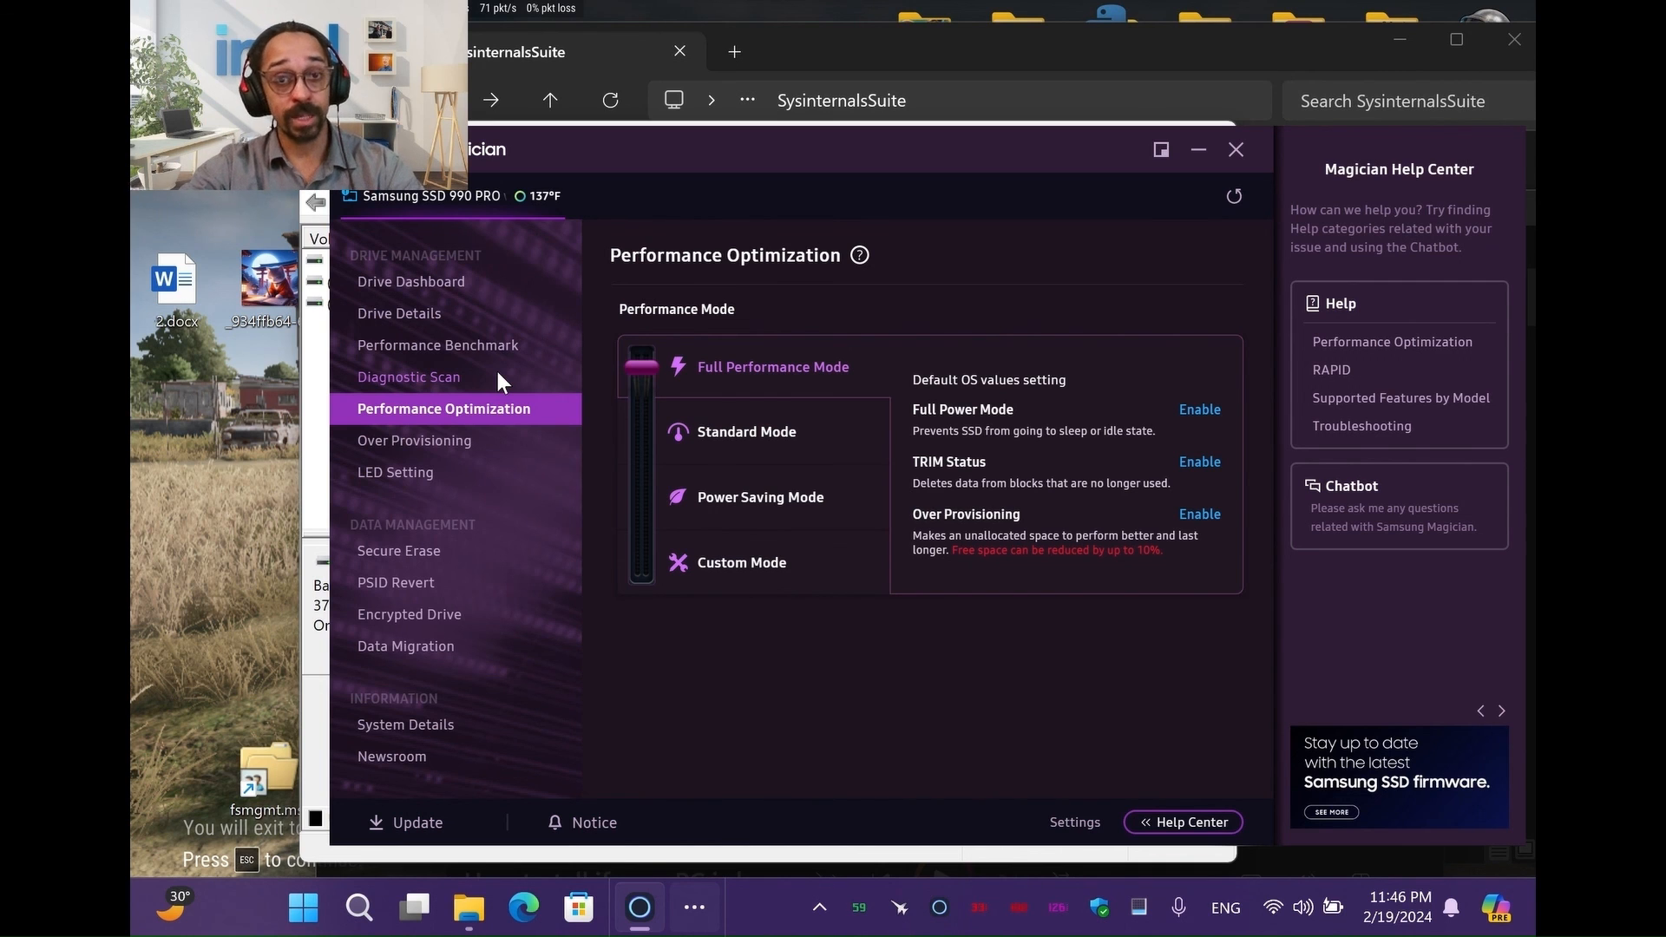
pyautogui.moveTo(588, 375)
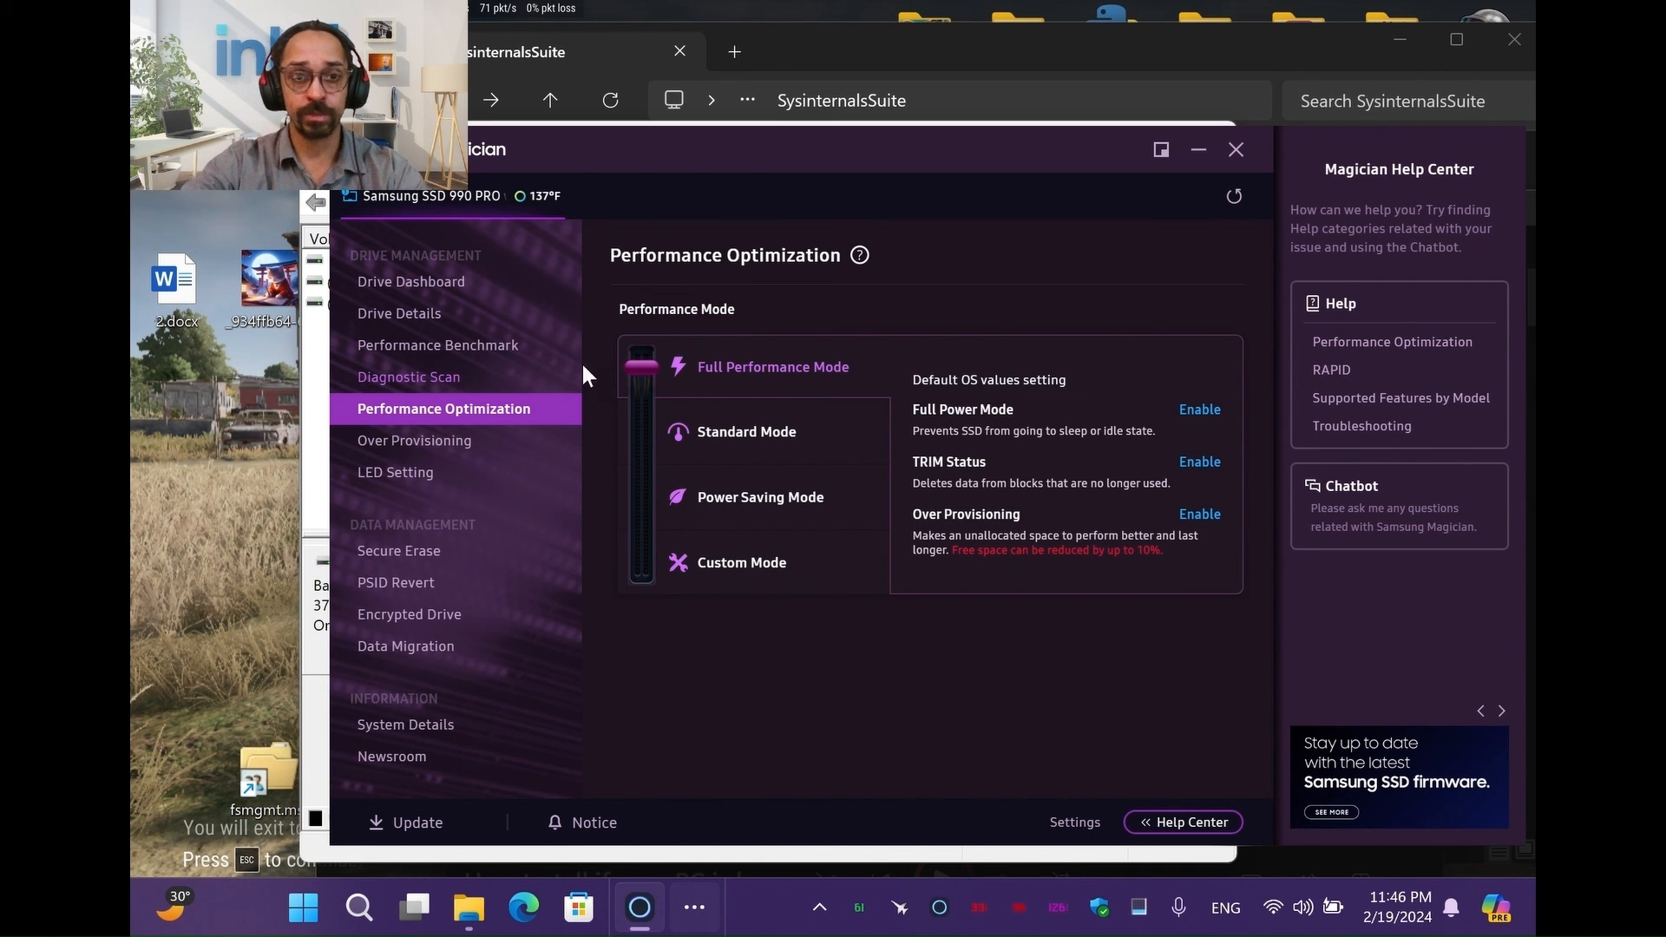